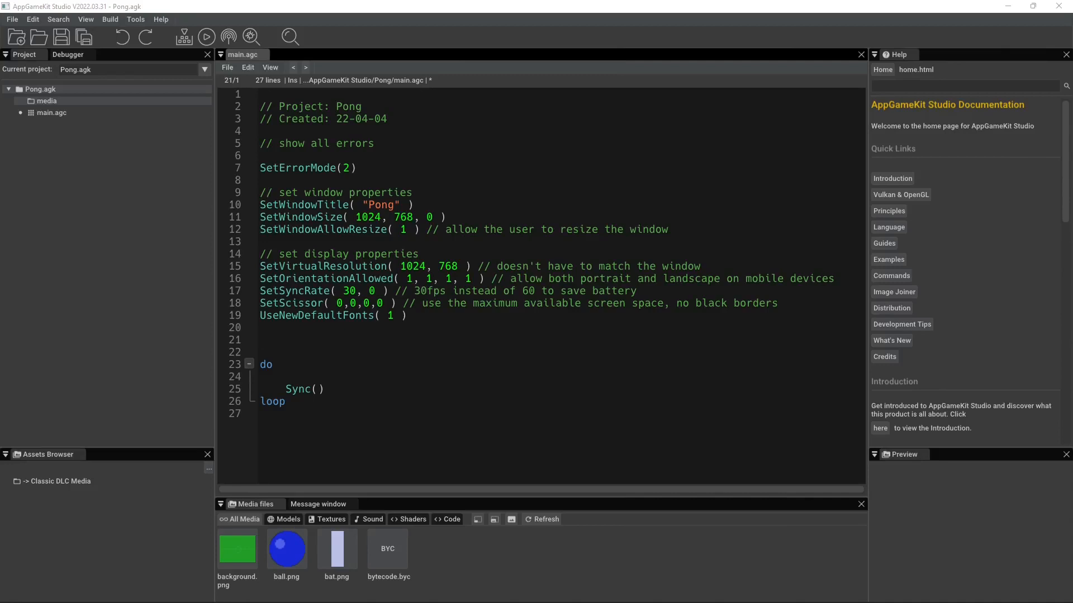
- Browse the Pong project's Media files panel to locate the image assets
click(261, 340)
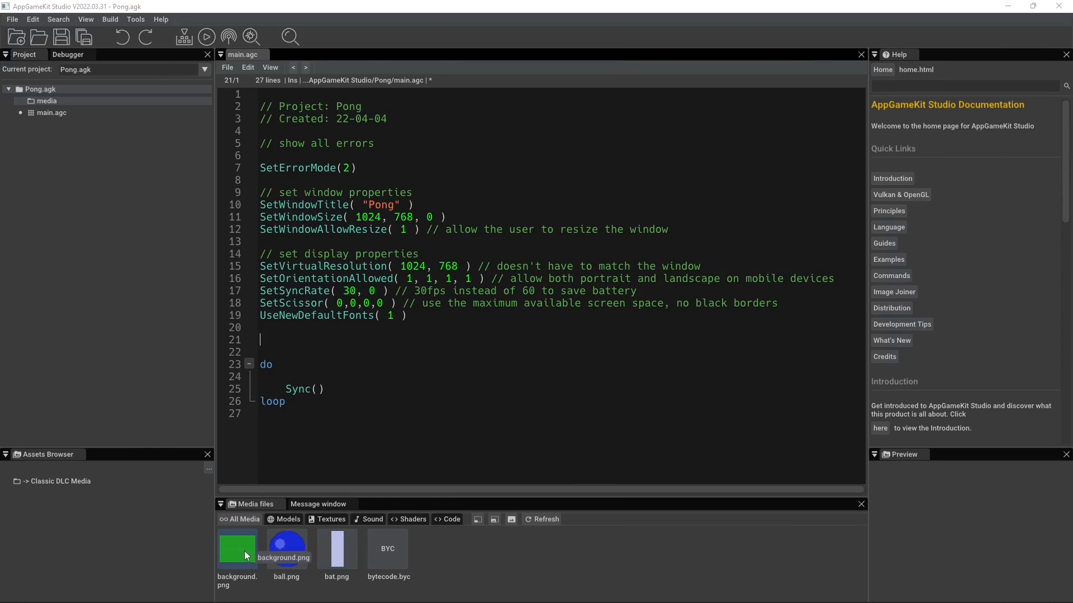
click(337, 549)
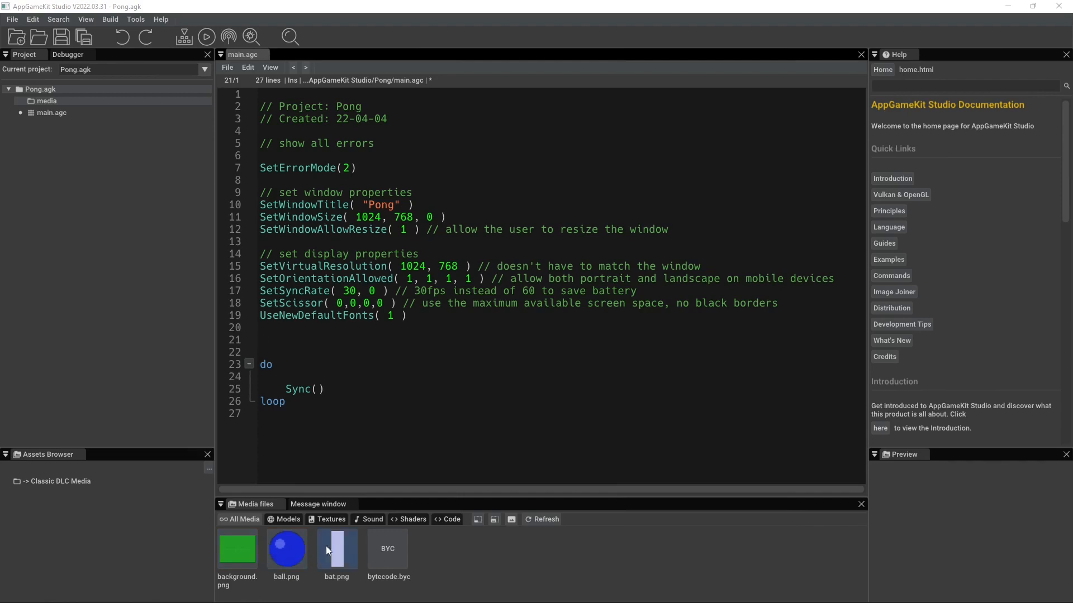
click(260, 340)
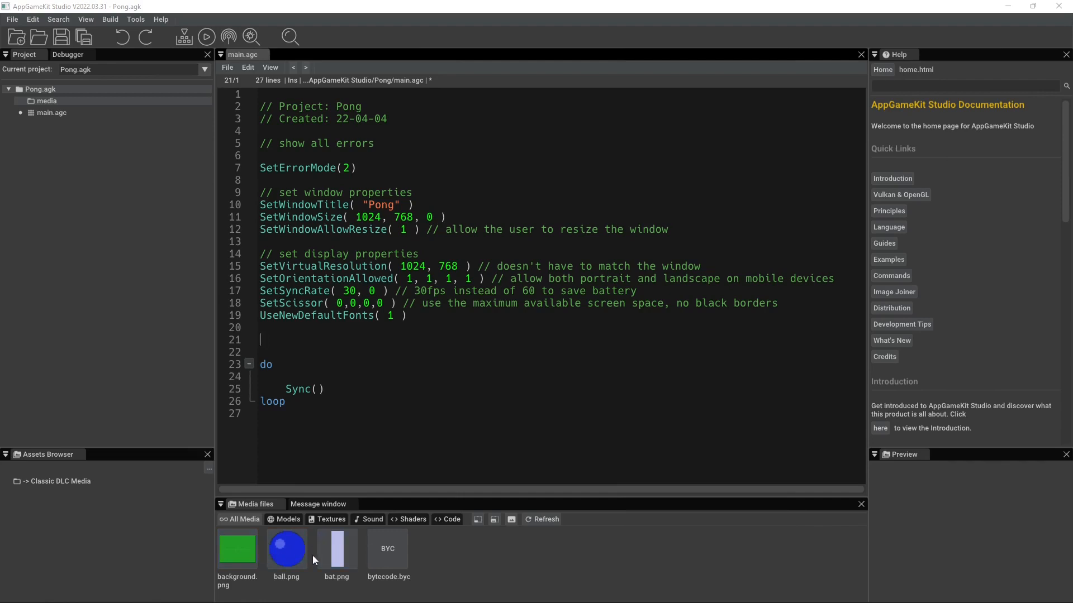
click(237, 549)
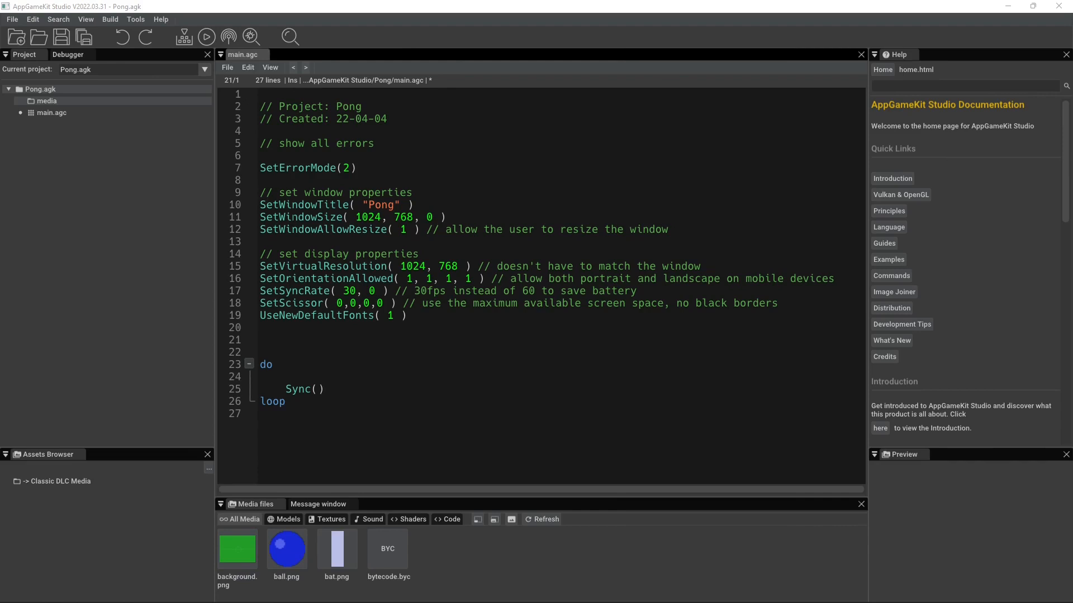
click(446, 217)
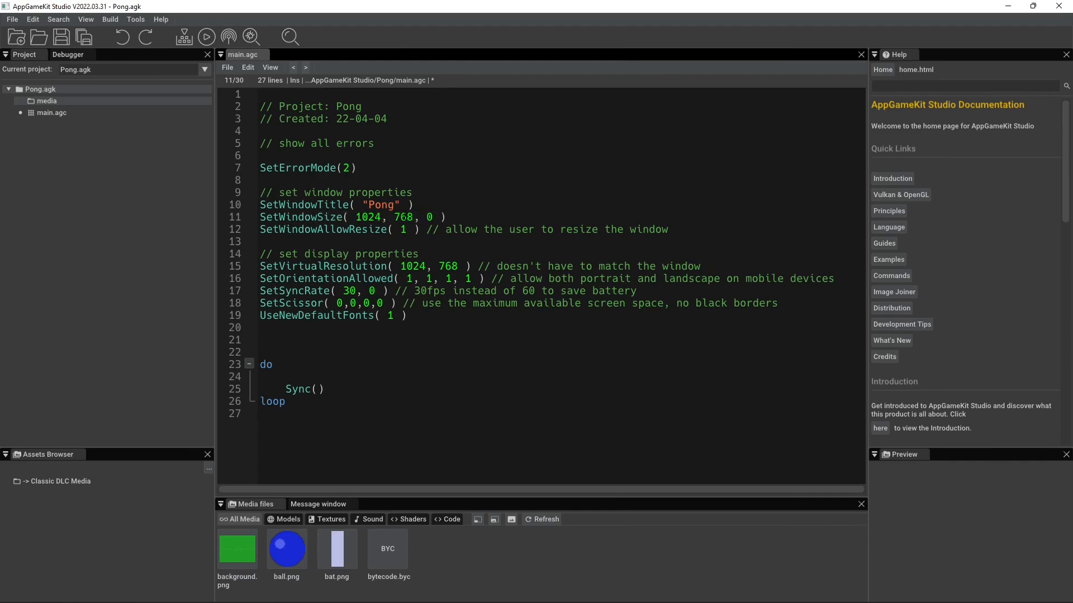
- Preview ball.png then bat.png, showing the bat's 44x128 size
click(286, 549)
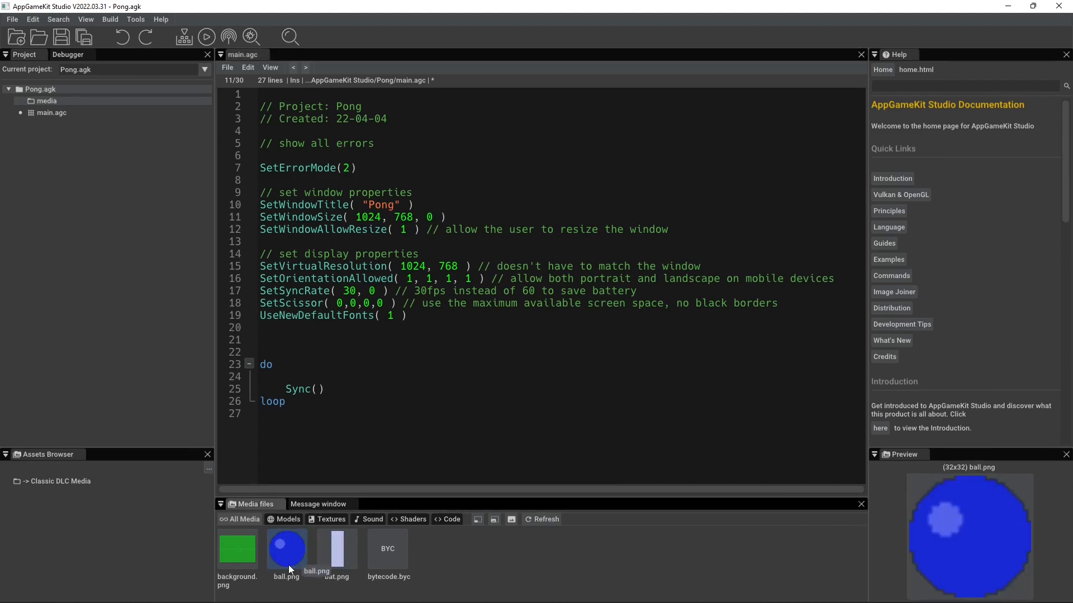
click(337, 548)
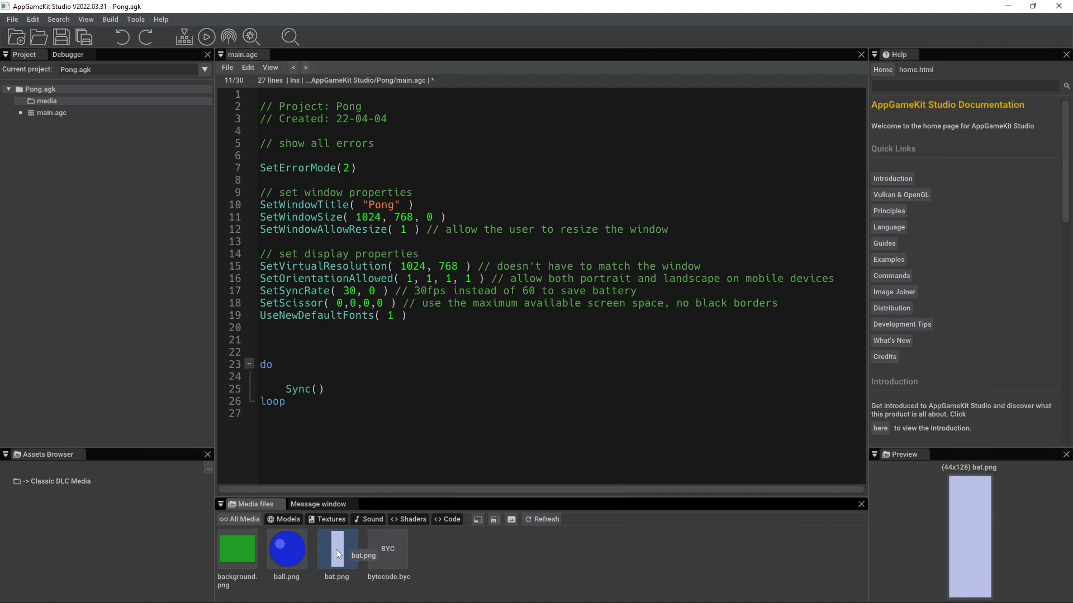
mouse_move(901, 577)
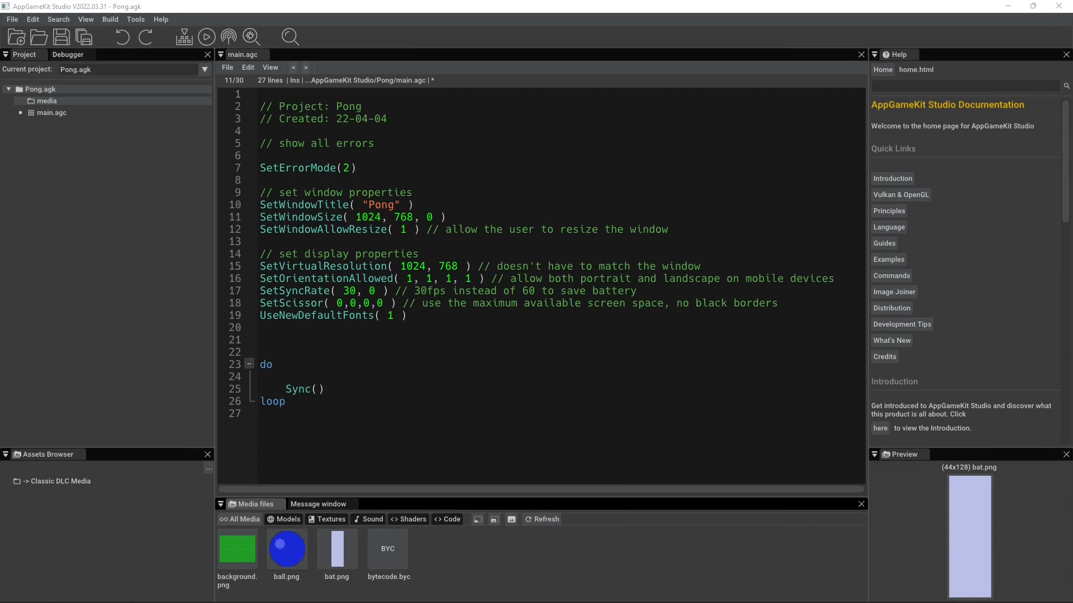
mouse_move(535, 450)
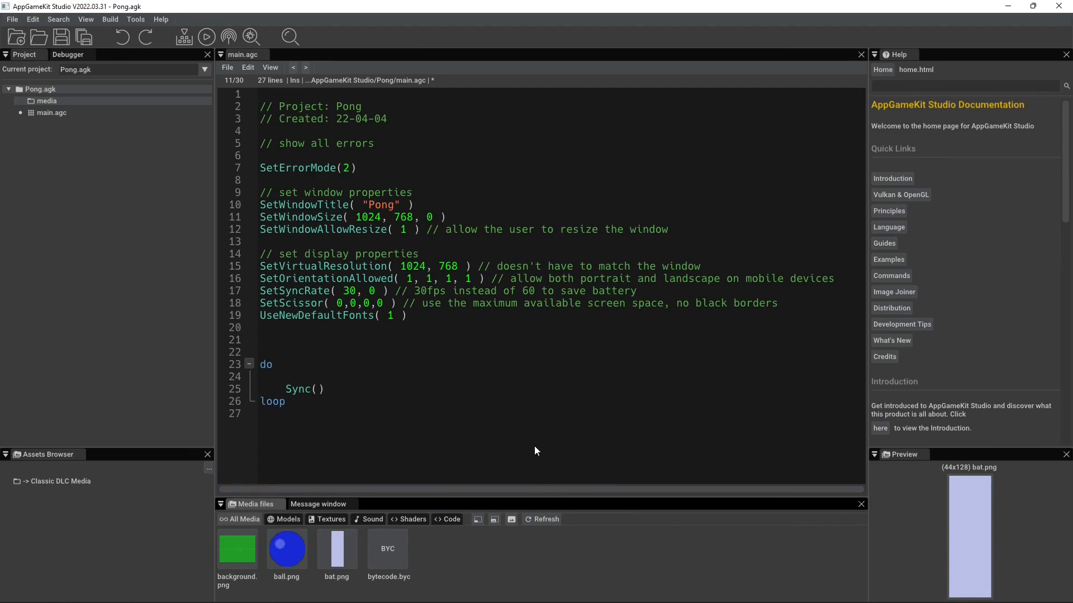
mouse_move(584, 433)
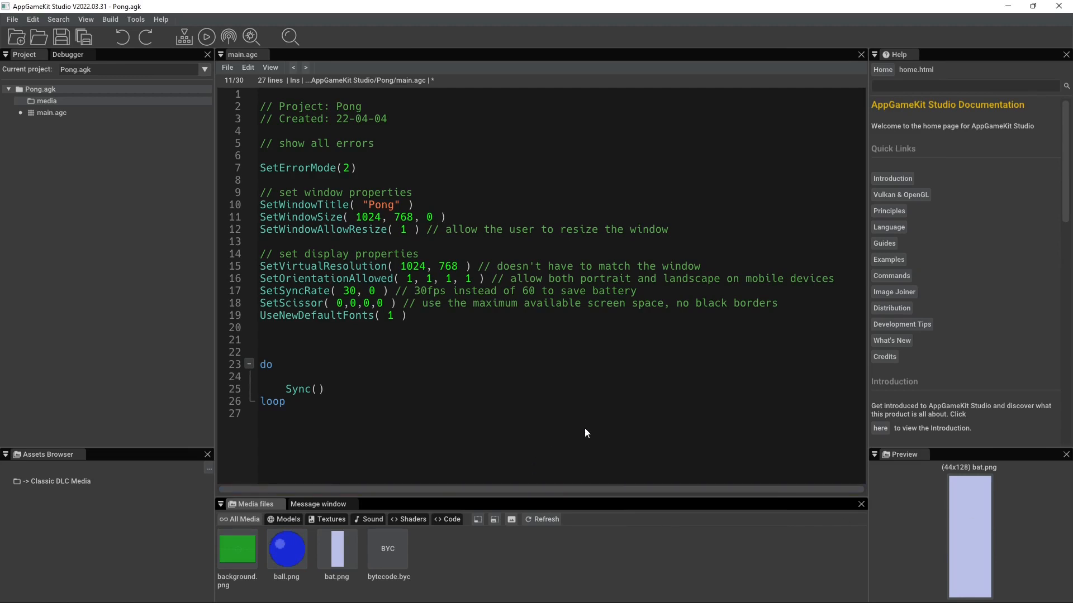
click(261, 340)
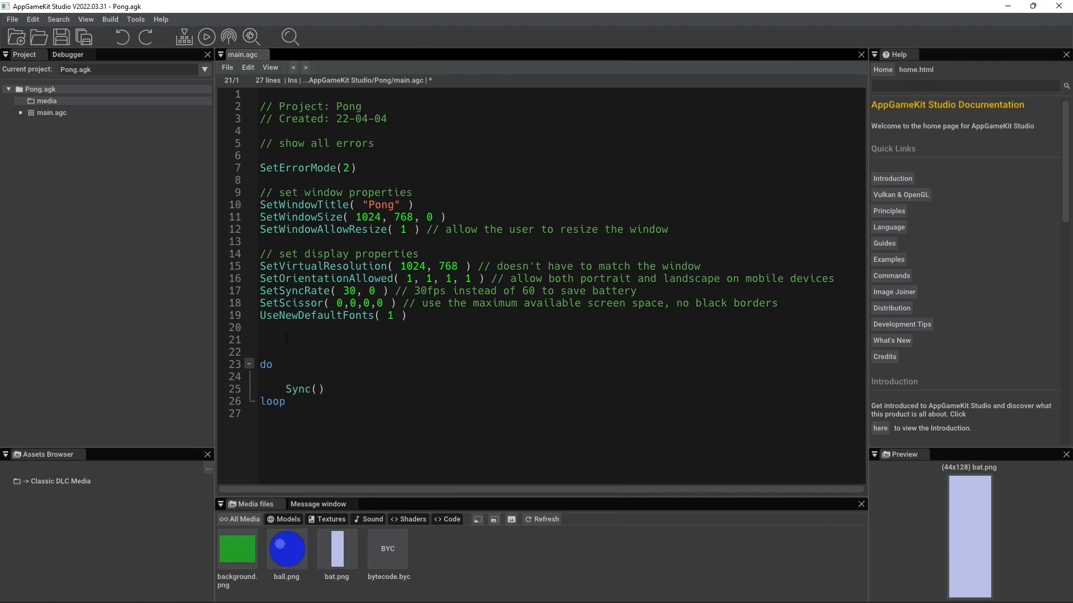
click(261, 339)
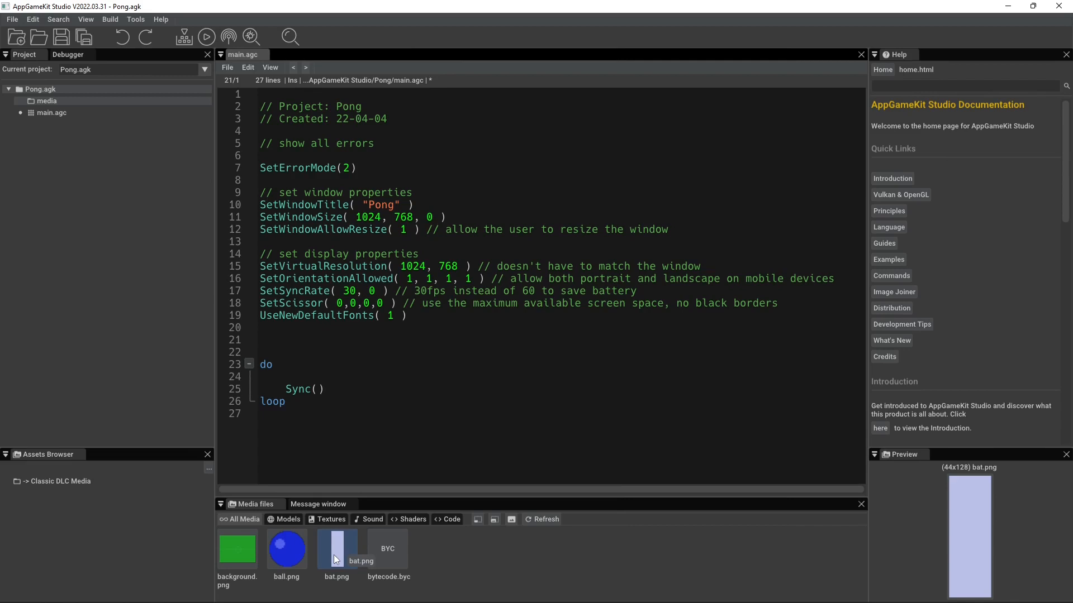
click(260, 340)
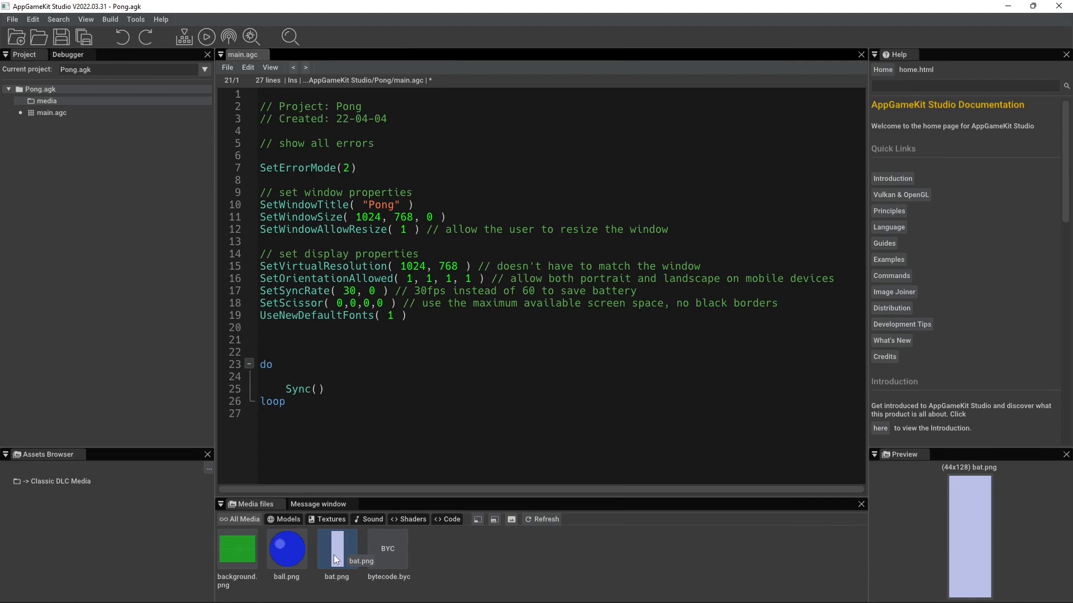
click(261, 340)
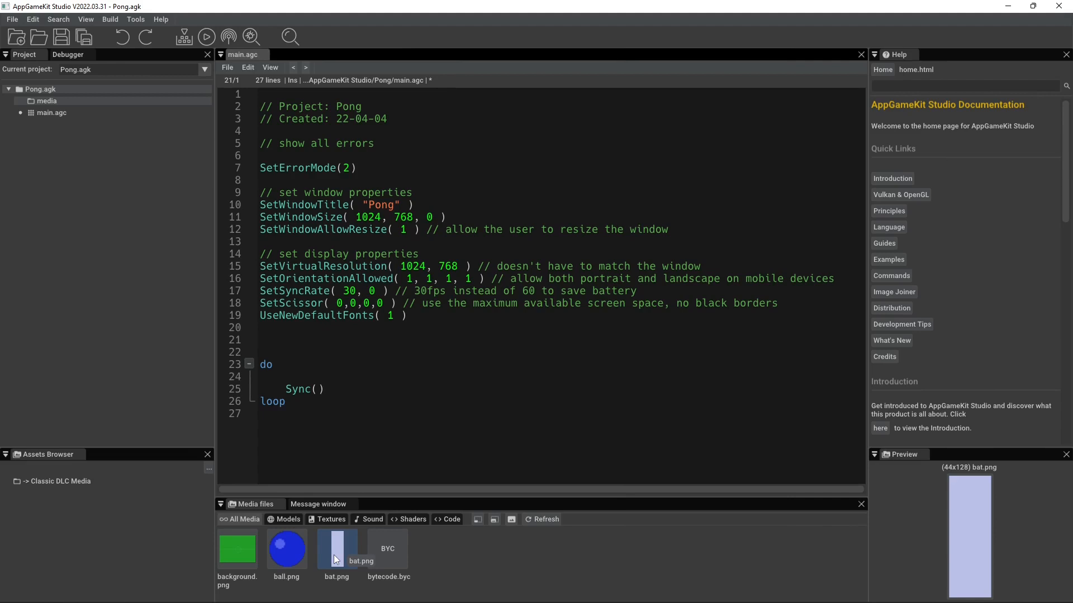
click(260, 339)
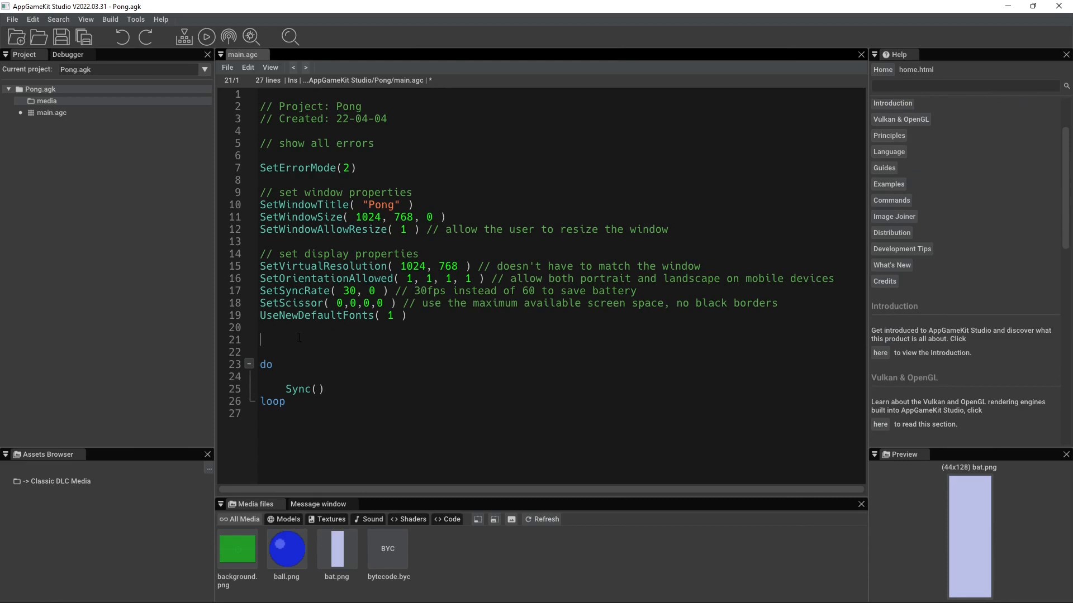
- Declare 'Type playerinfo' on line 21 and open a blank line above it
text(T)
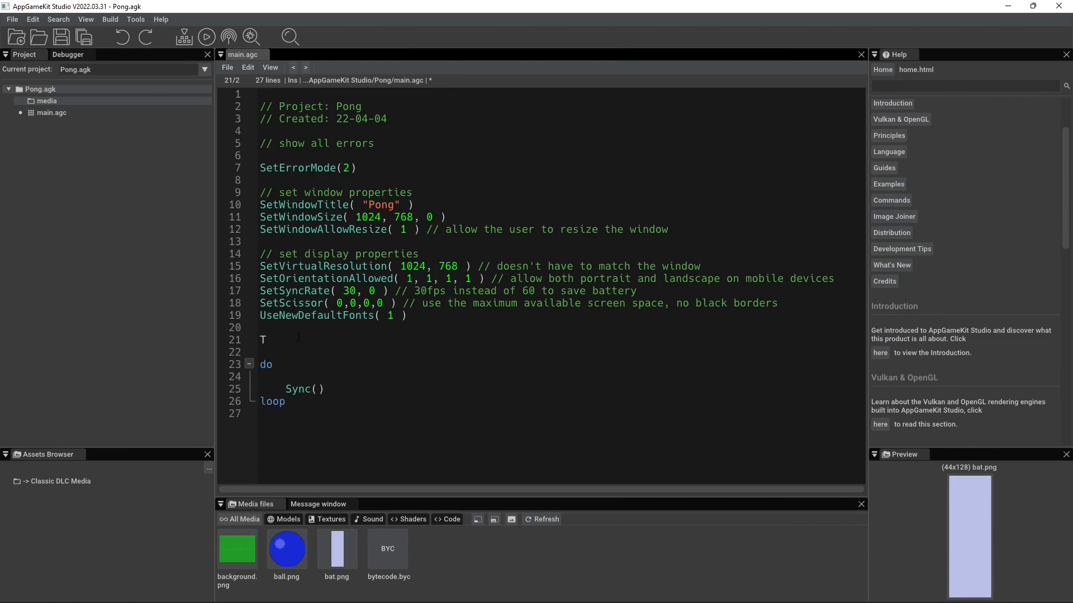
text(yp)
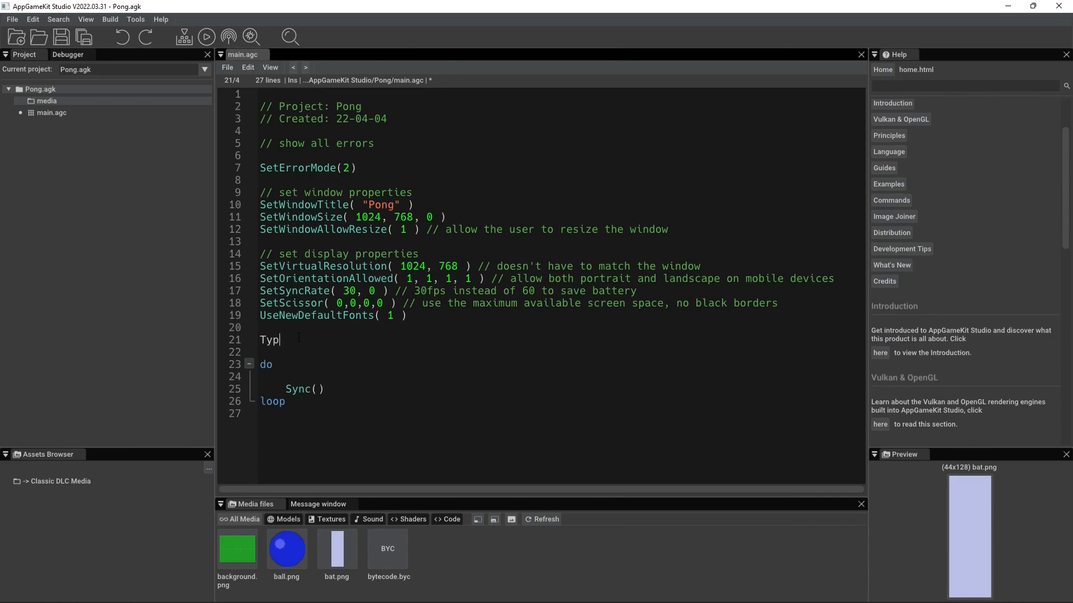
text(e)
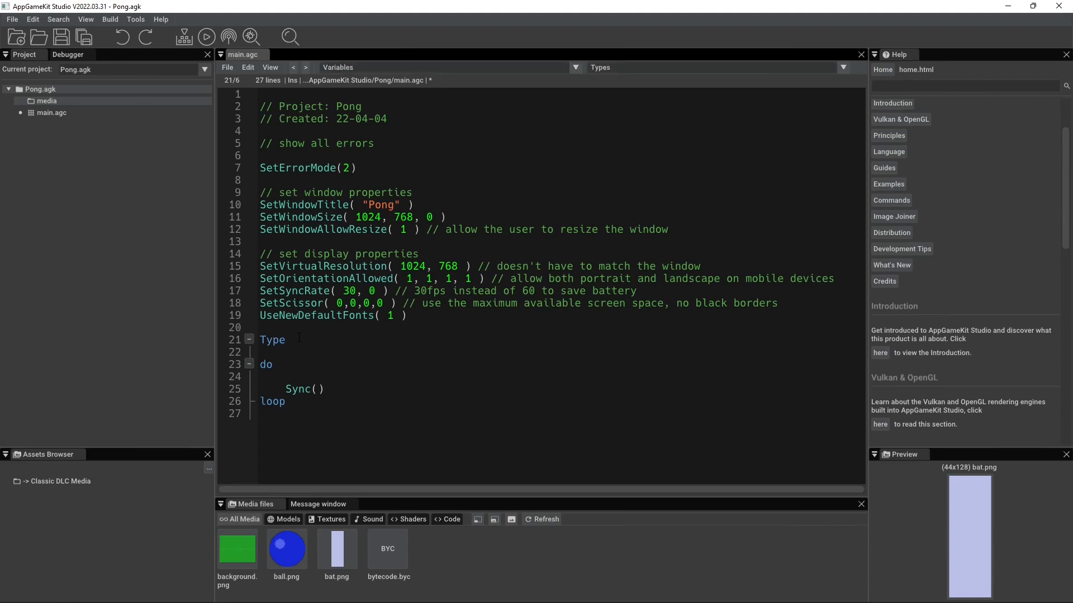
text(player)
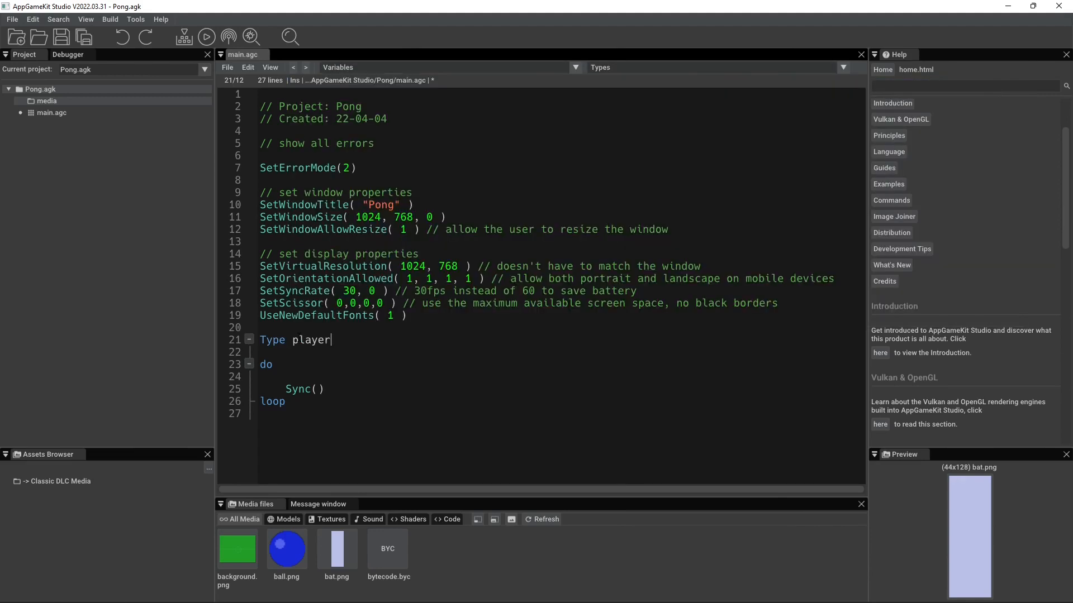
text(info)
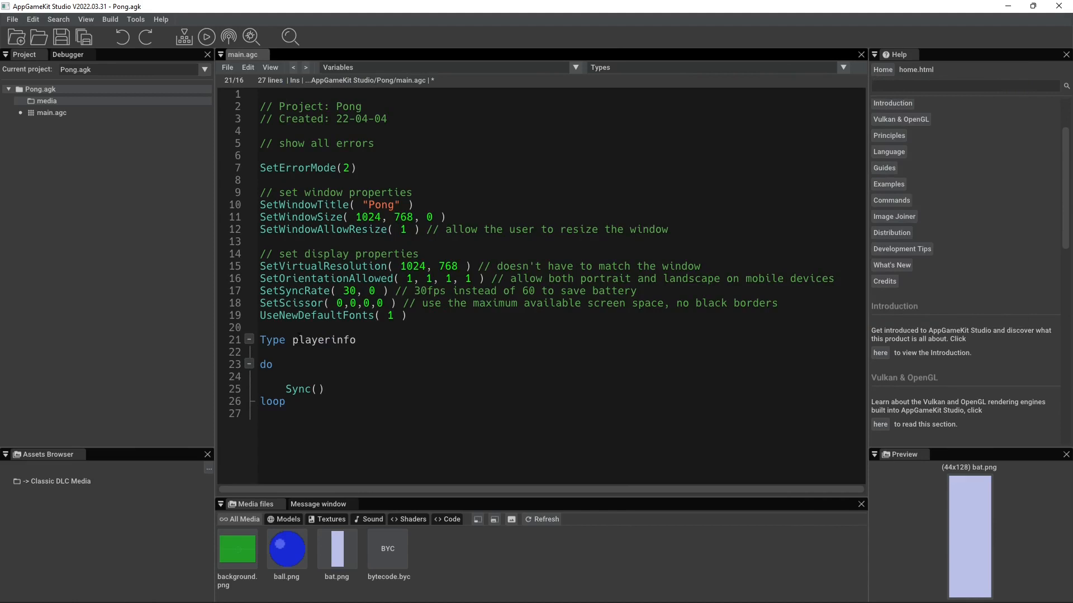
key(enter)
text(//)
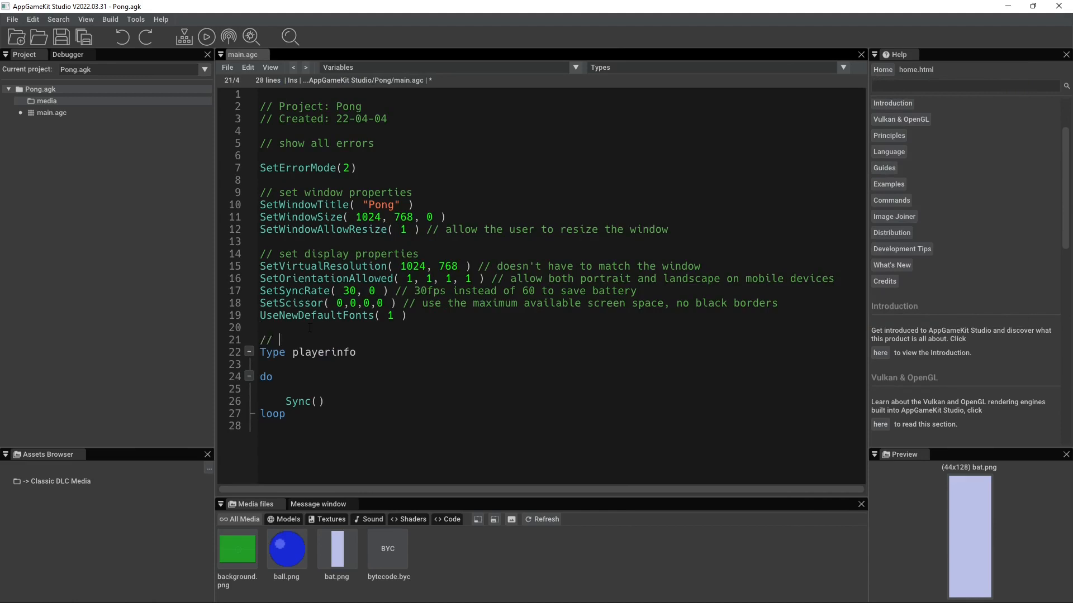
- Add the comment '// set up variables for the player' above the type and move inside it
text(set up vari)
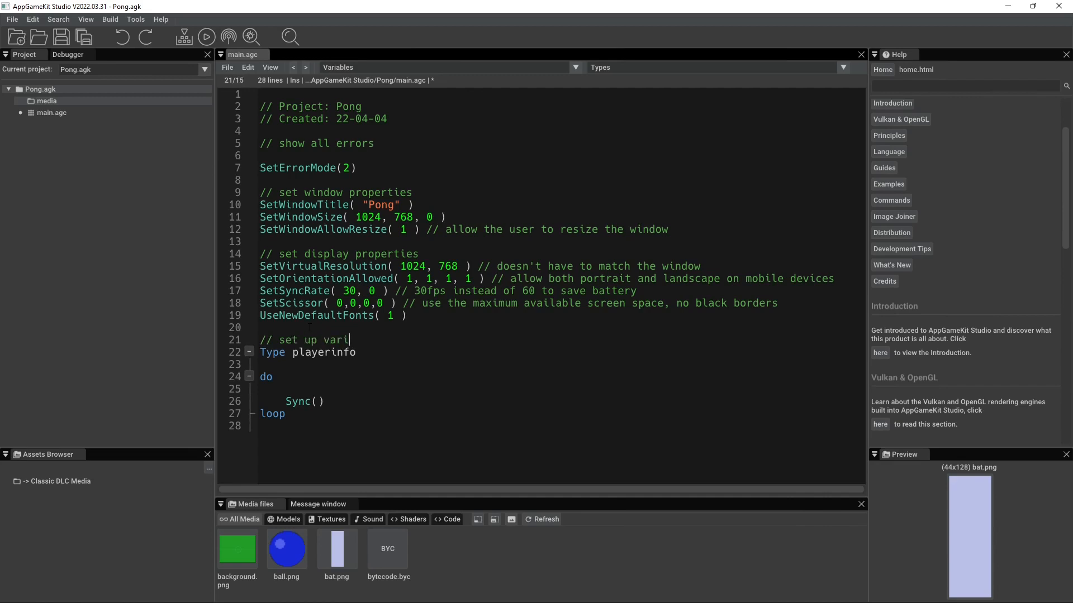
text(ables for the player)
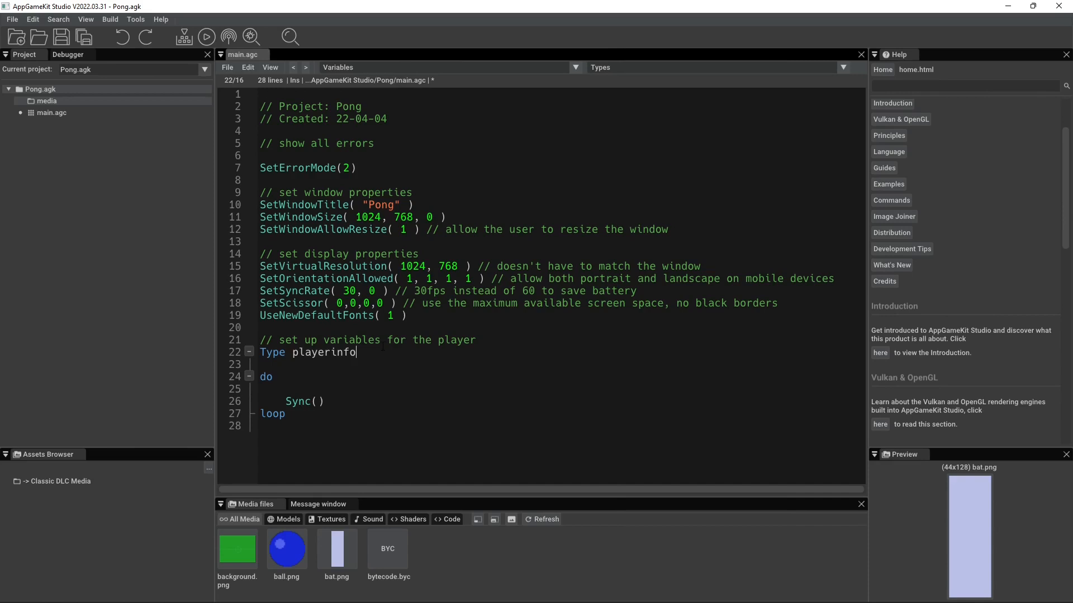
key(enter)
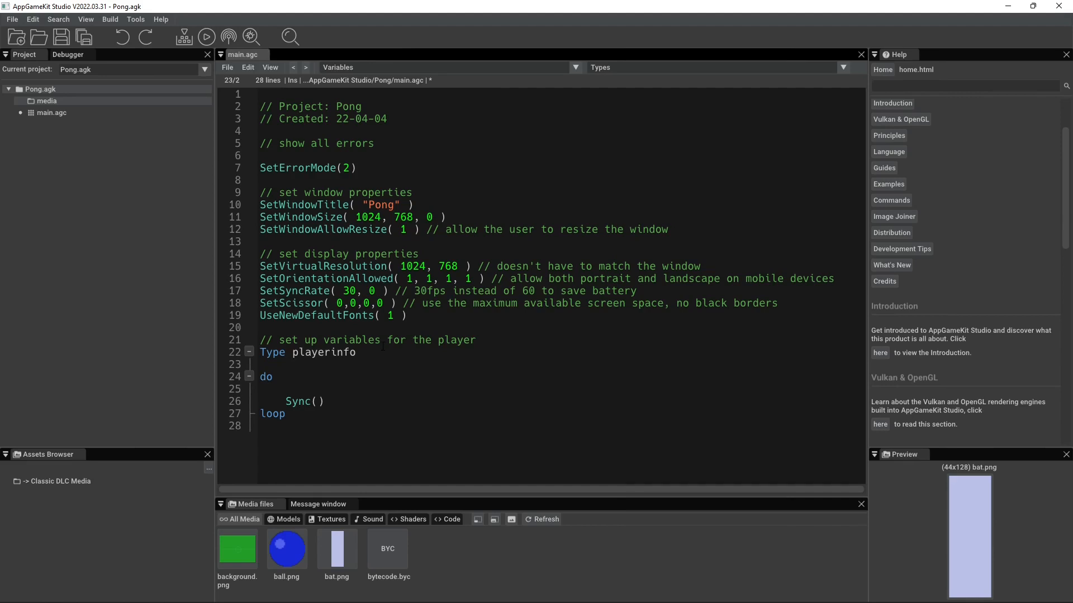
click(287, 364)
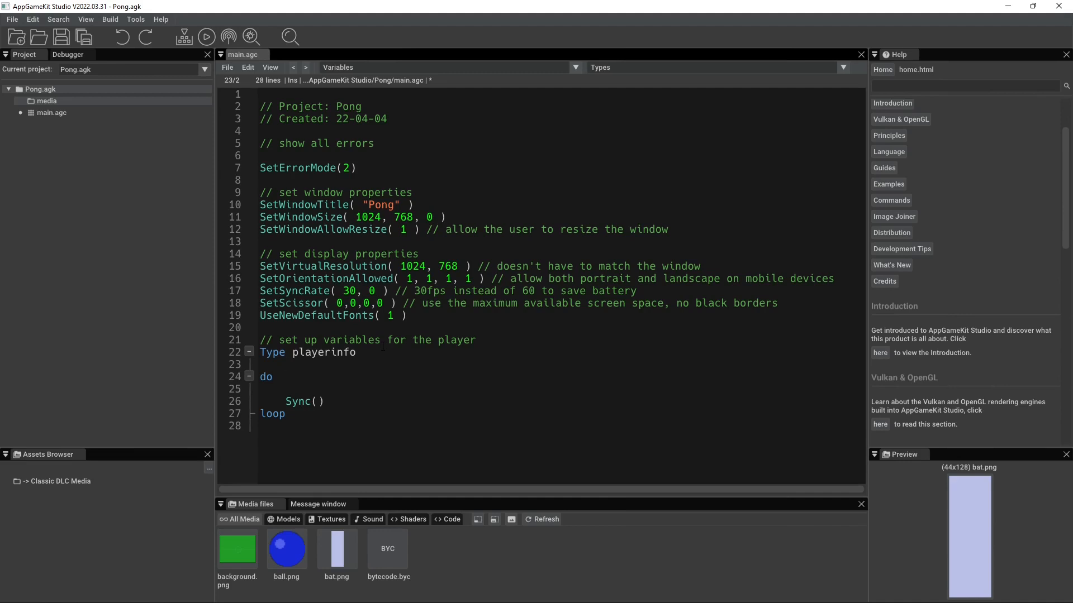
- Comment the bat's screen position and add 'x as Float' and 'y as Float' fields
text(//)
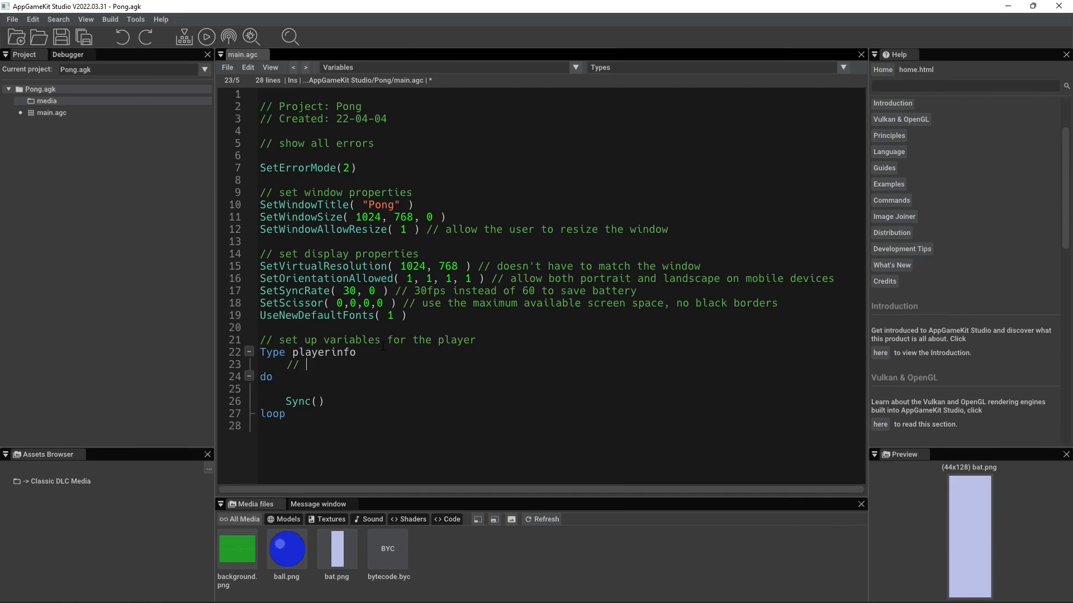
text(this will store the x &)
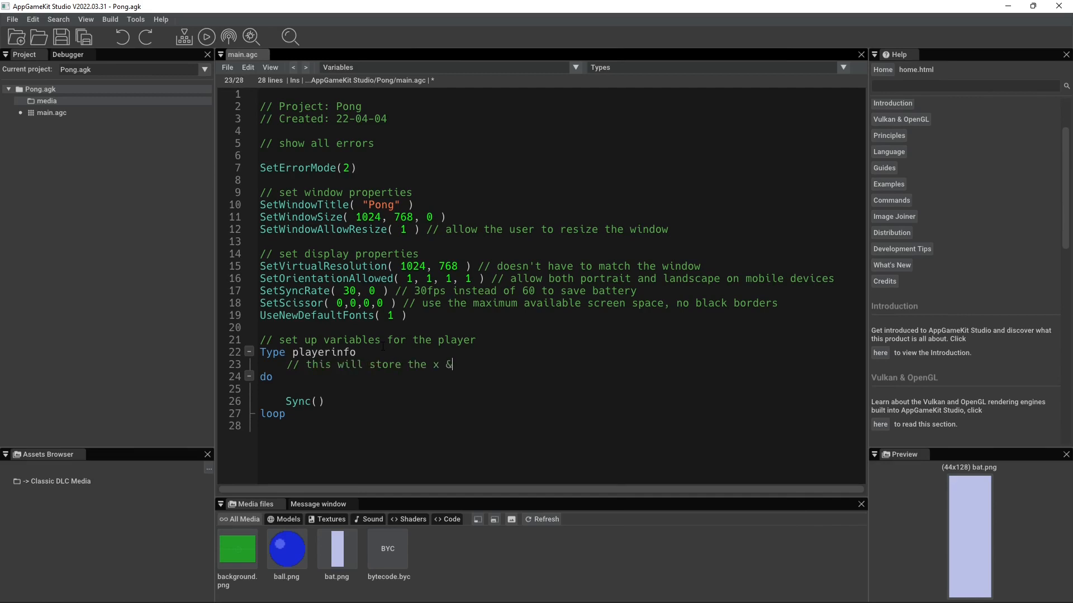
text(y posit)
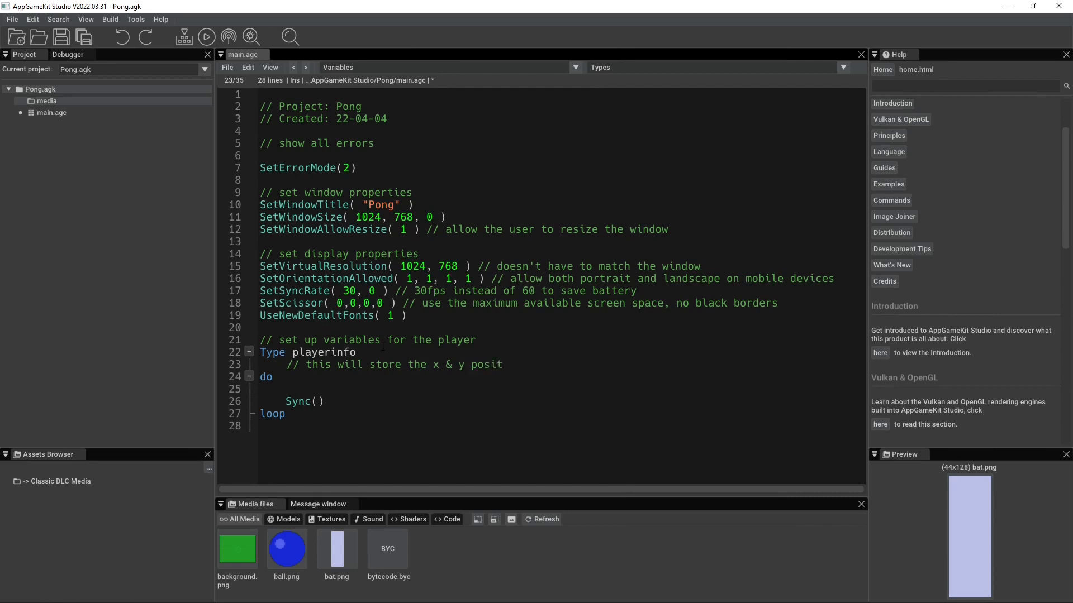
text(ion of the b)
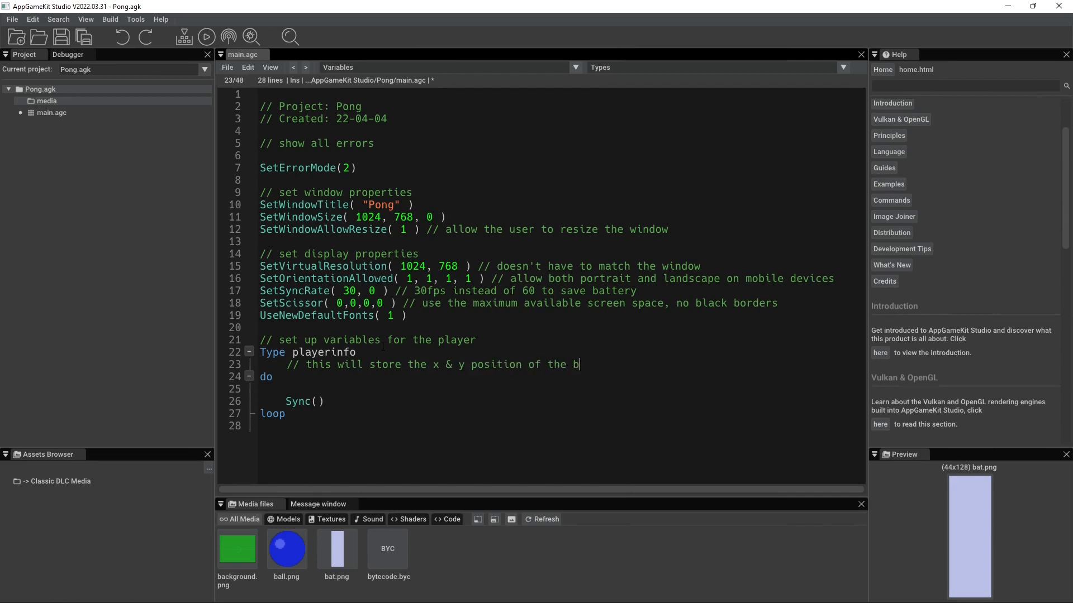
text(at on the screen)
text(x as)
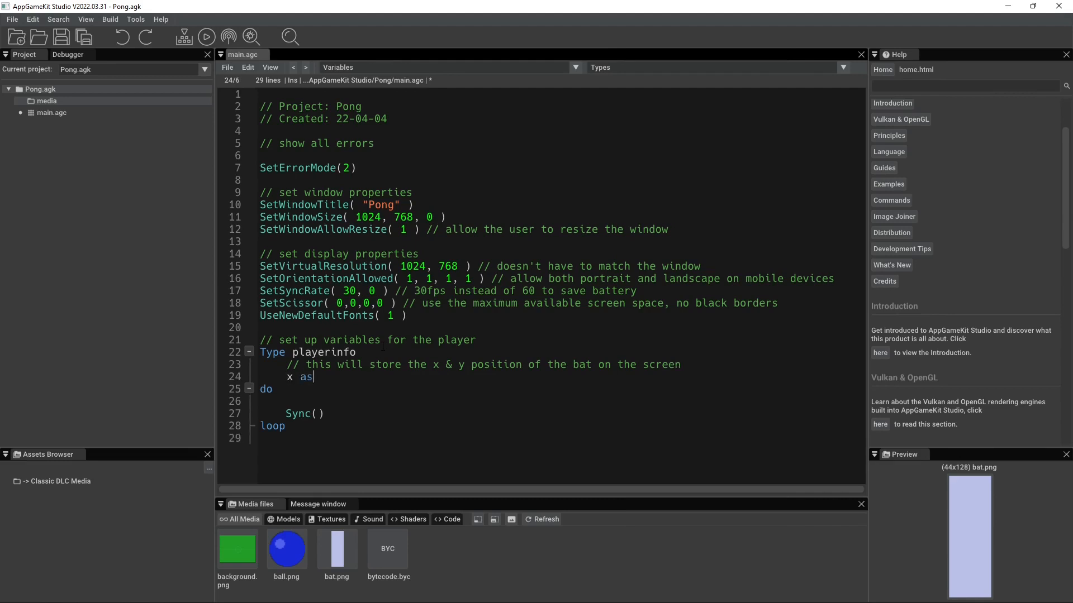
text(Float)
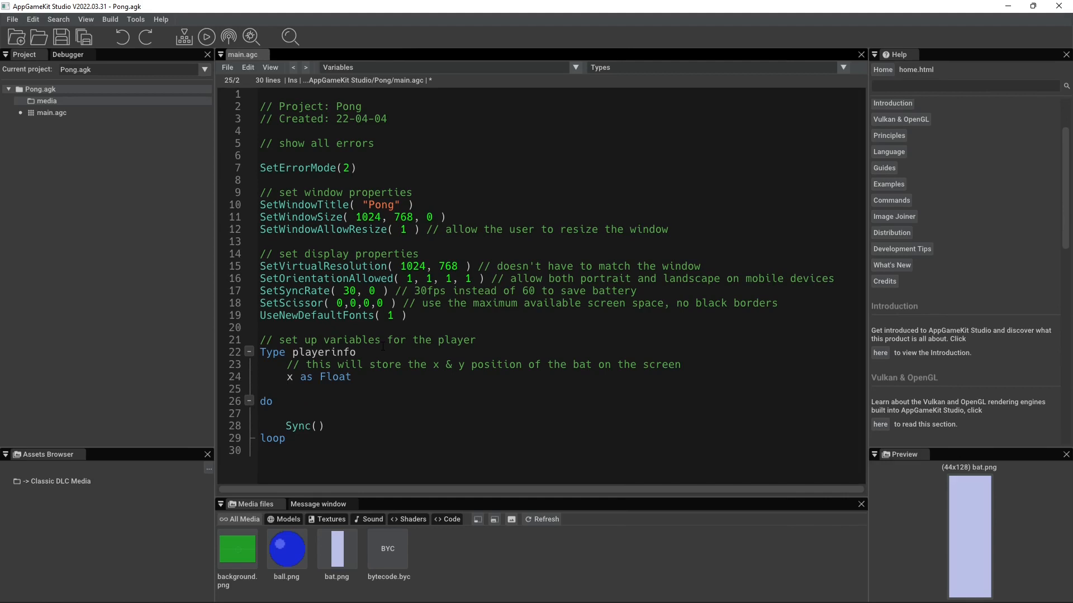
text(y as Float)
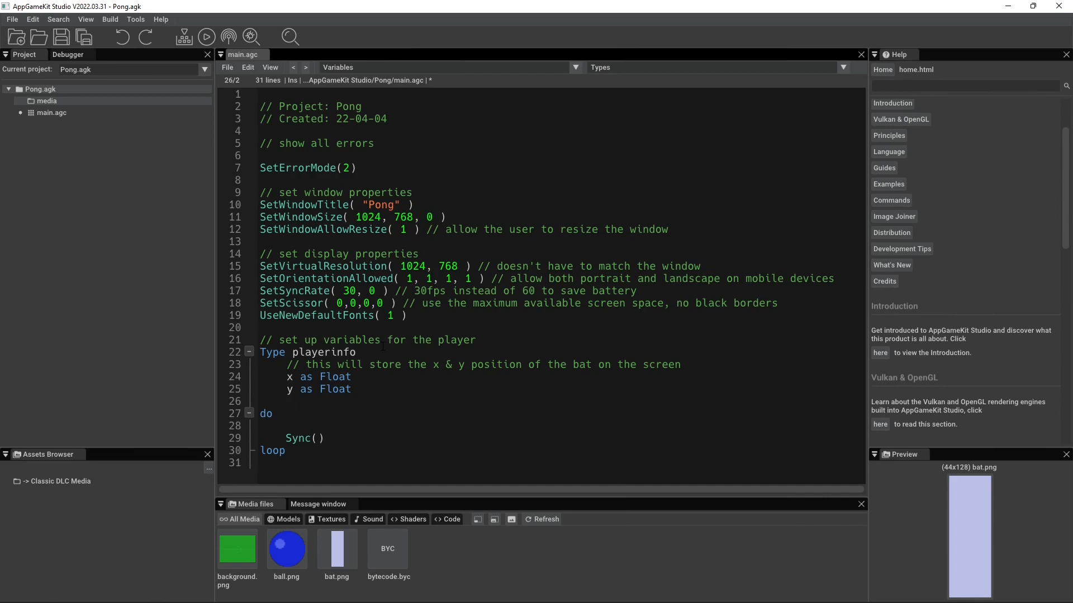
- Add a commented 'sprite as Integer' field storing the sprite number
text(// sp)
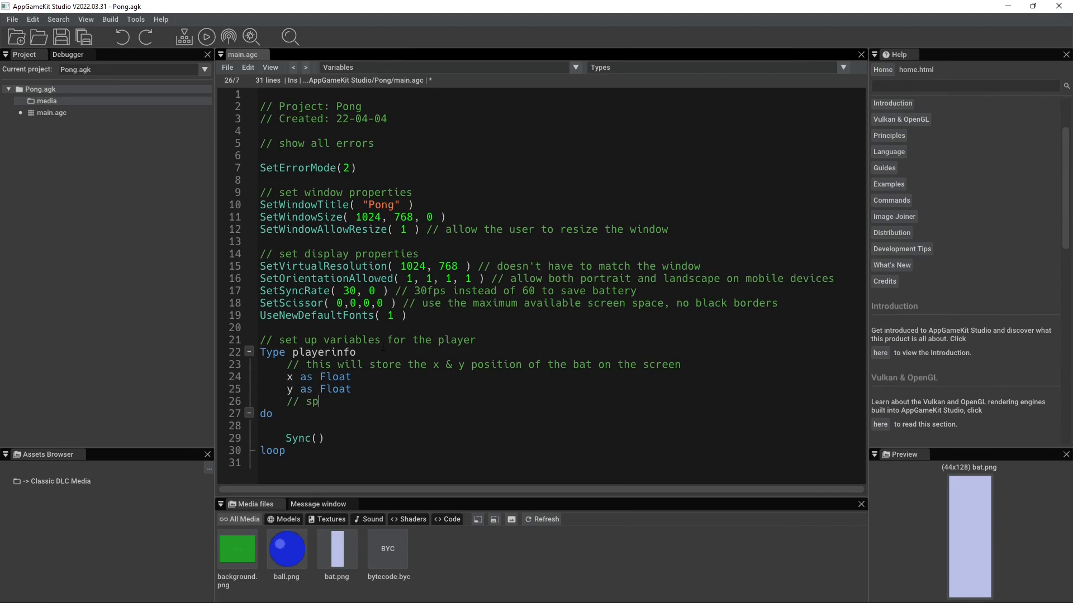
text(tore the num)
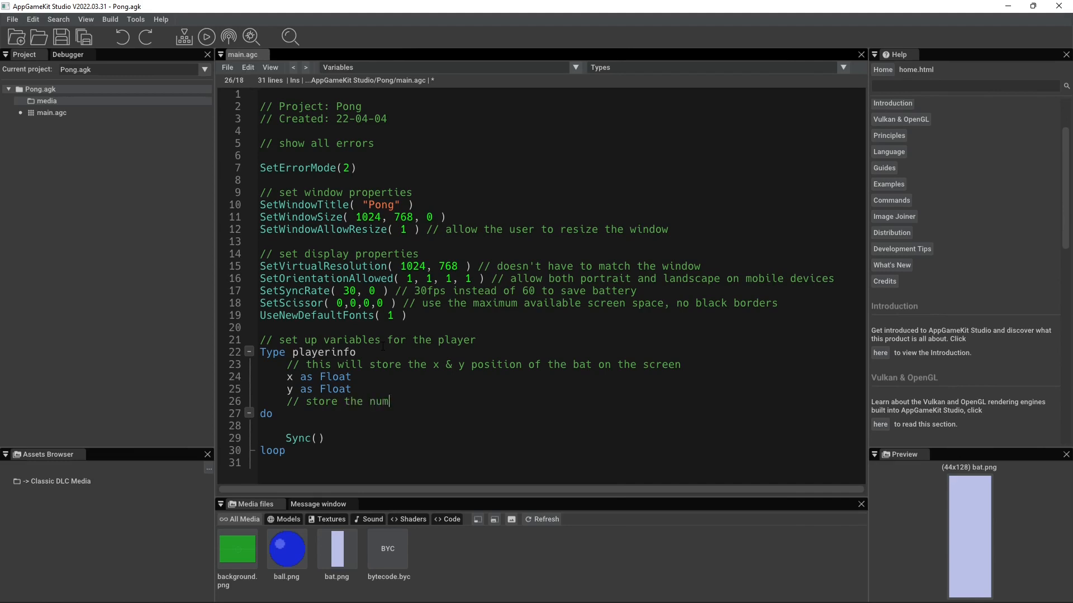
text(ber of the sprite)
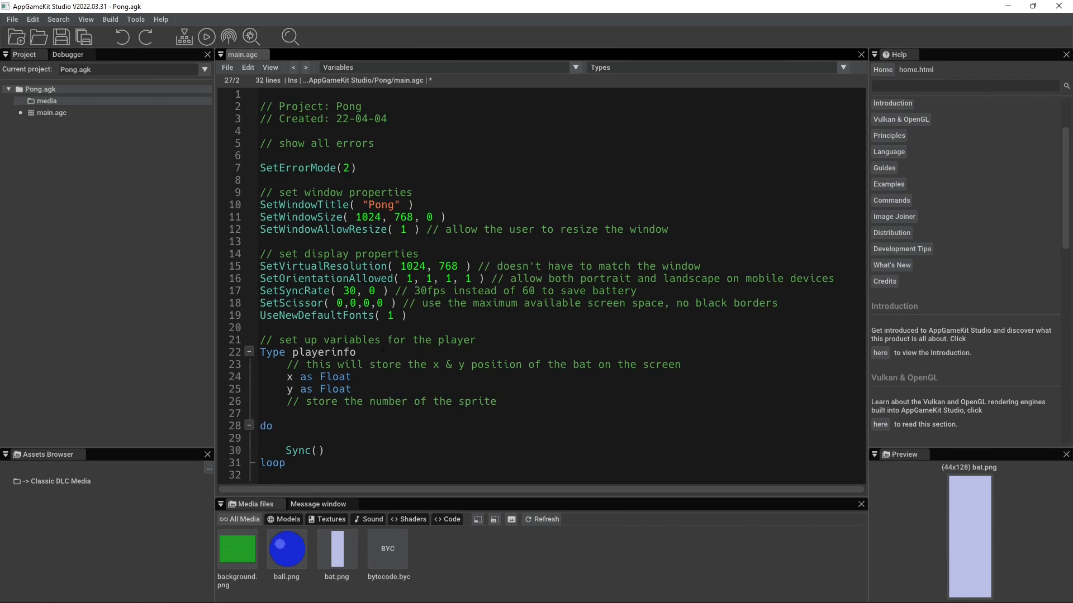
text(sprite as)
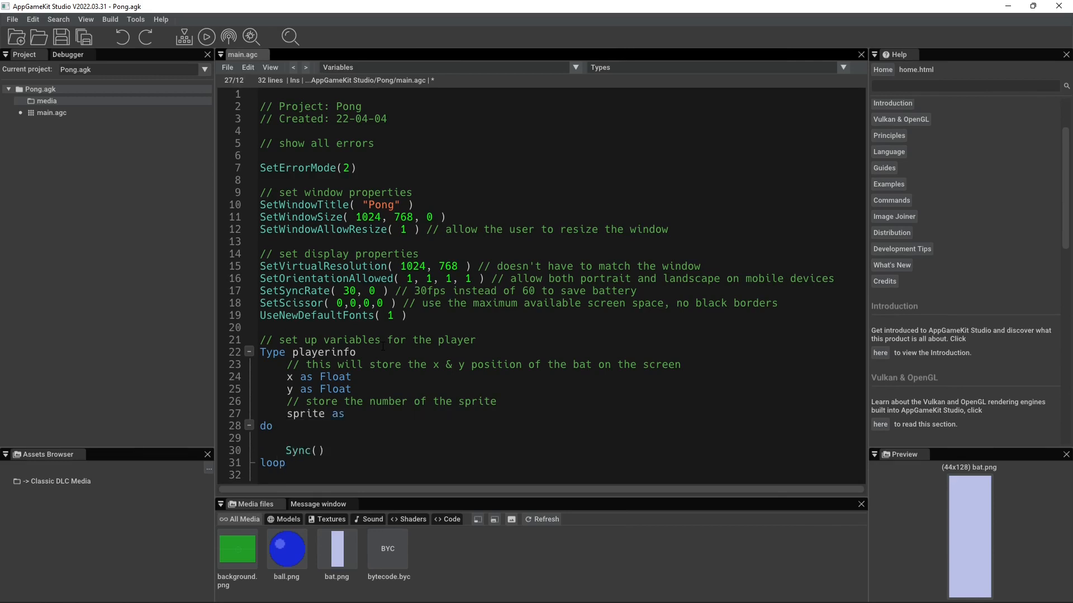
text(Integer)
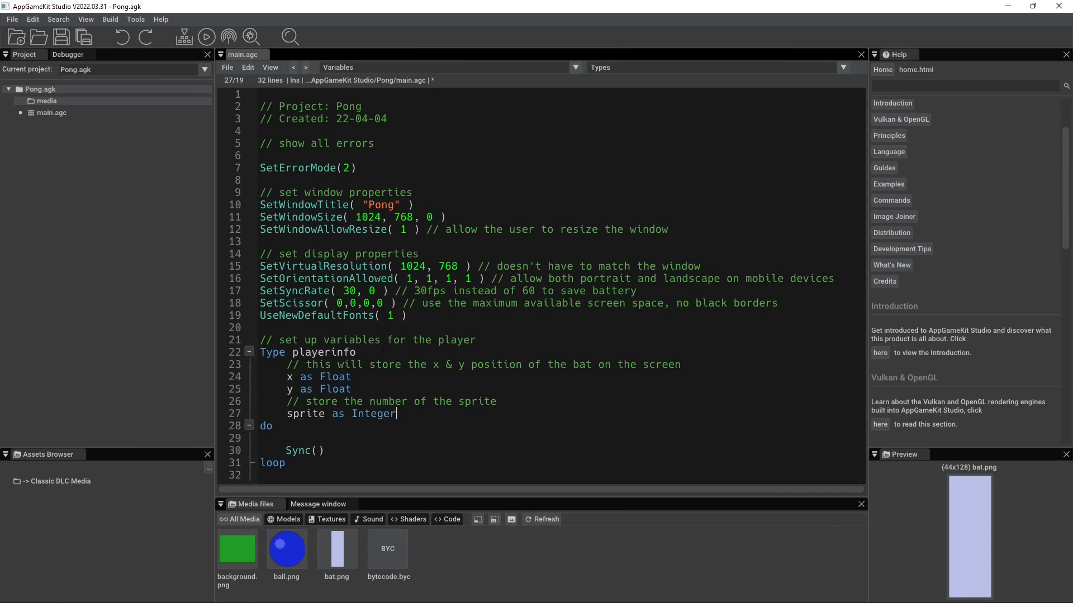
key(Enter)
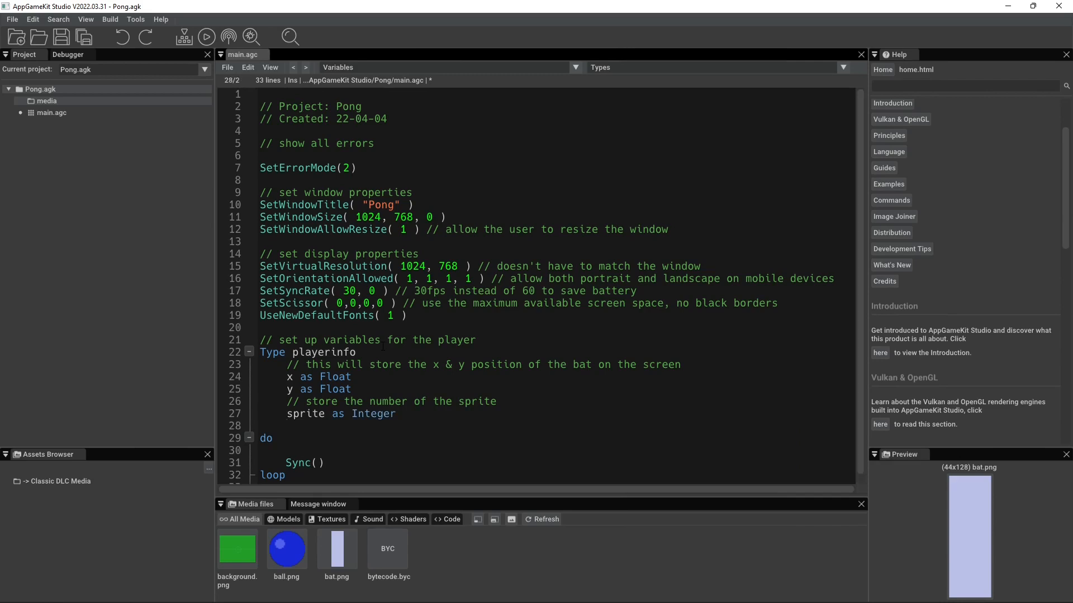
click(288, 426)
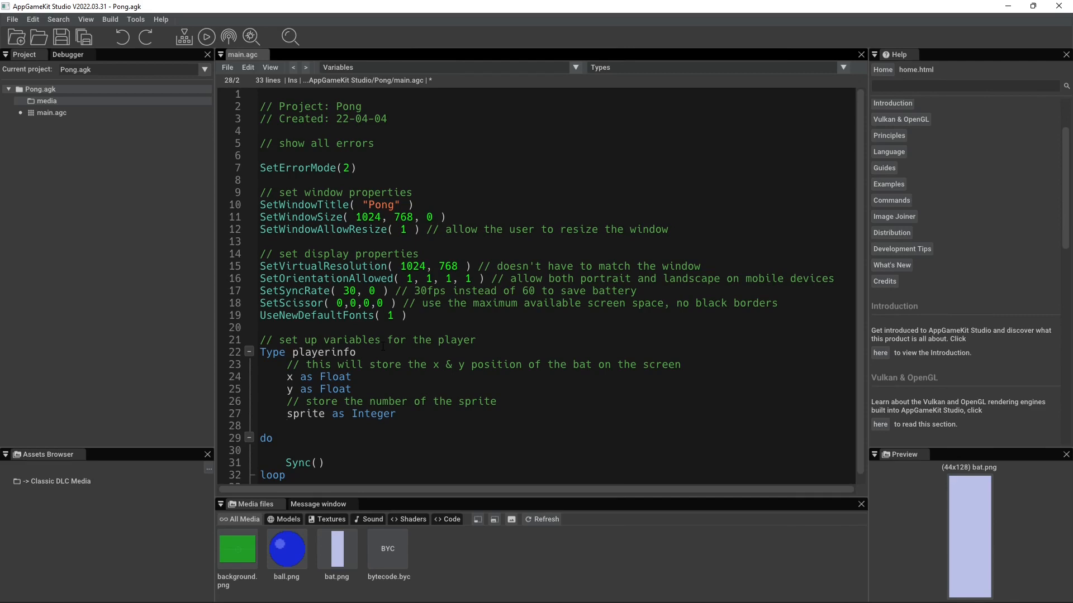
click(287, 426)
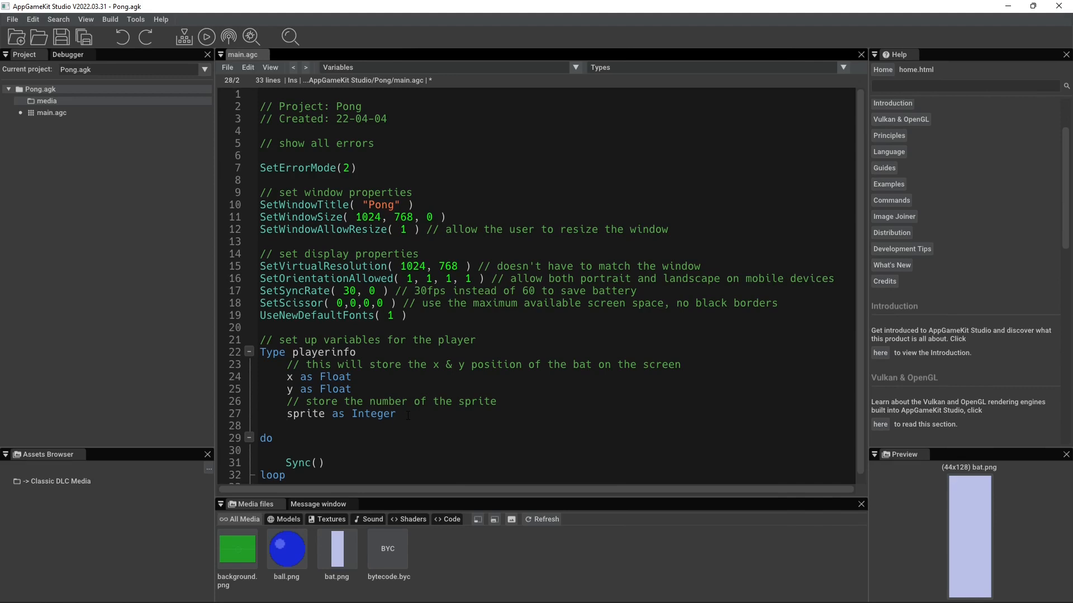
click(287, 426)
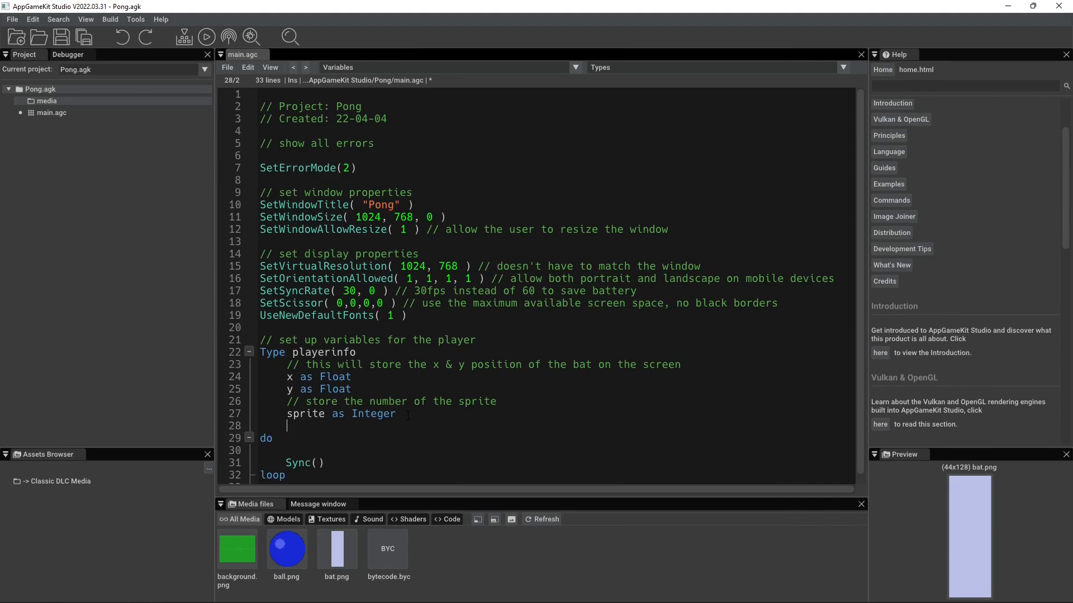
- Add a commented 'speed as Float' field to monitor bat speed
text(// this)
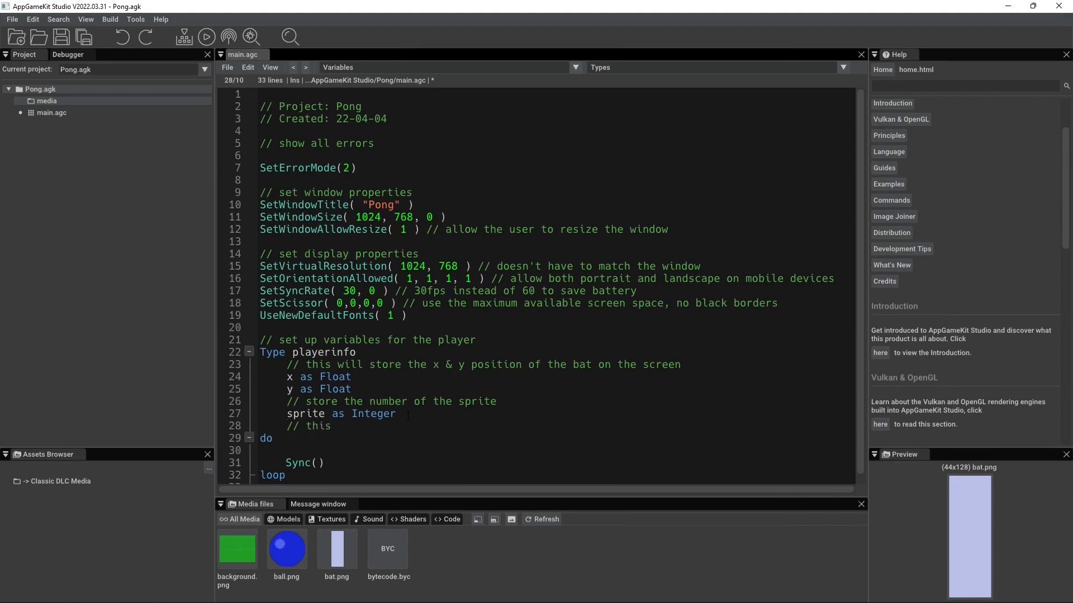
text(variable will allow the speed to be)
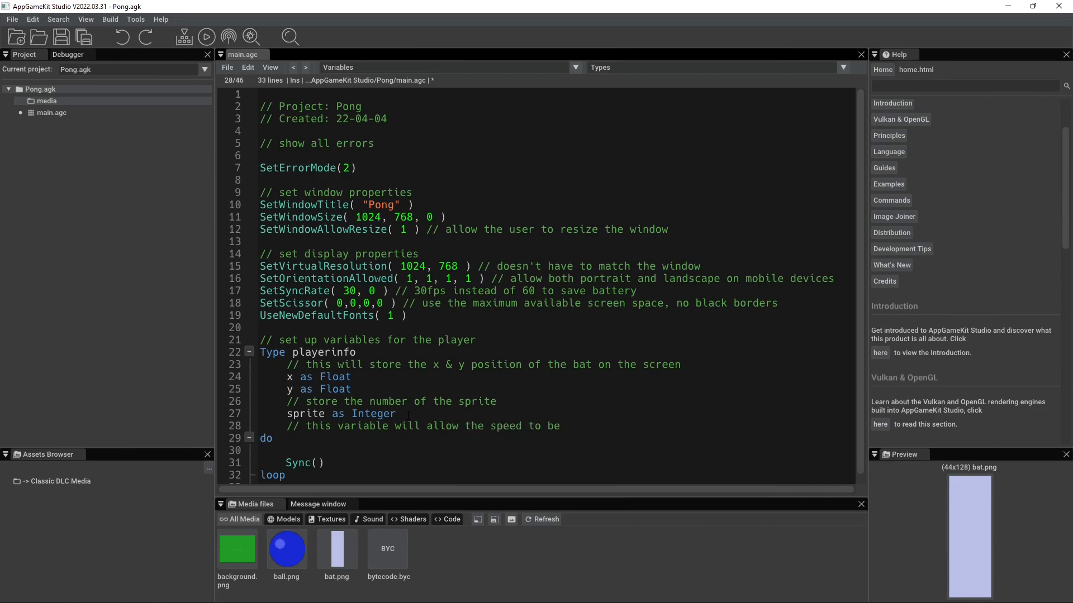
text(mointored)
text(speed as Fl)
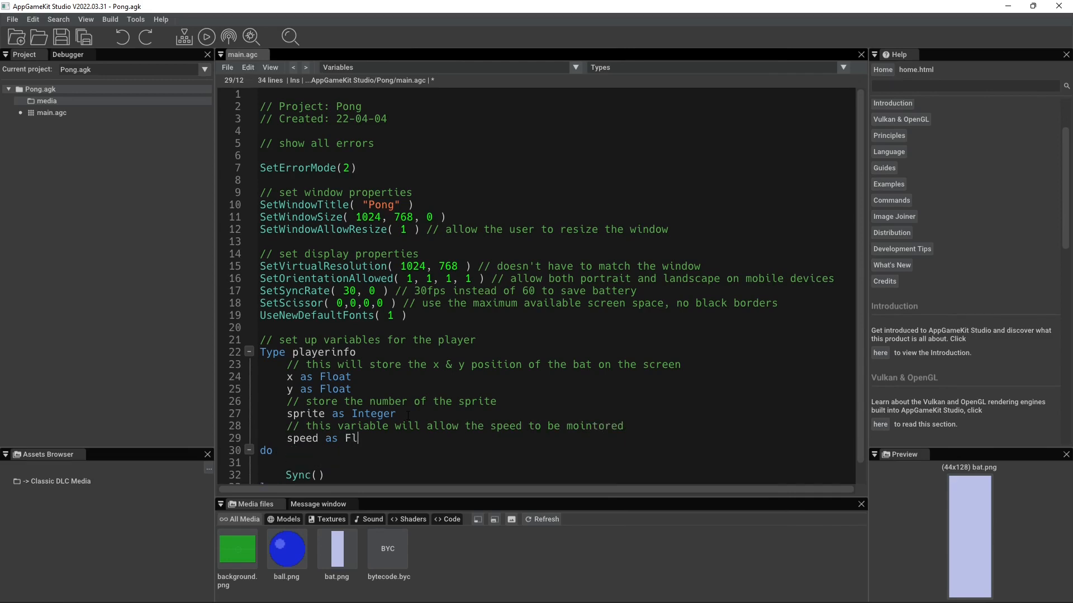
text(oat)
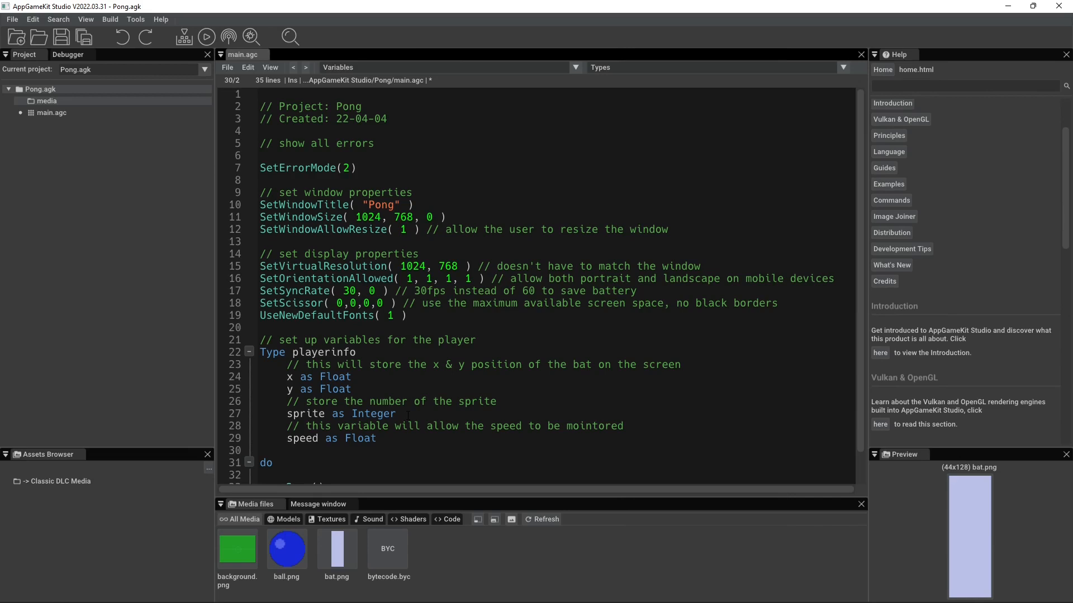
- Add a commented 'lastmove as Integer' field recording which way the bat last moved
text(//)
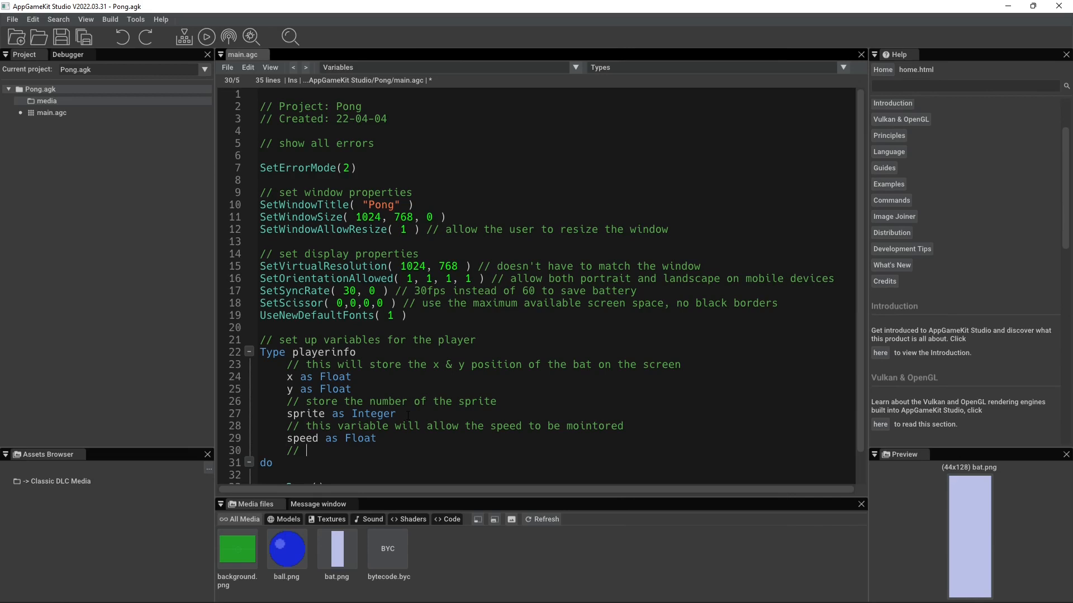
text(know which direction the b)
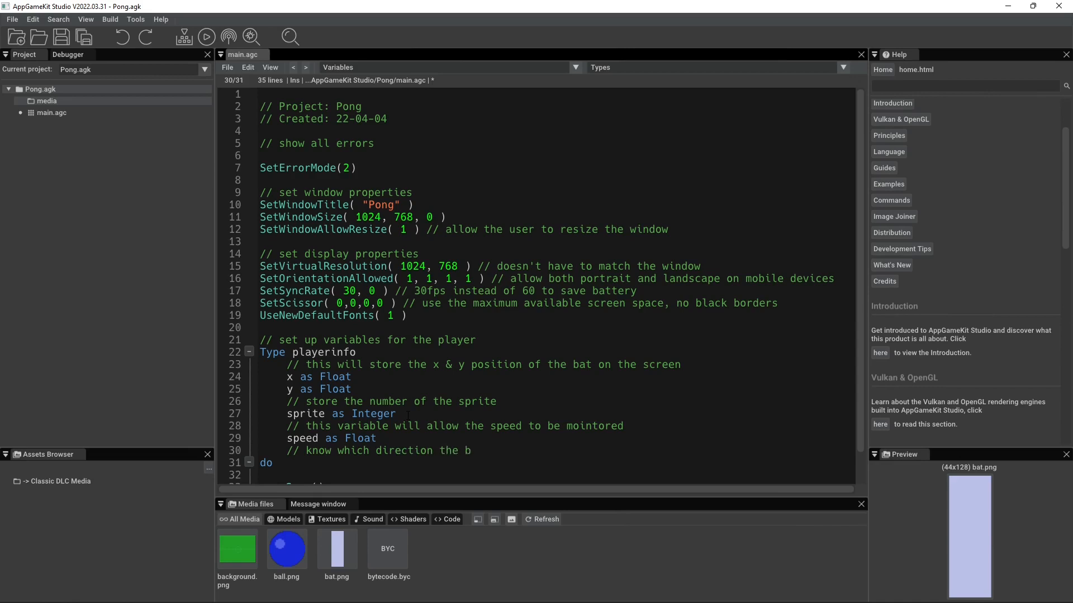
text(at last)
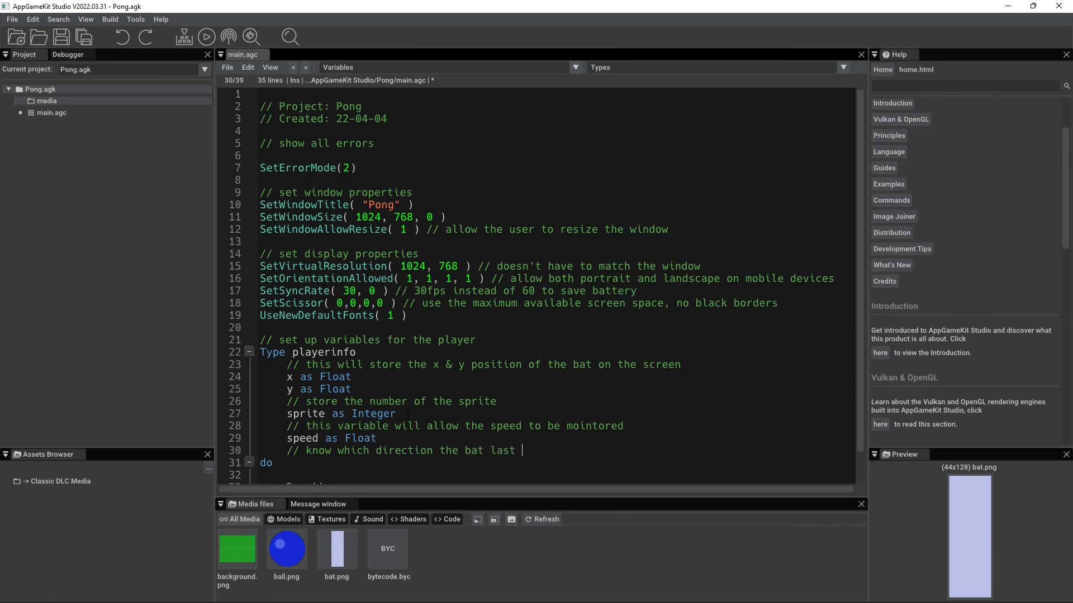
text(moved in)
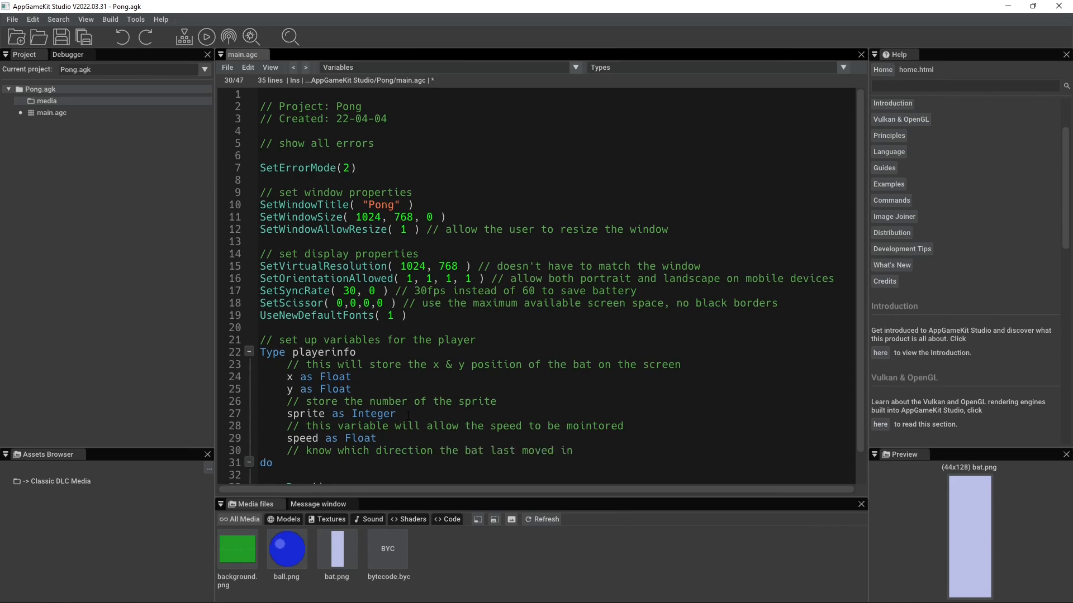
text(las)
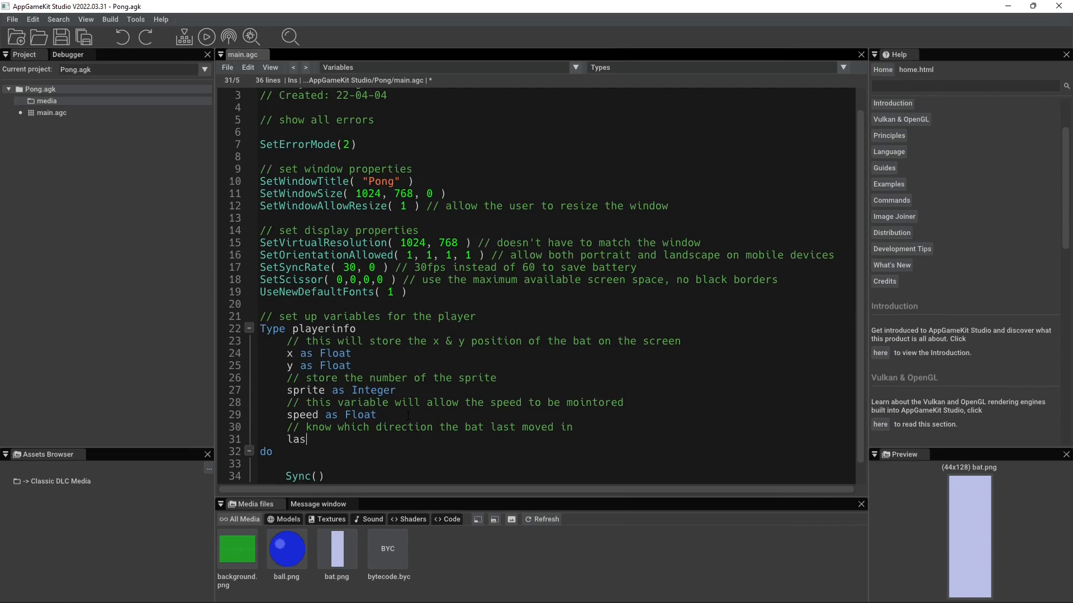
text(tmove as)
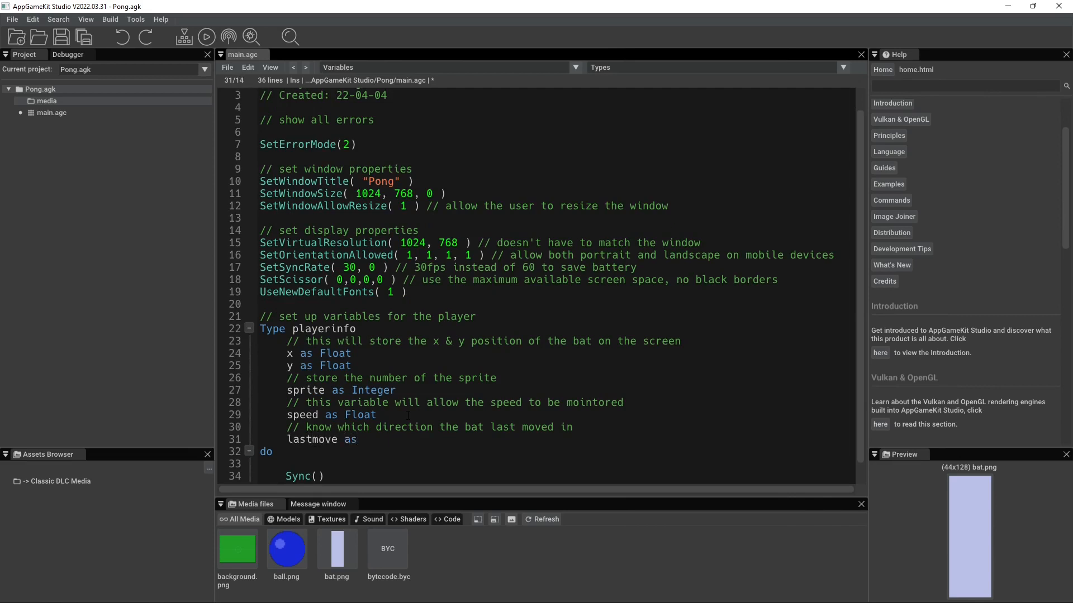
text(Integer)
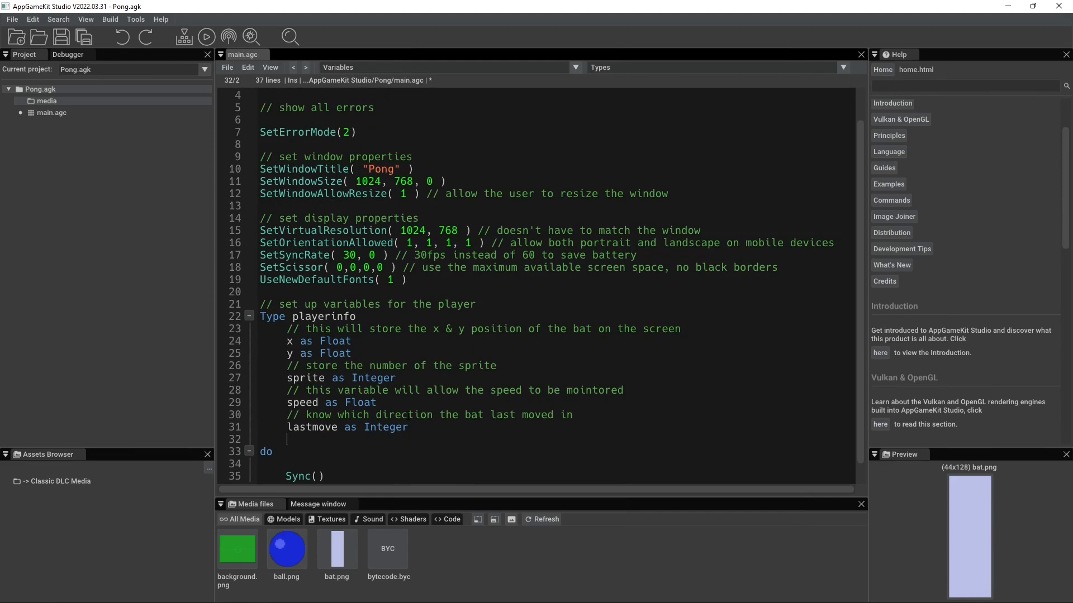
- Add a commented 'lastmovetime as Integer' field for time since the last move
text(// tell how lo)
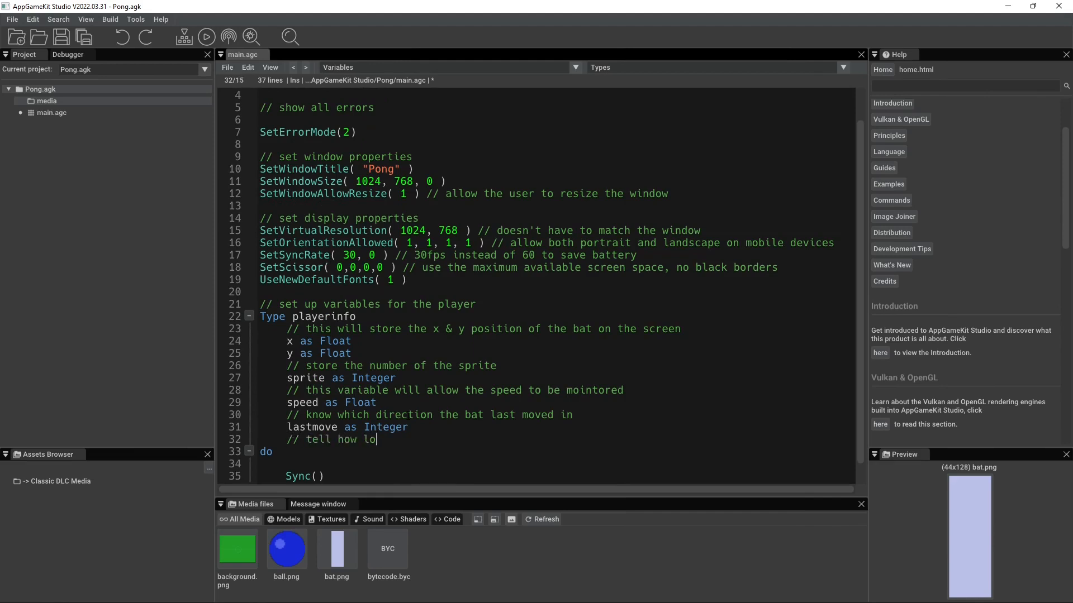
text(ng it was)
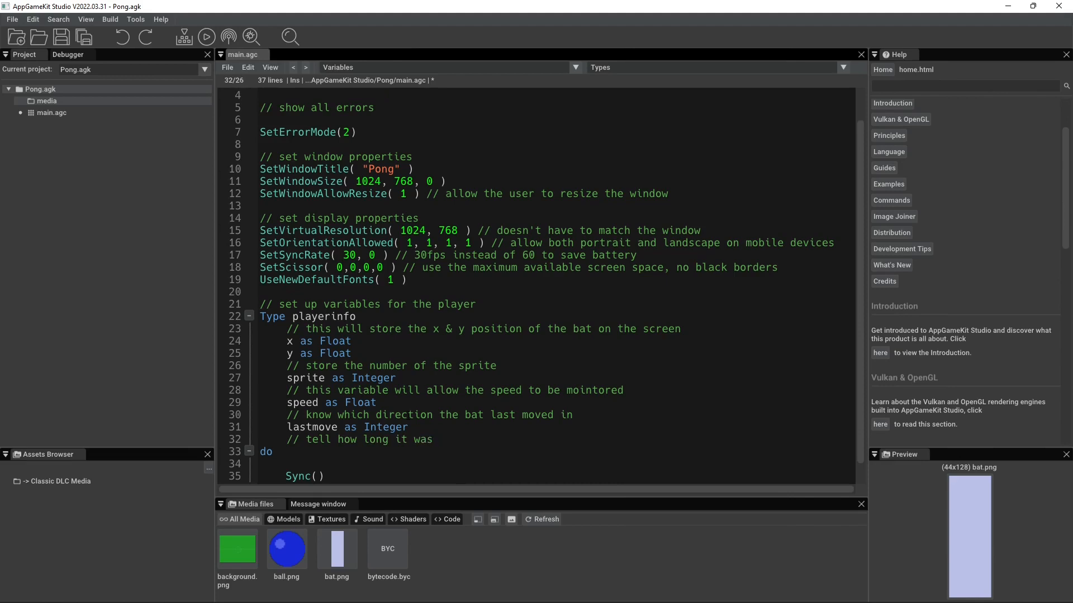
text(since the last move)
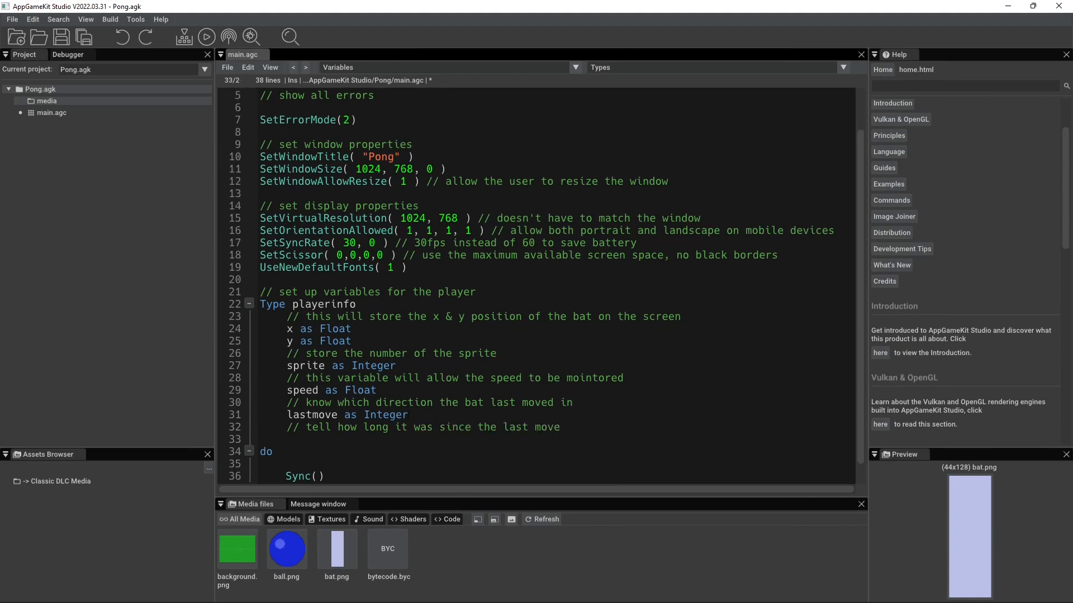
text(last)
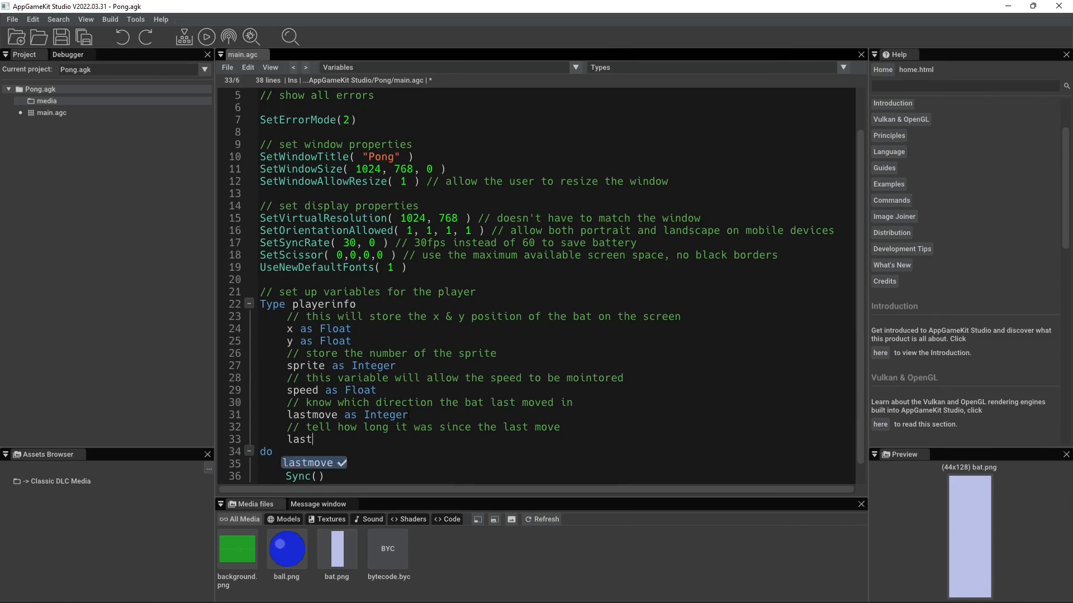
text(movetime)
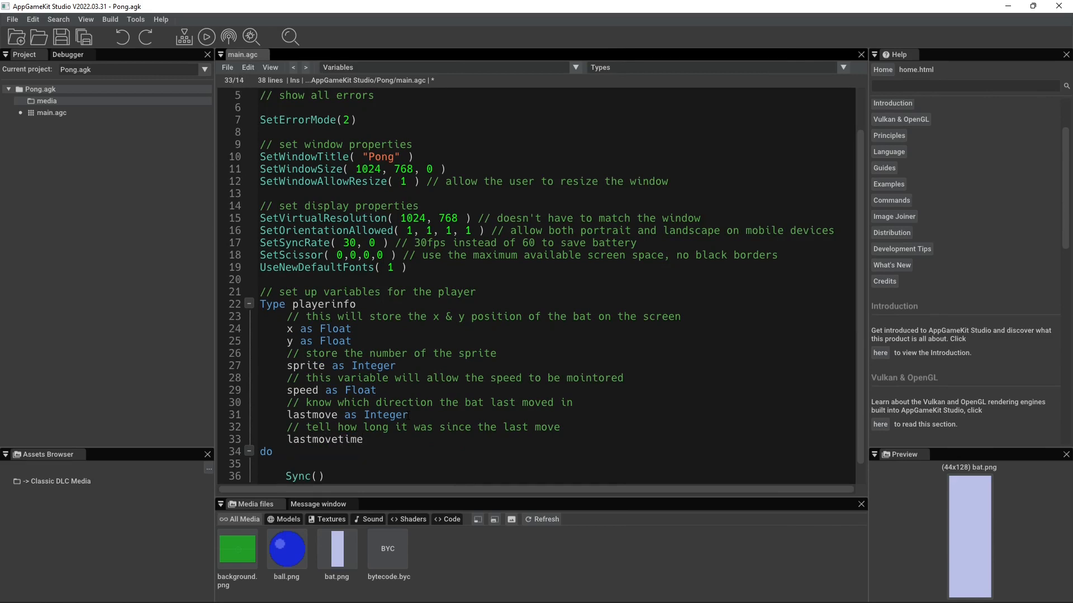
text(as Integer)
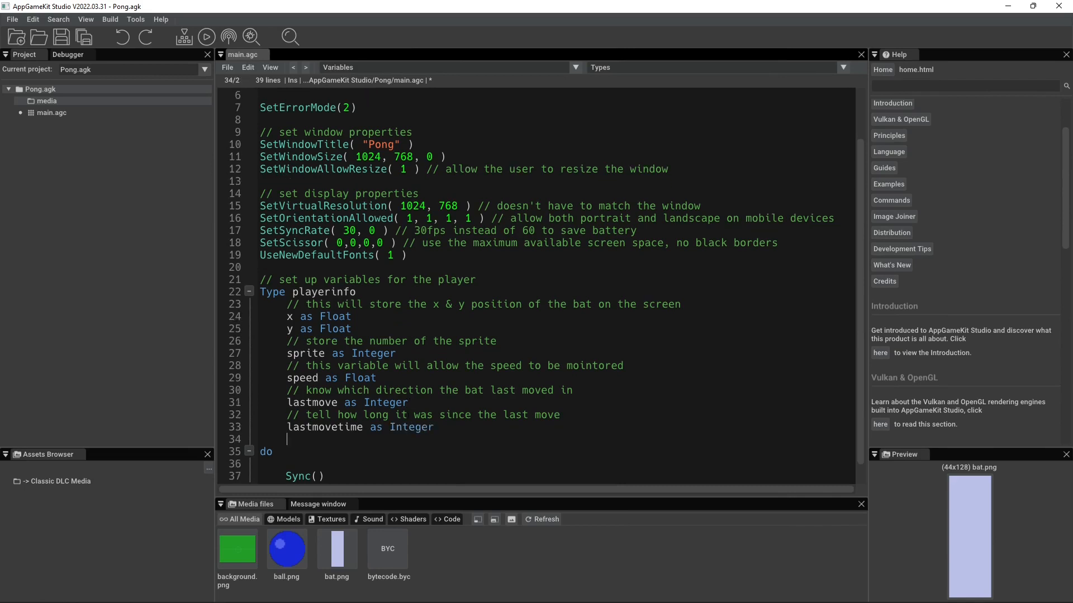
- Add a commented 'score as Integer' field
text(//)
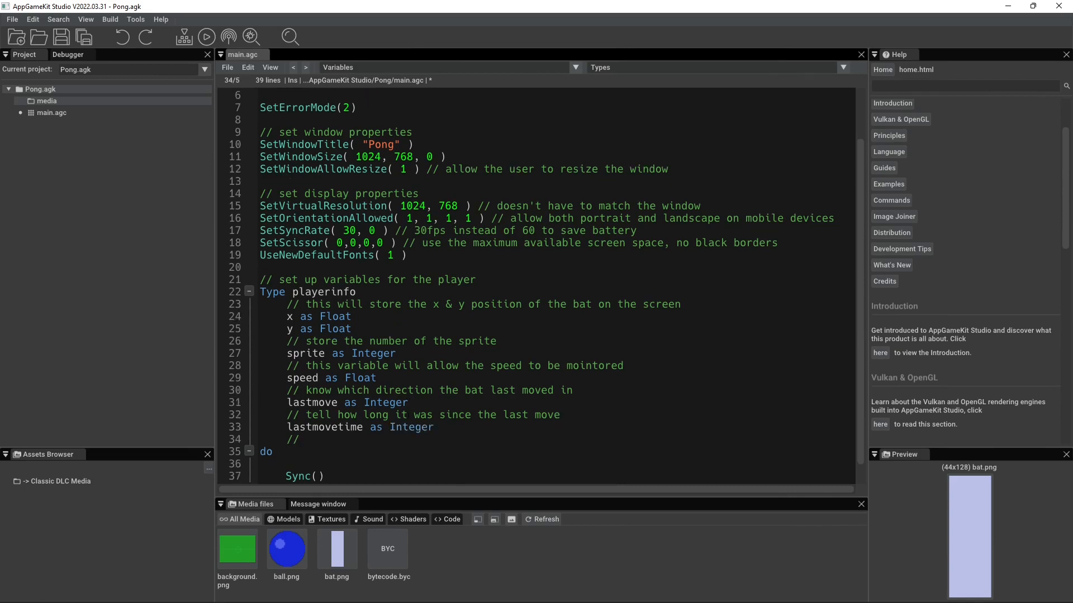
text(// score as)
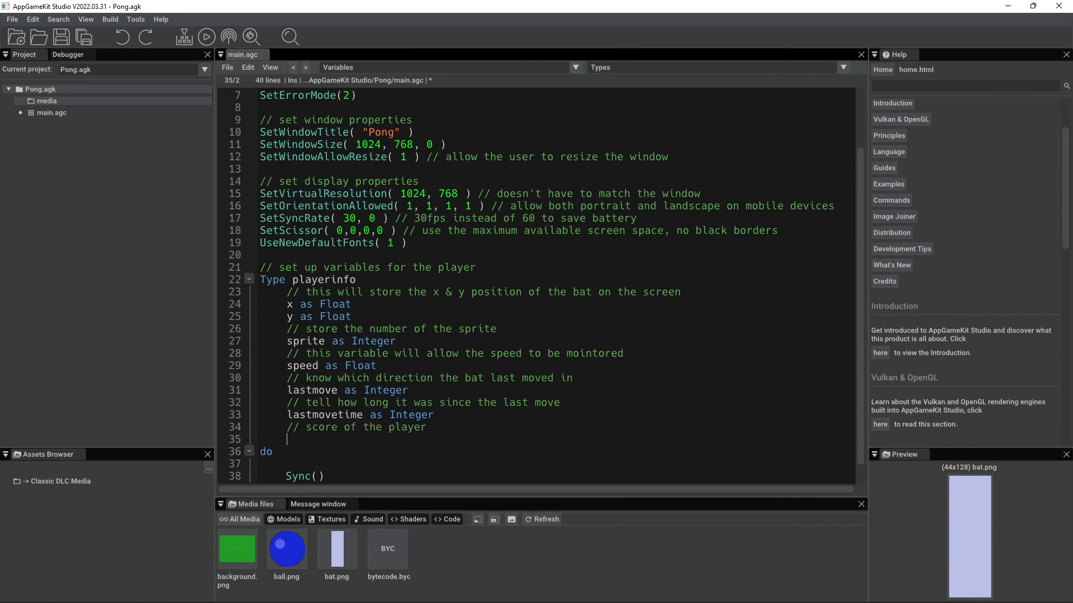
text(score)
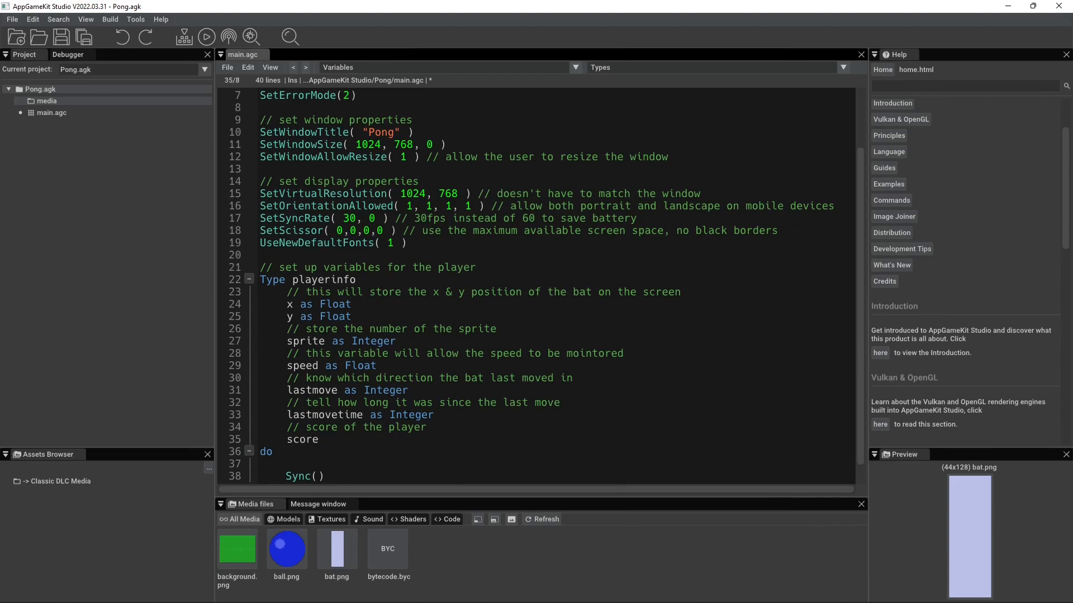
text(as Integer)
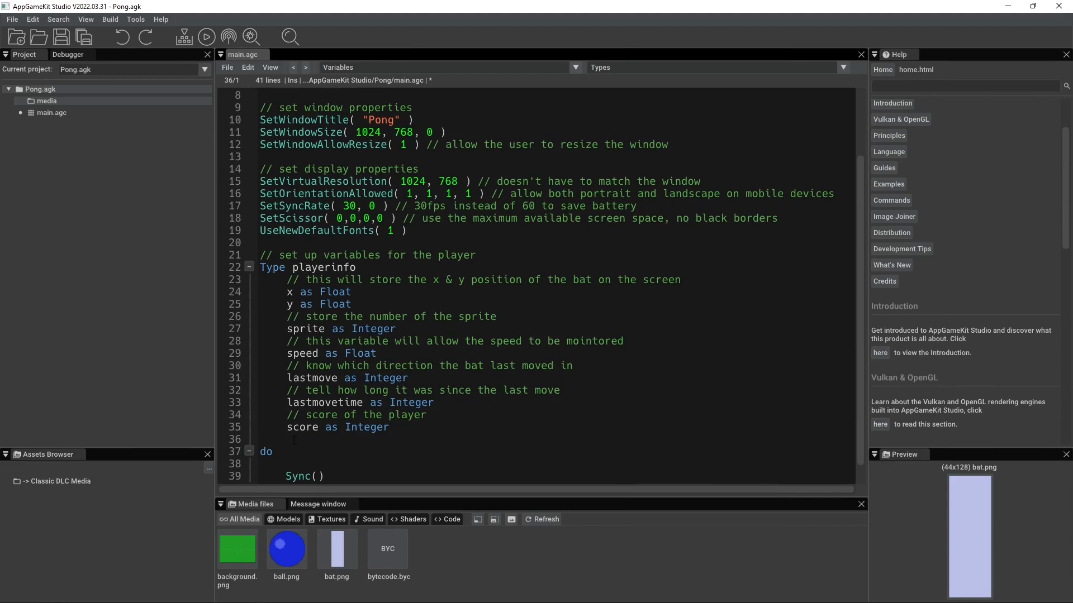
- Close the type with EndType and start a blank line below it
text(EndType)
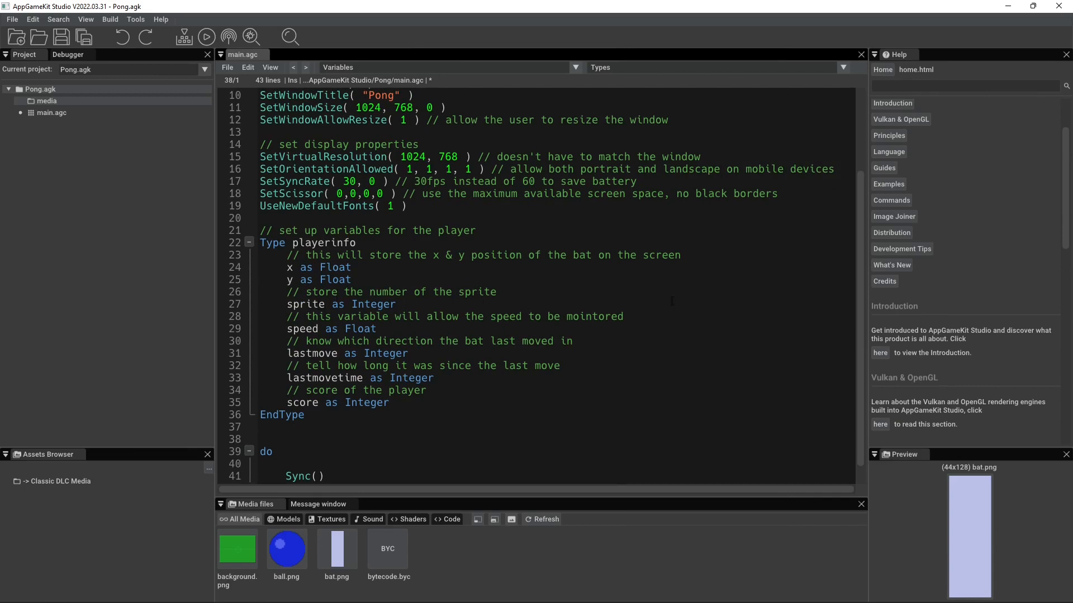
click(261, 439)
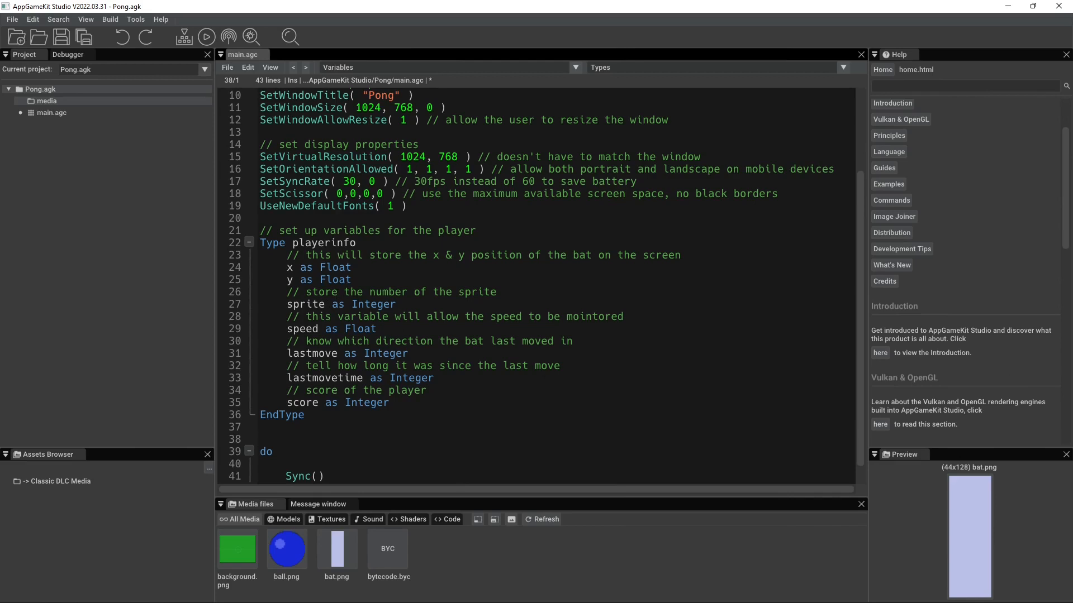
click(261, 439)
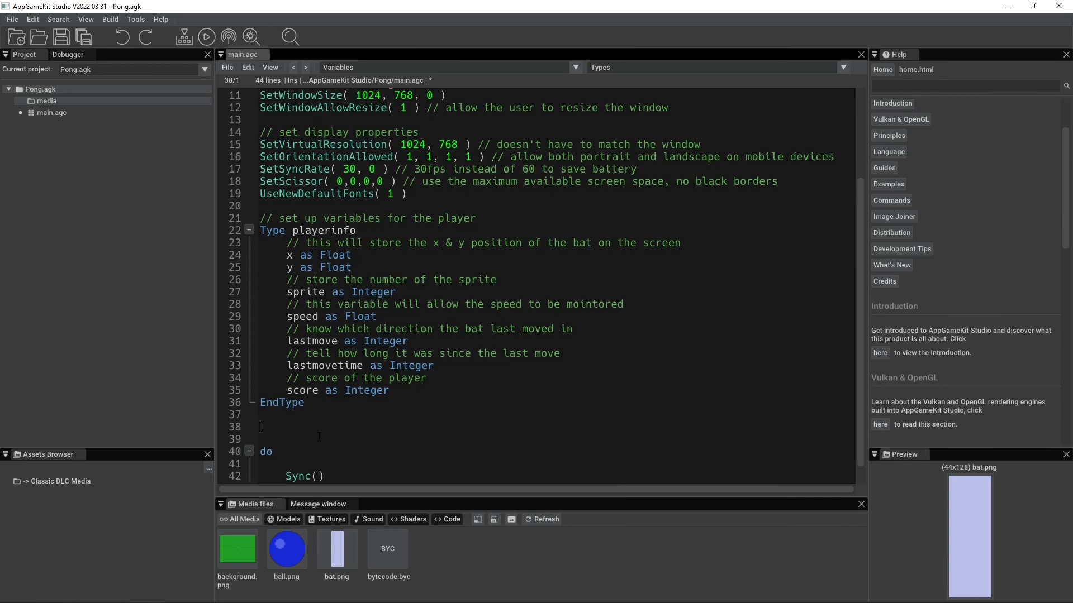
- Declare 'Global player as playerinfo' and 'Global playerimage = 1'
text(Global player as playerinfo)
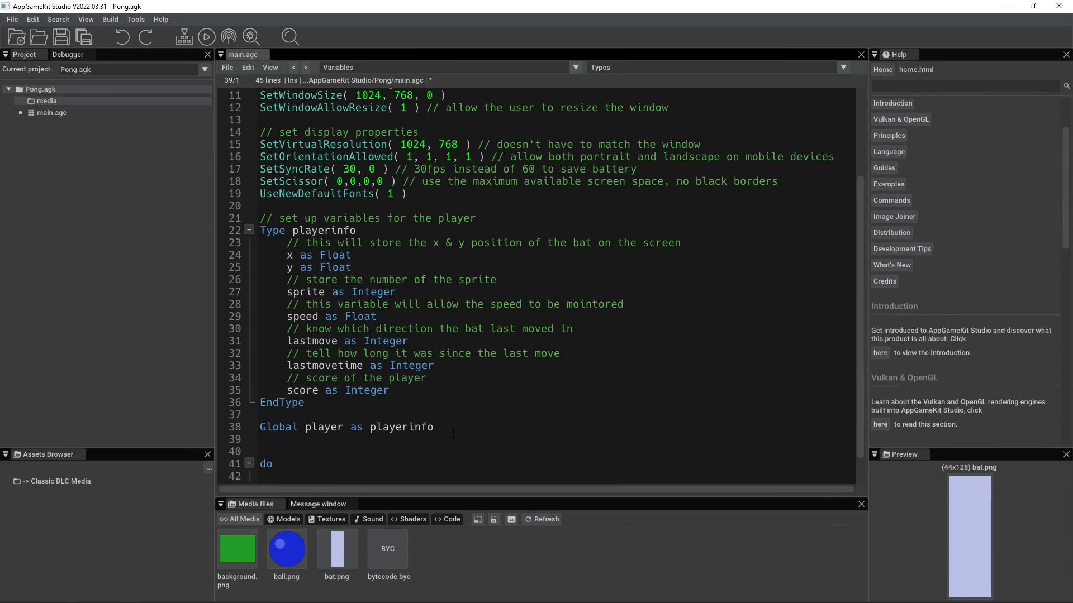
text(G)
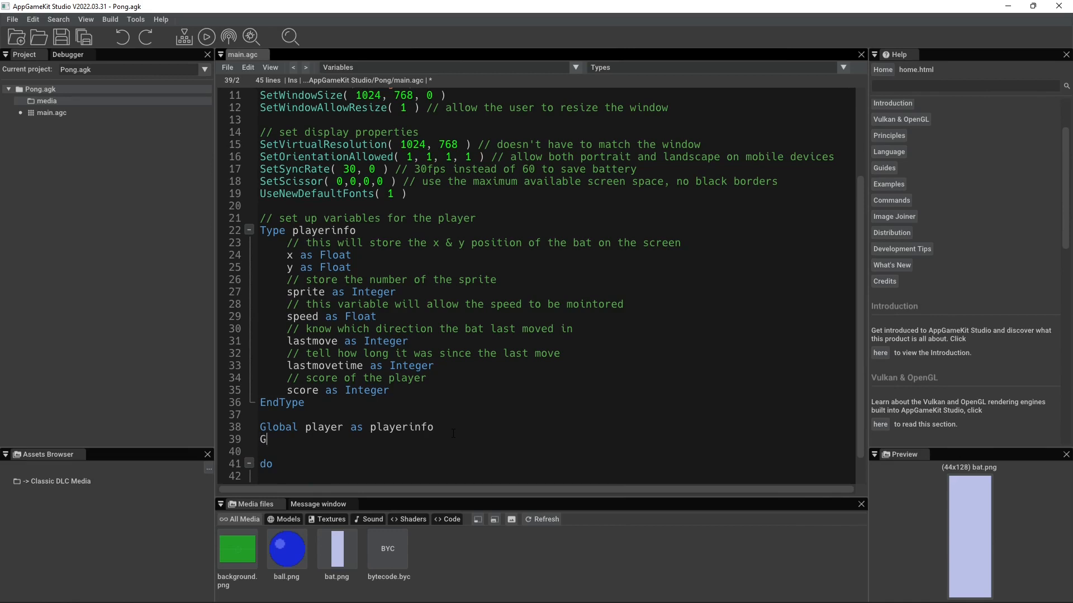
text(lobal)
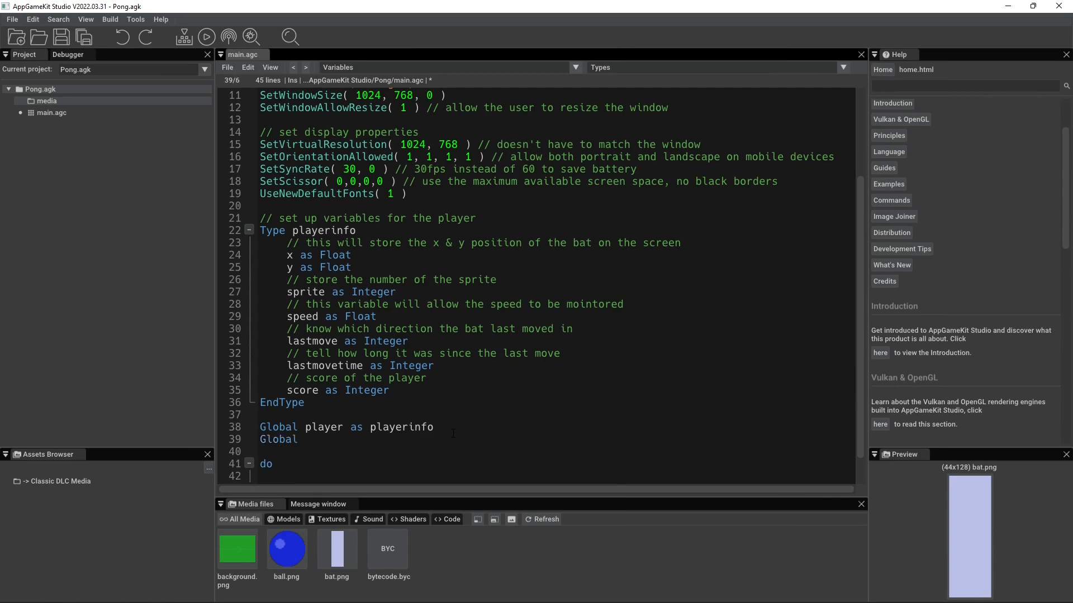
text(player)
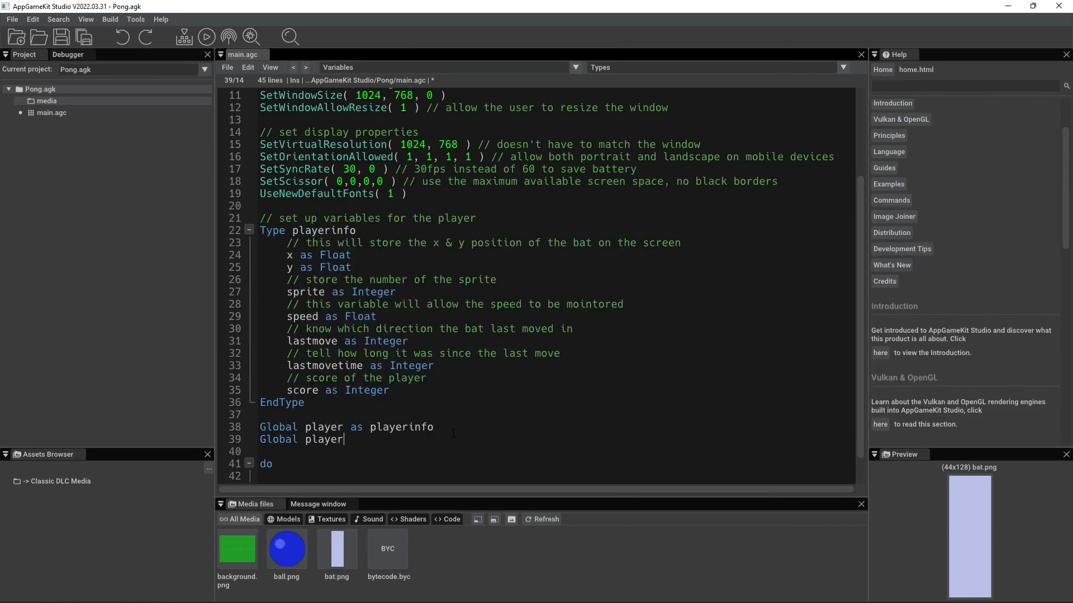
text(image)
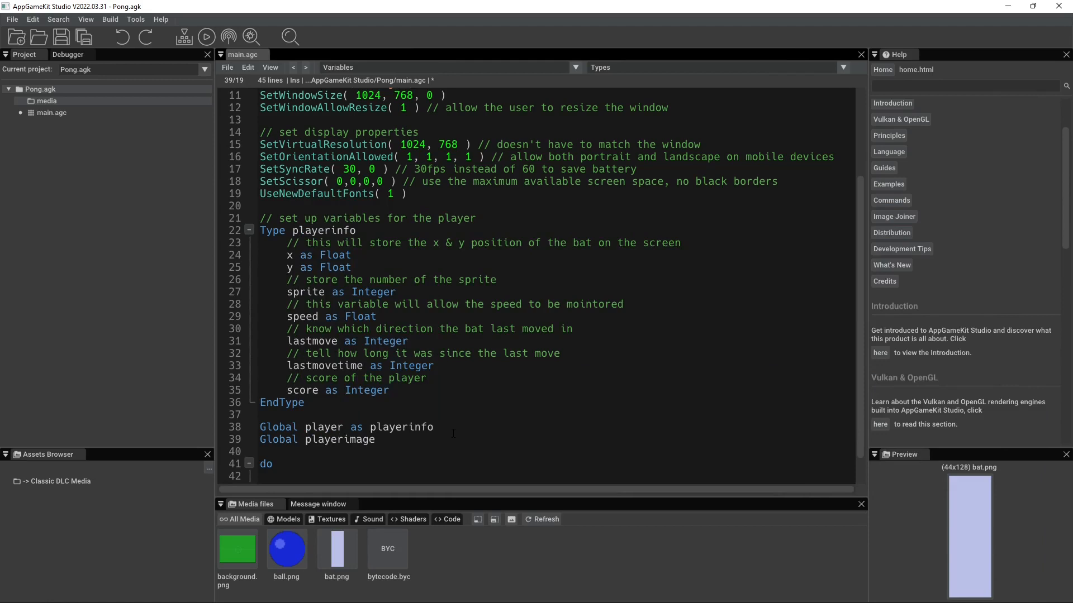
text(= 1)
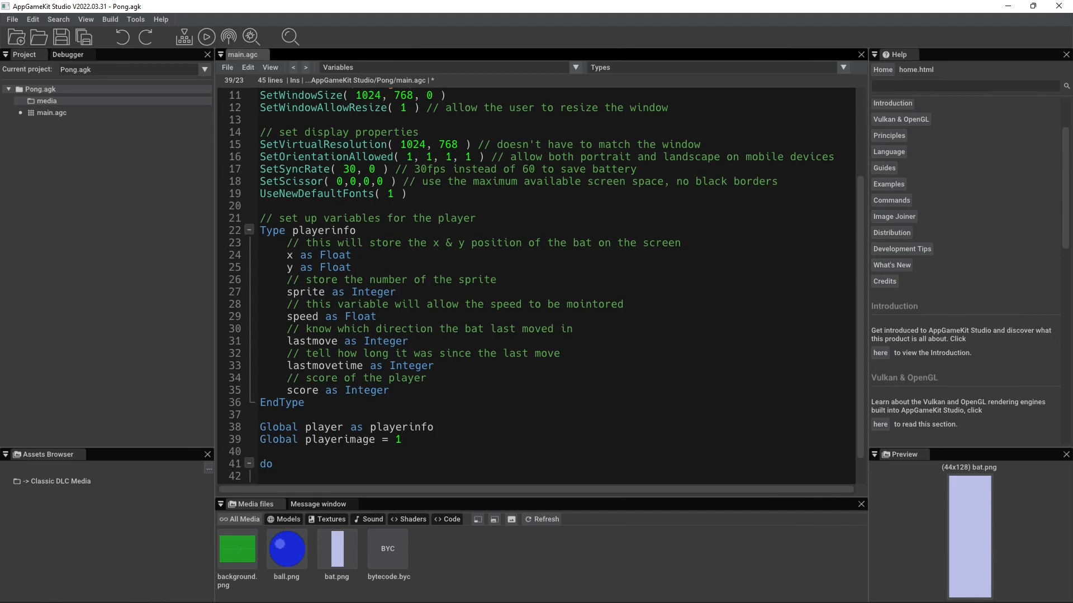
key(enter)
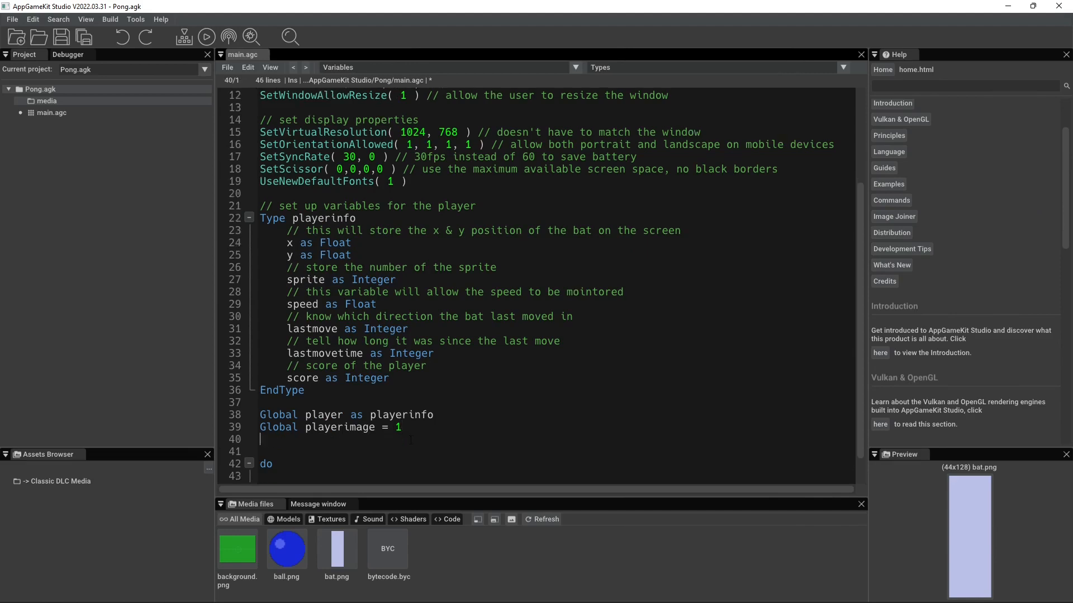
- Write LoadImage(playerimage, "bat.png") on line 40
text(LoadImage)
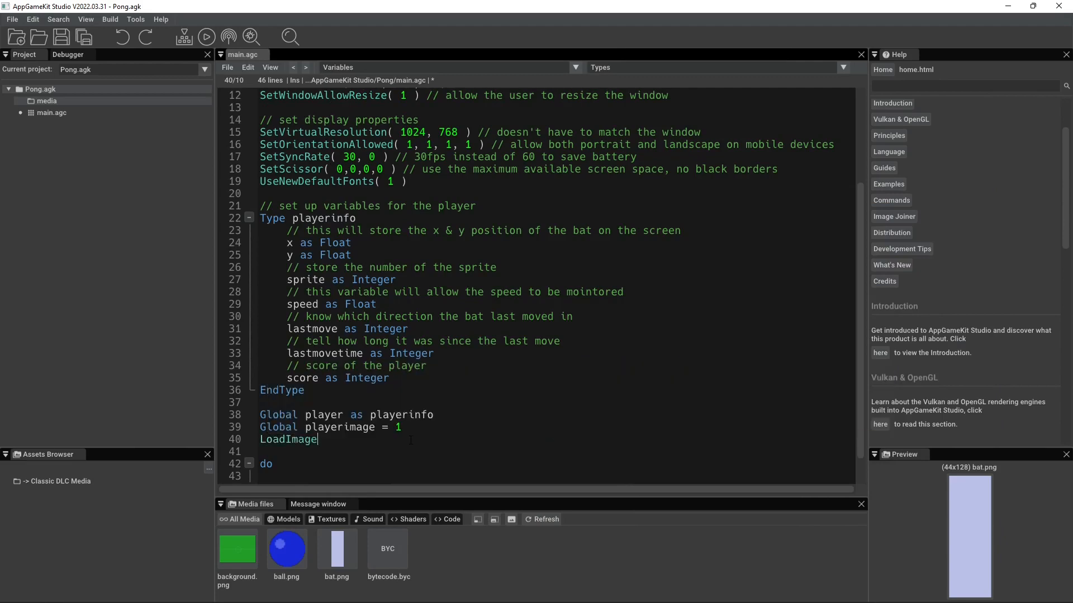
text(()
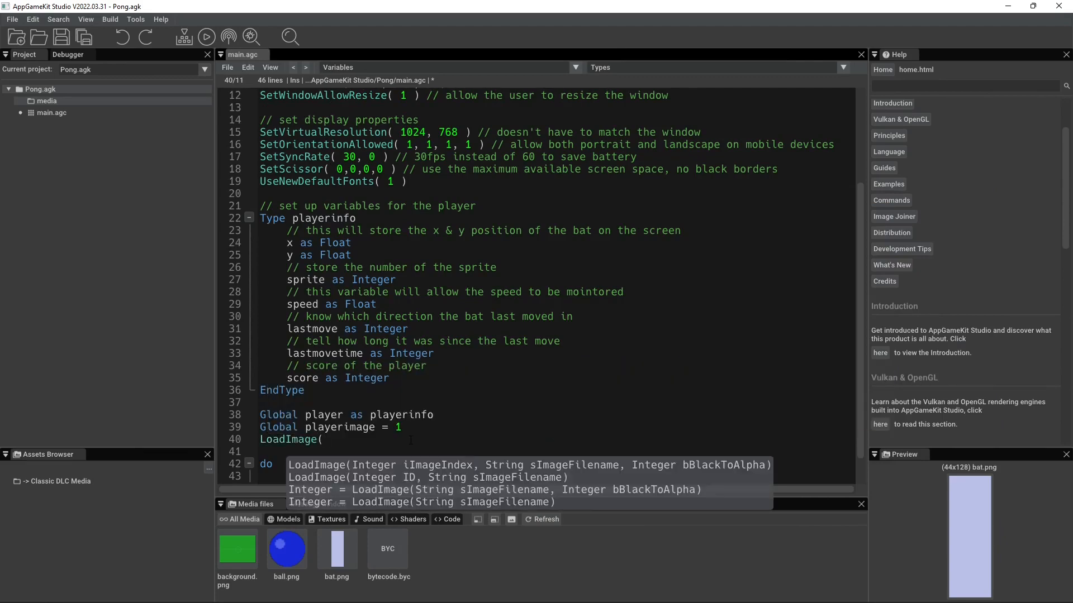
text(playerimage)
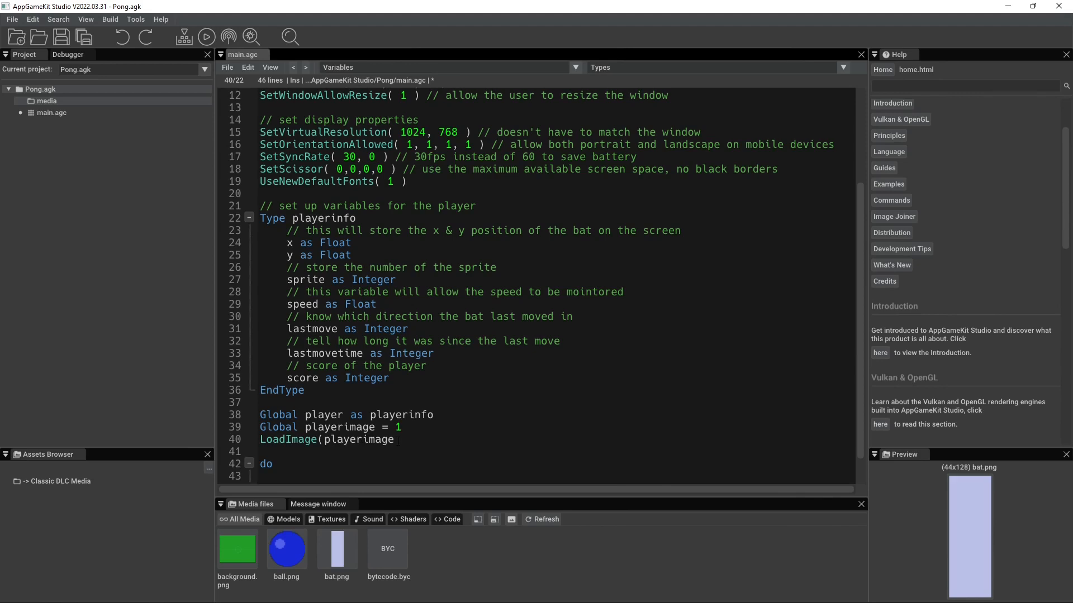
text(, ")
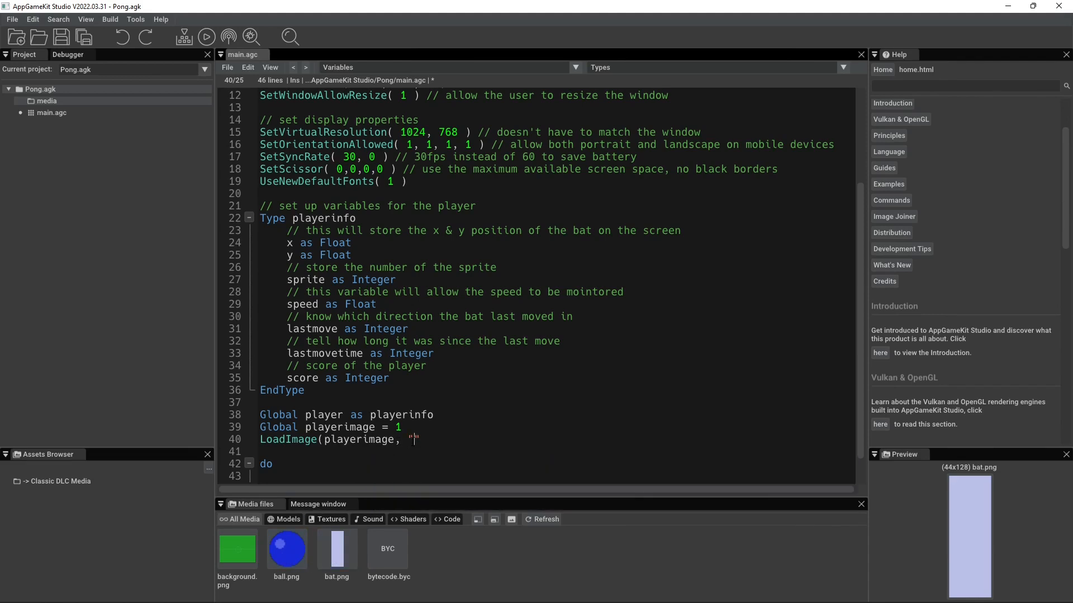
text(bat.png")
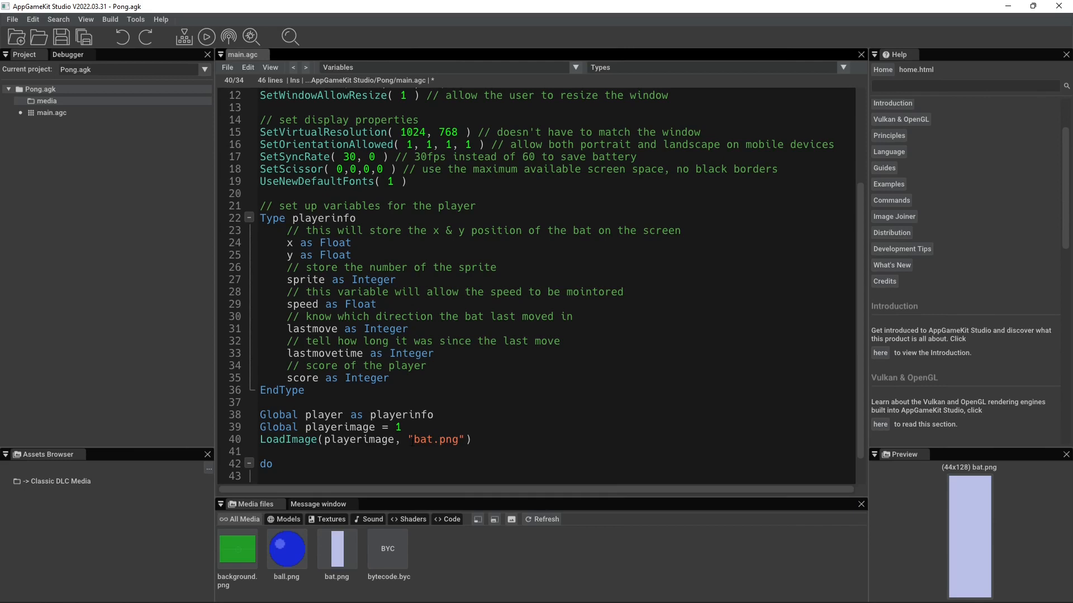
click(471, 439)
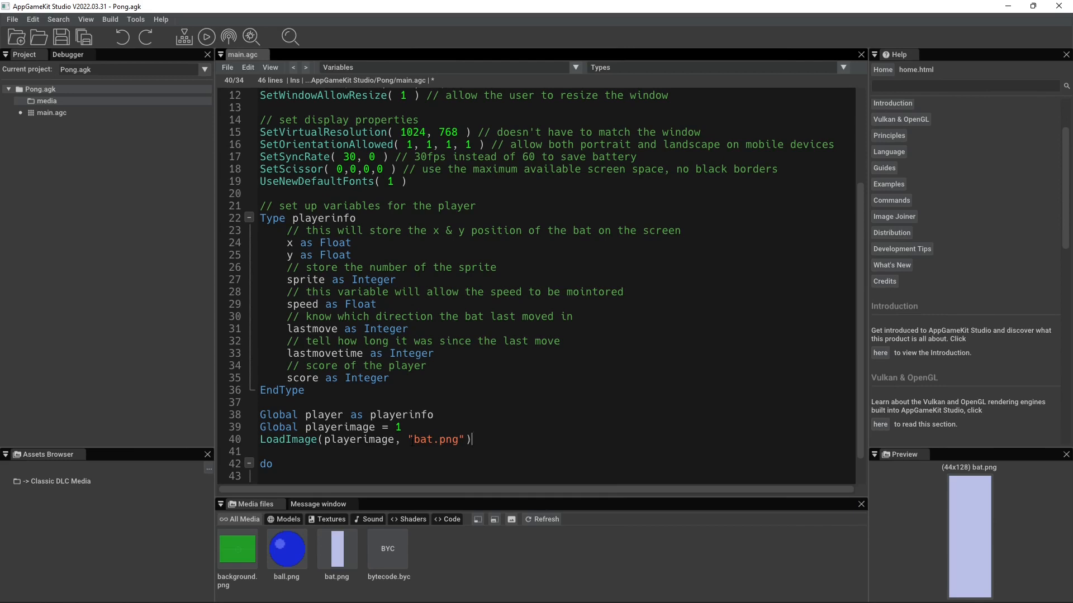
- Write CreateSprite(player.sprite, playerimage) on line 41 and run the game
text(C)
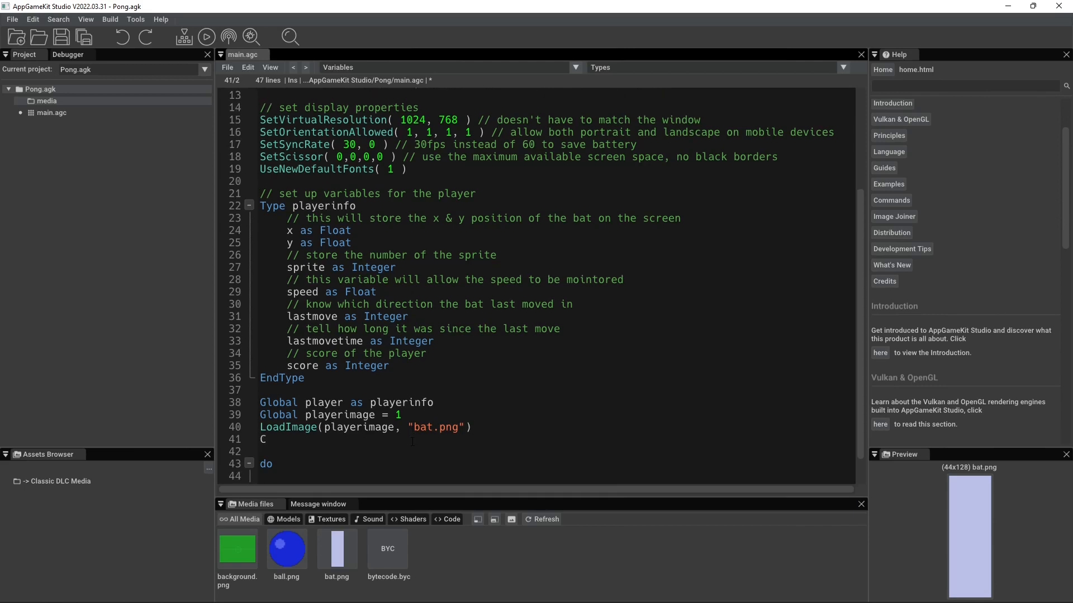
text(reateSprite)
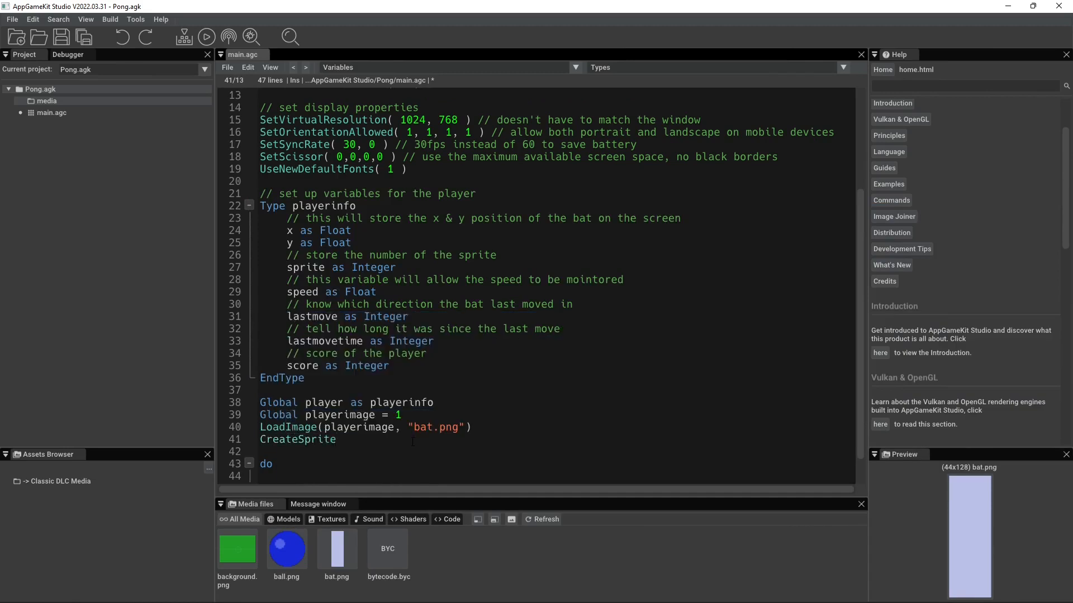
text(()
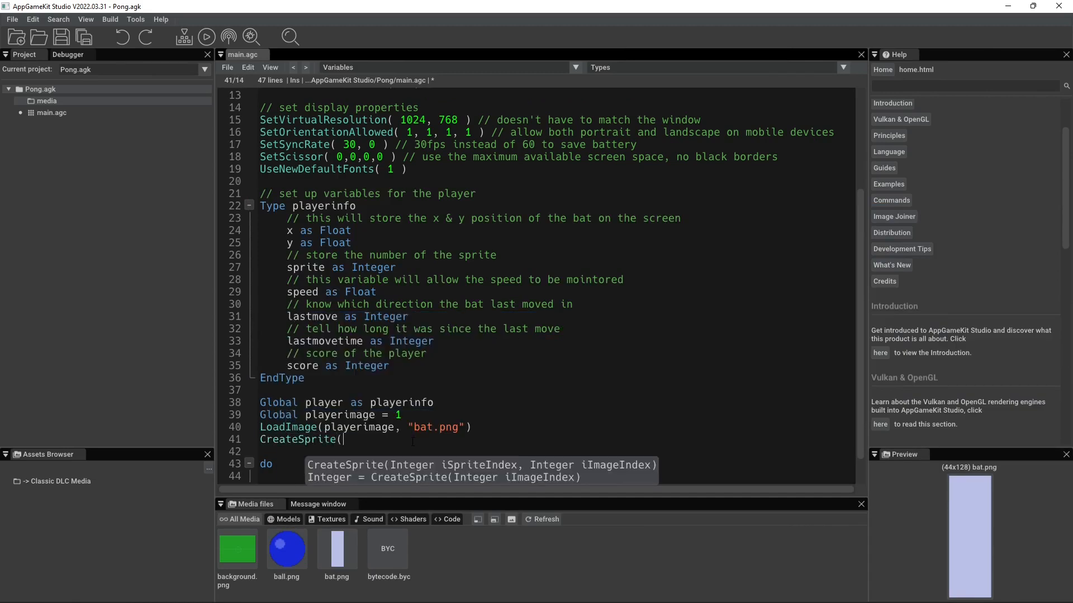
text(player.sprite, p)
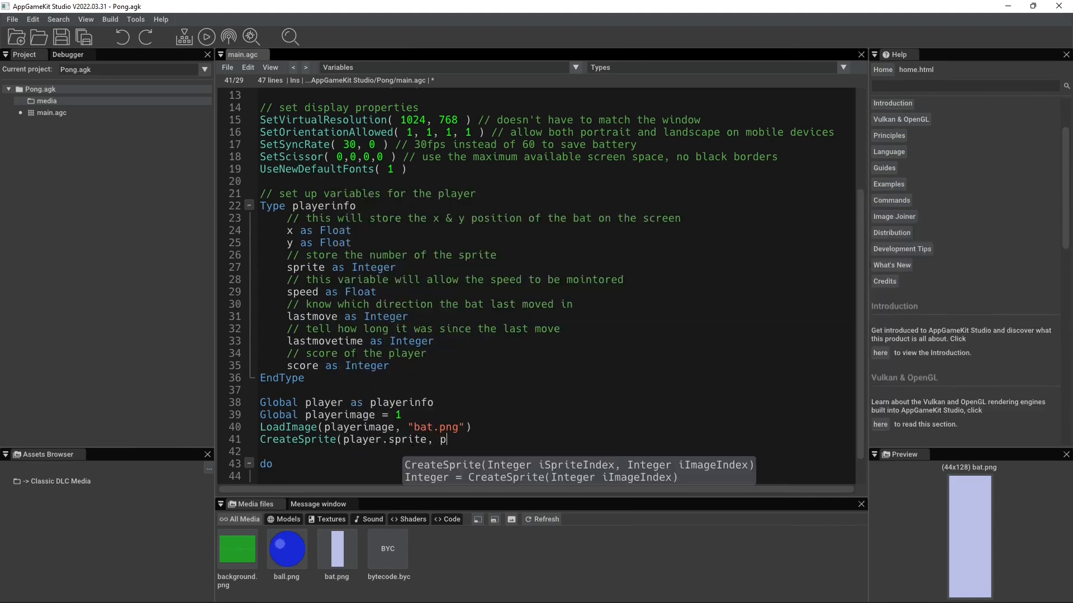
text(layerimage)
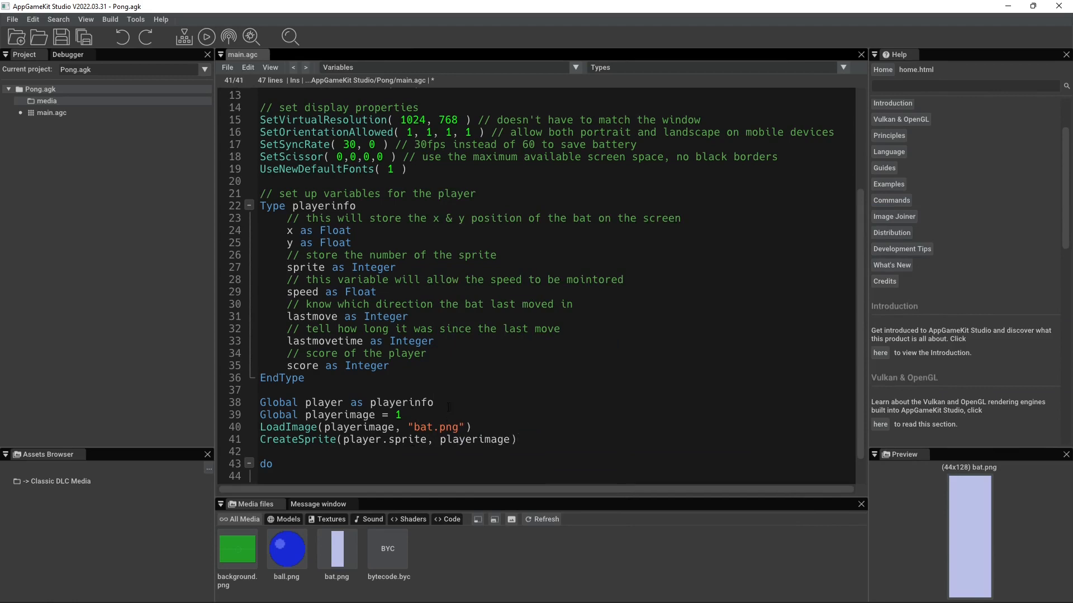
click(206, 38)
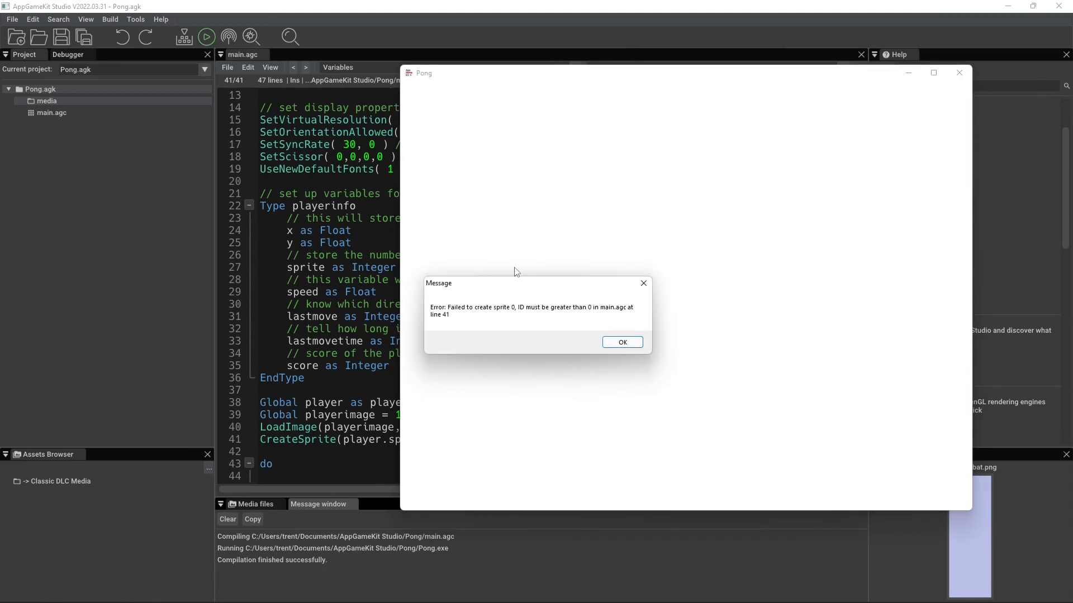
mouse_move(455, 315)
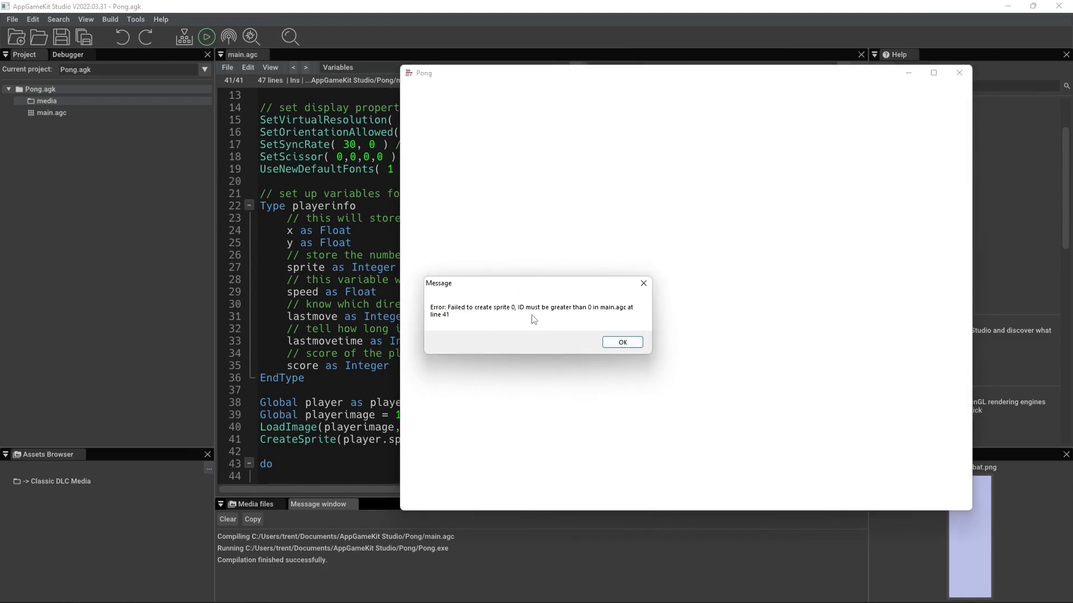
- Dismiss the sprite ID 0 error, exit the Pong run and return to the editor
click(621, 342)
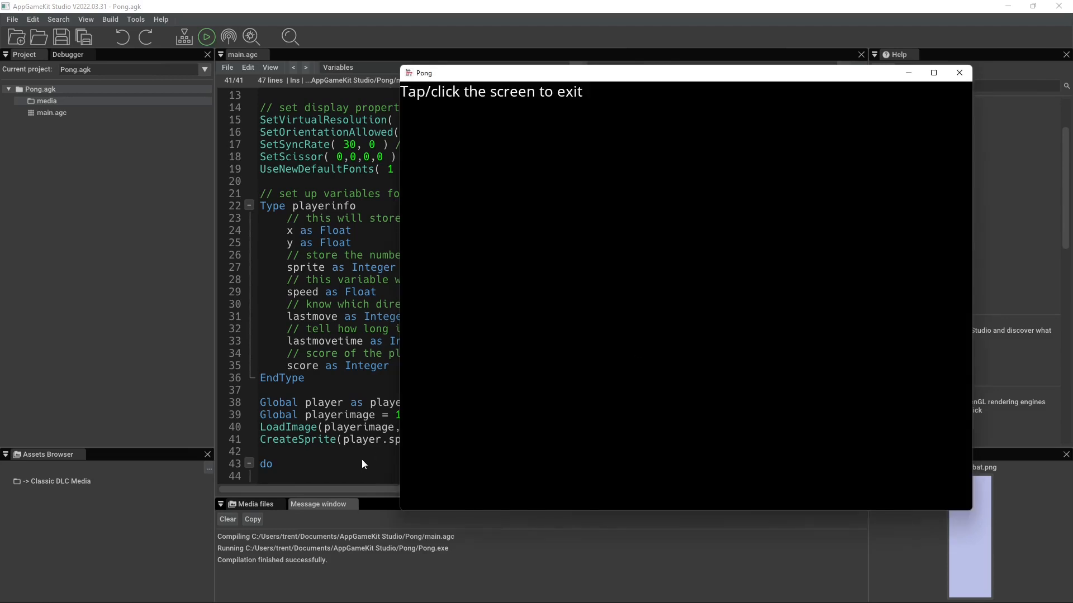
click(683, 274)
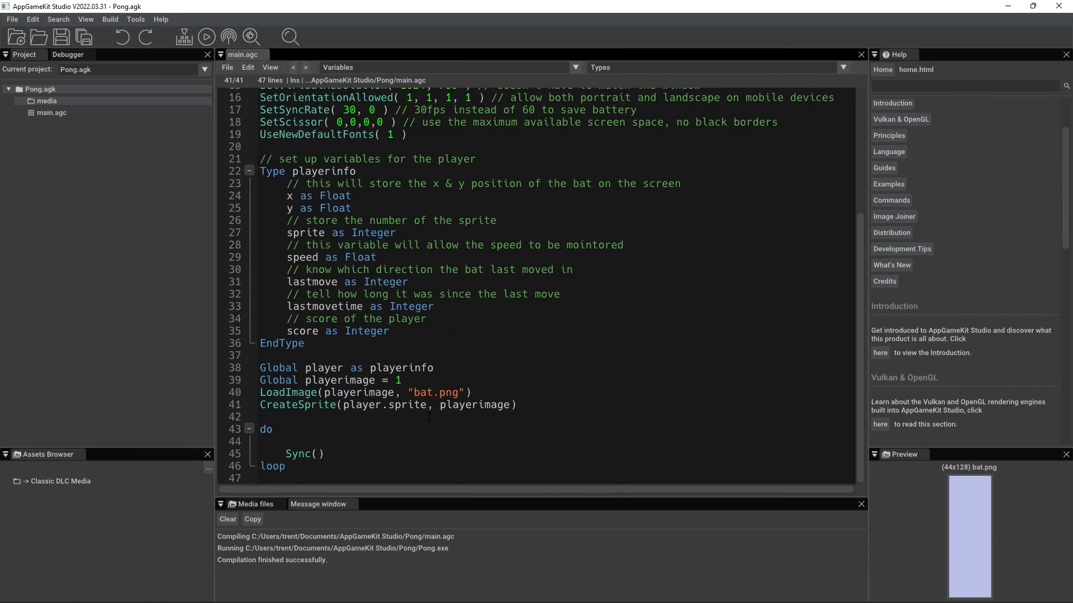
click(518, 405)
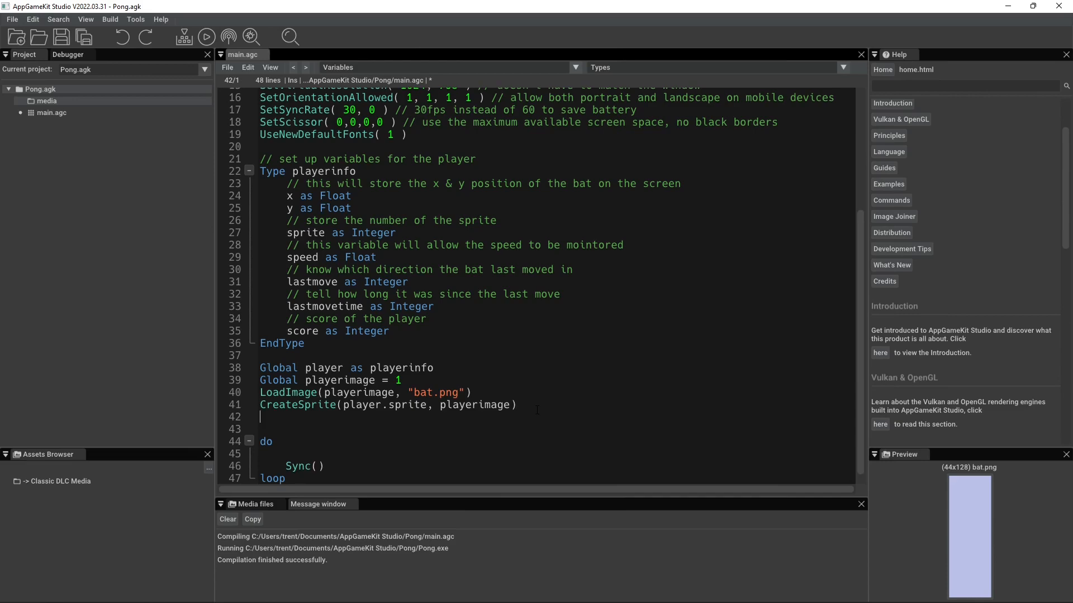
- Write SetSpritePosition(player.sprite, player.x, player.y) on line 42
text(SetSpritePosition)
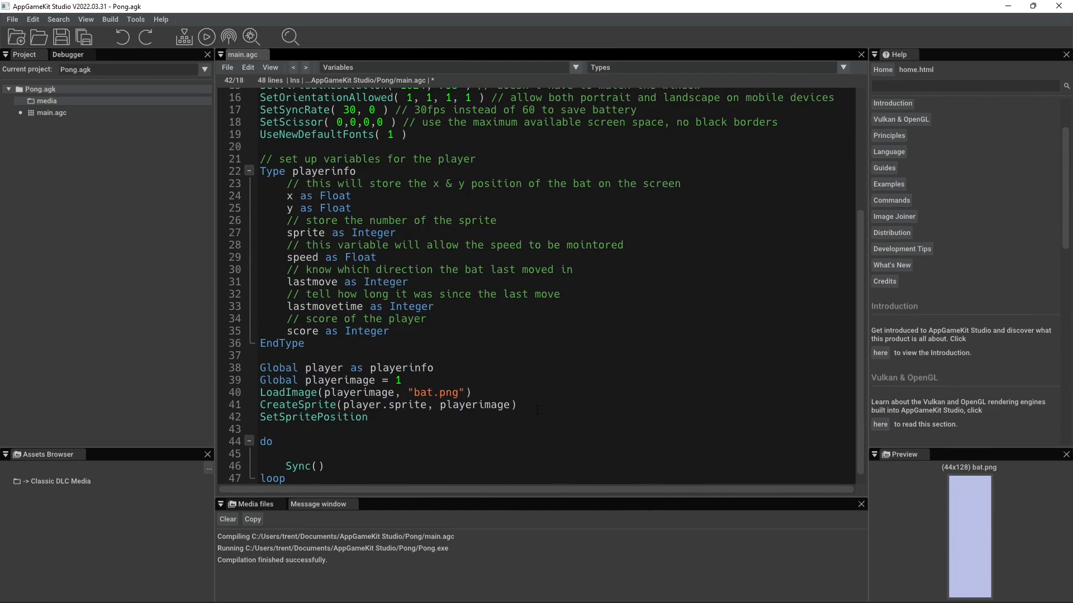
text(()
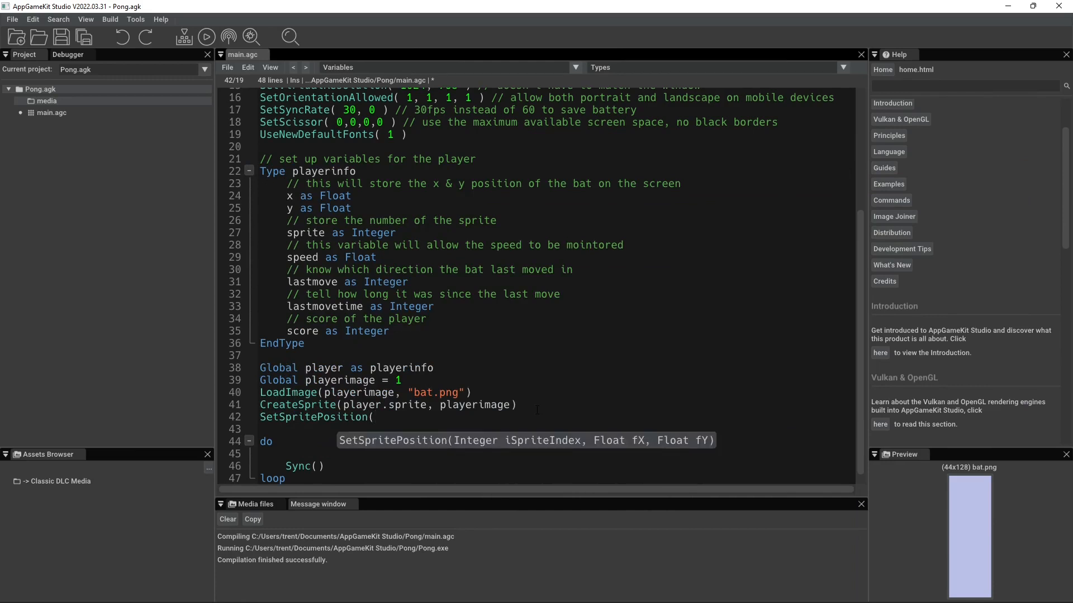
text(player.sp)
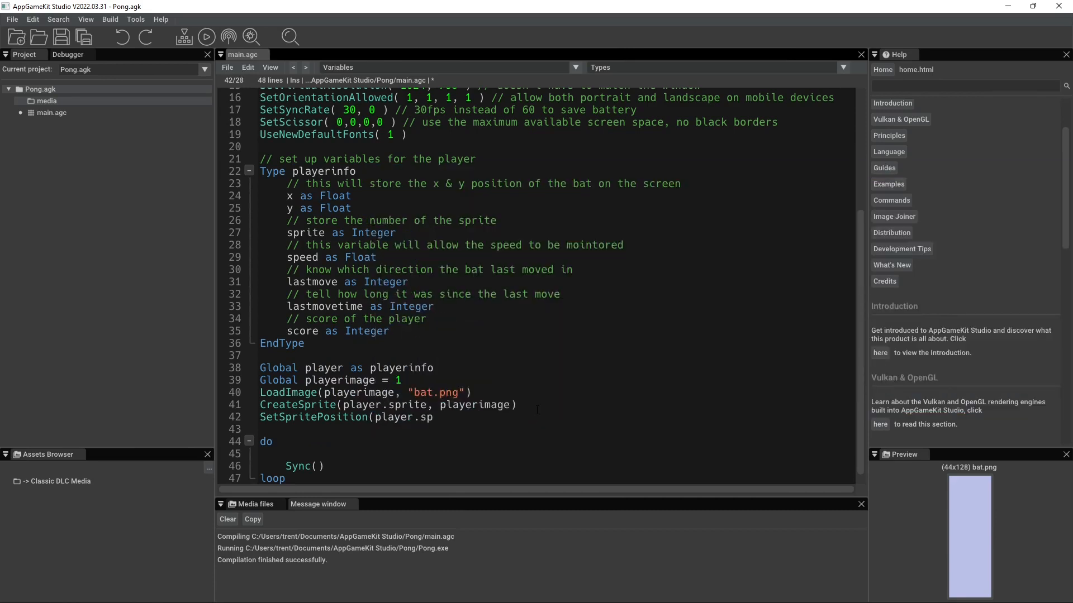
text(rite, player.)
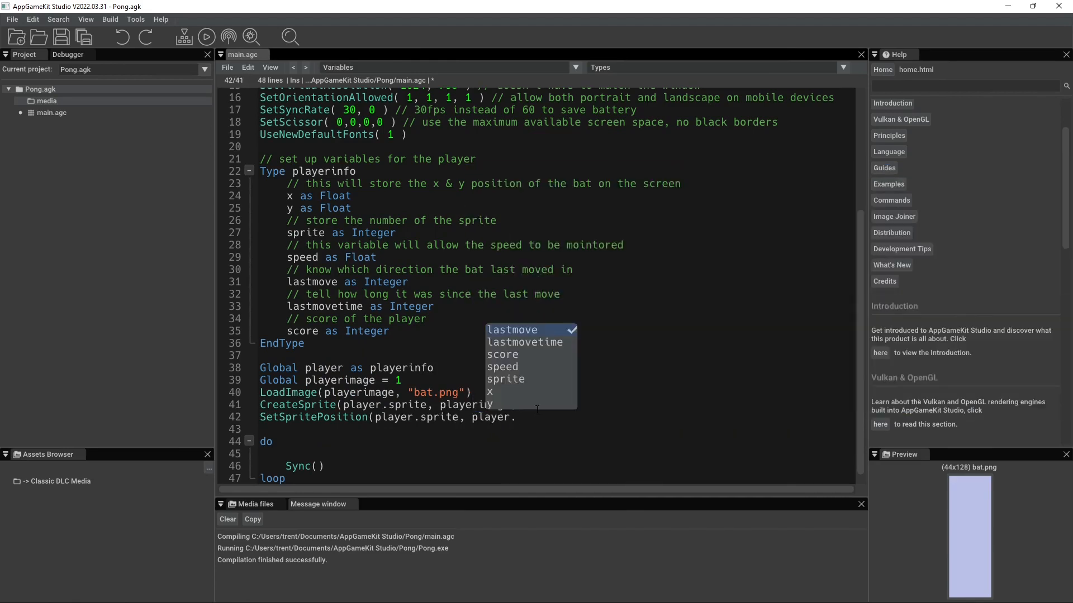
text(x, p)
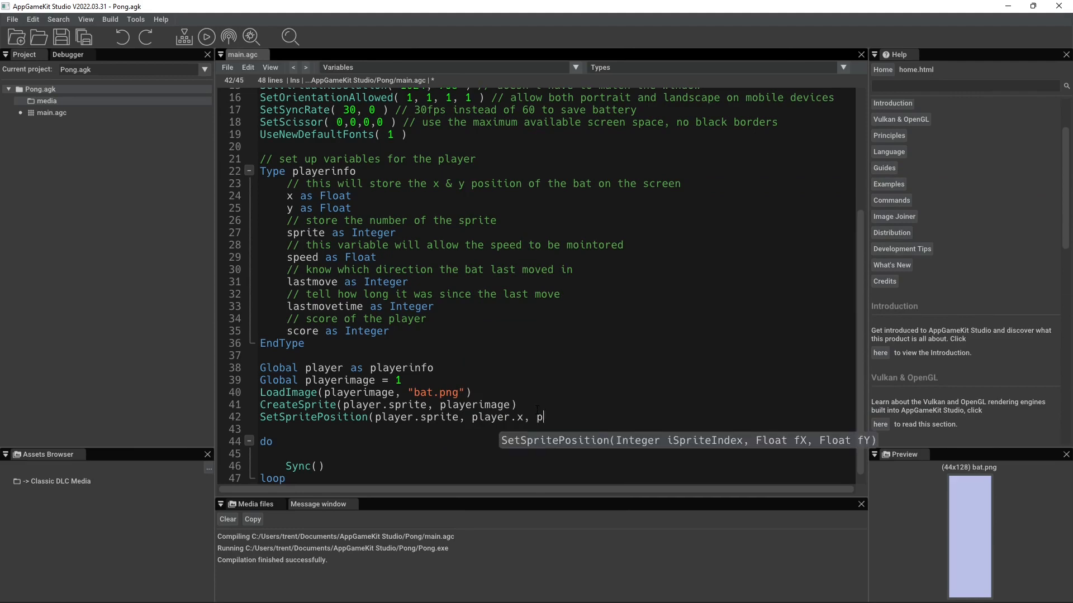
text(layer.y)
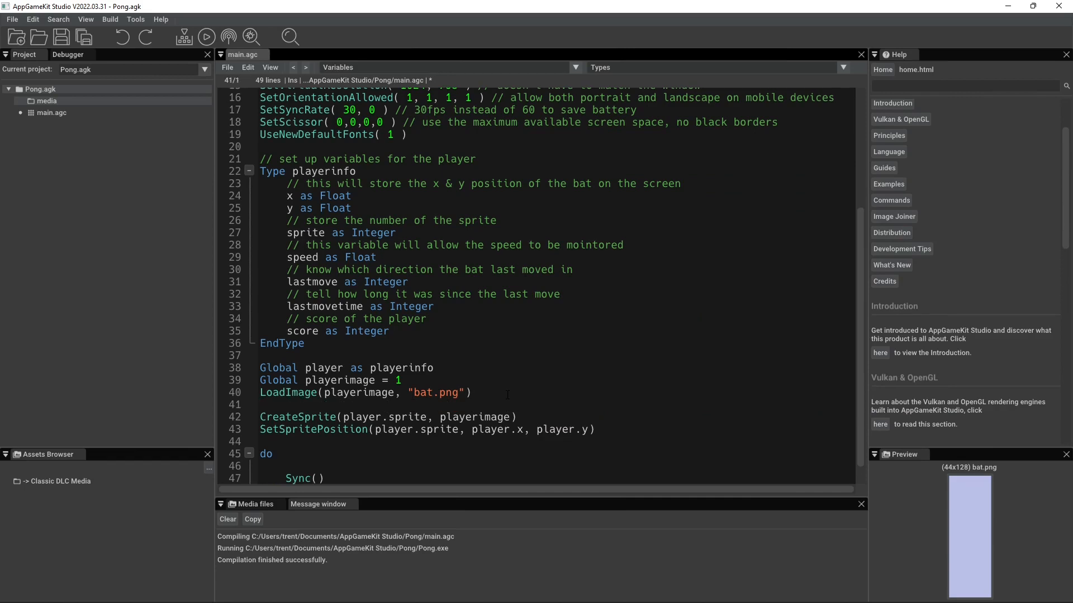
- Set player.x = 500 and player.y = 500 after the LoadImage line
text(player.x)
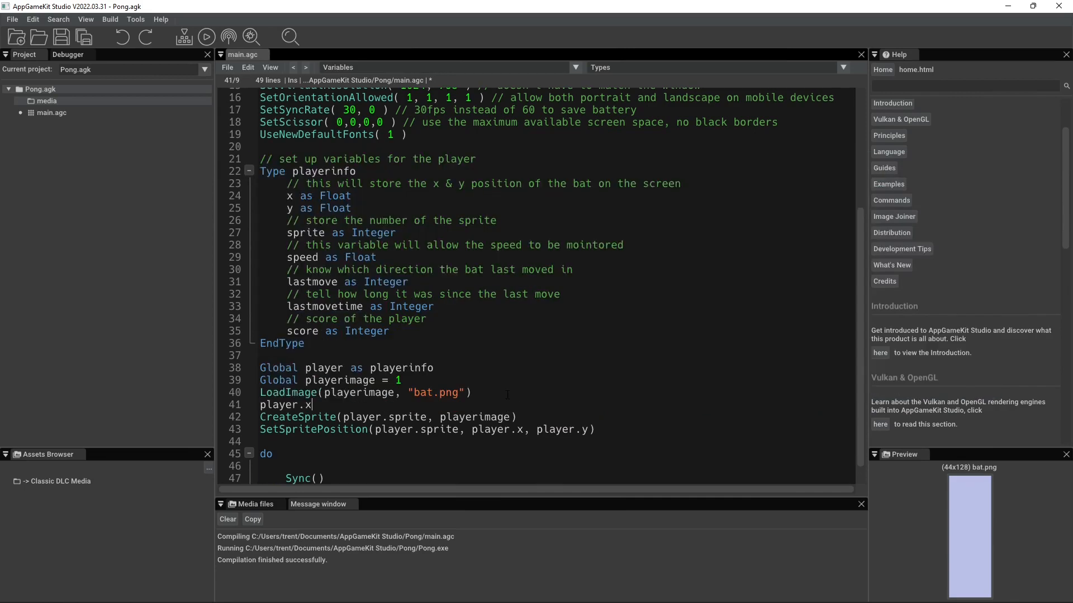
text(=)
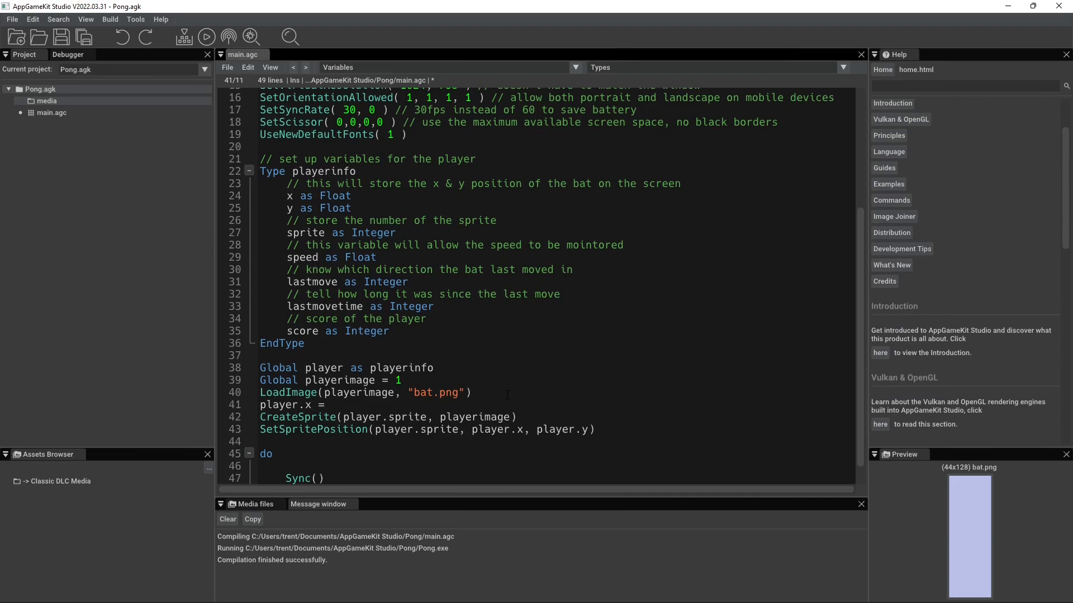
click(331, 405)
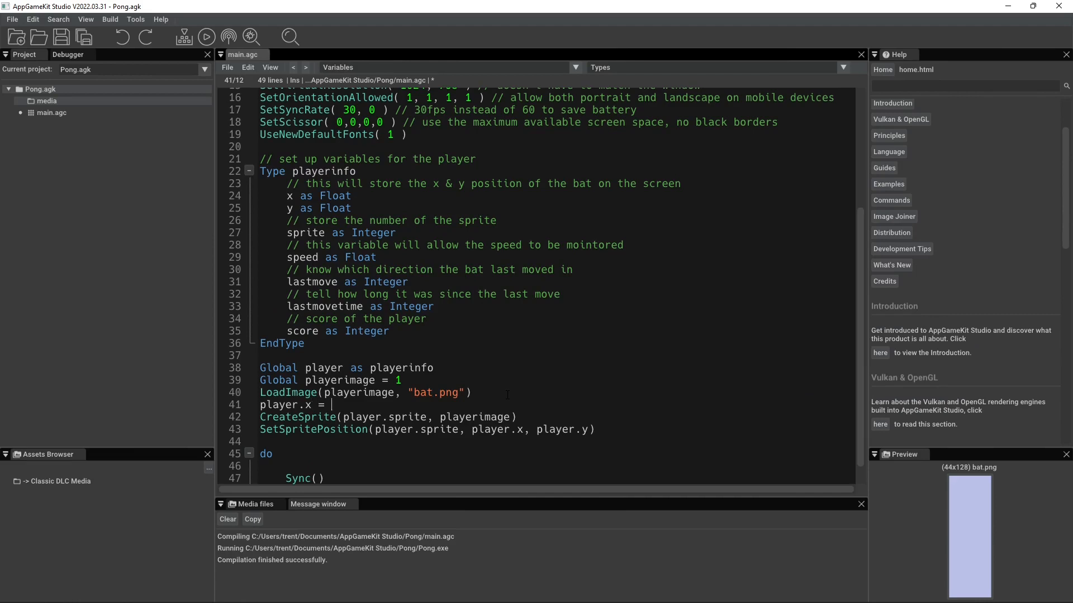
text(500)
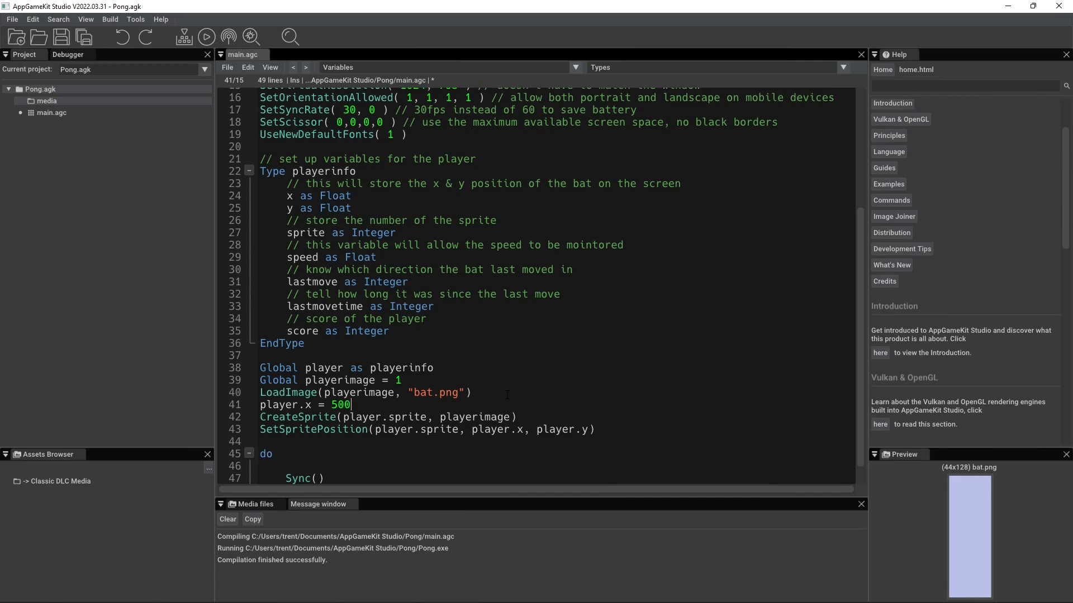
text(player.y)
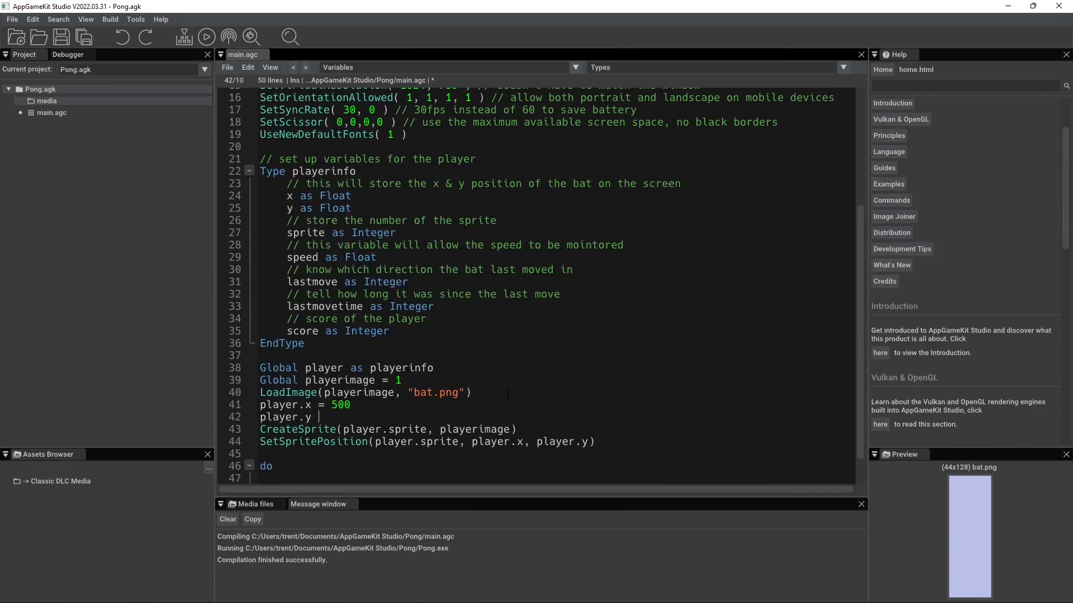
text(=)
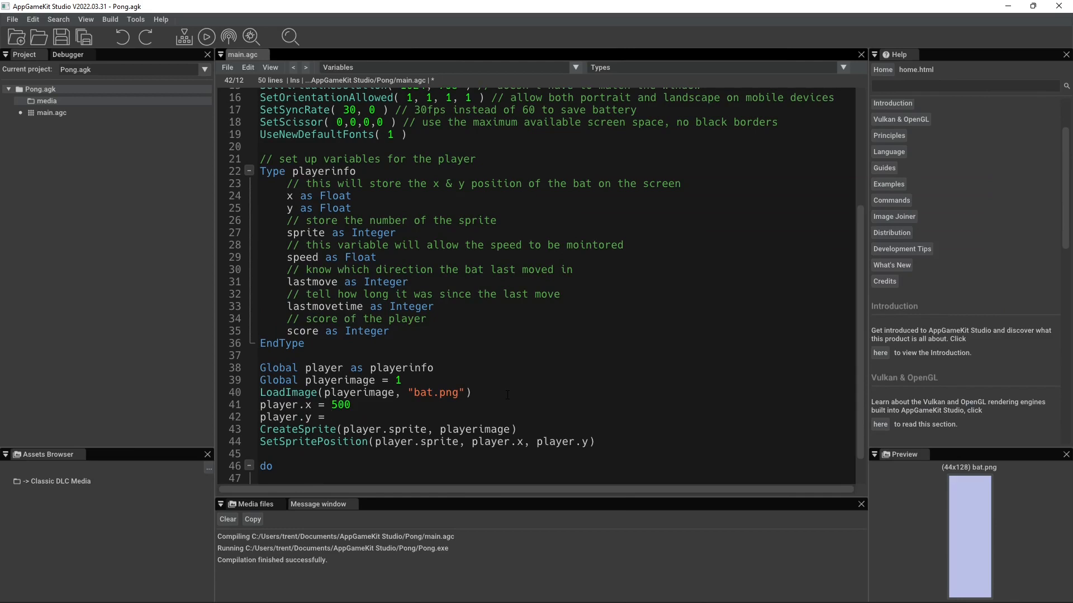
text(6)
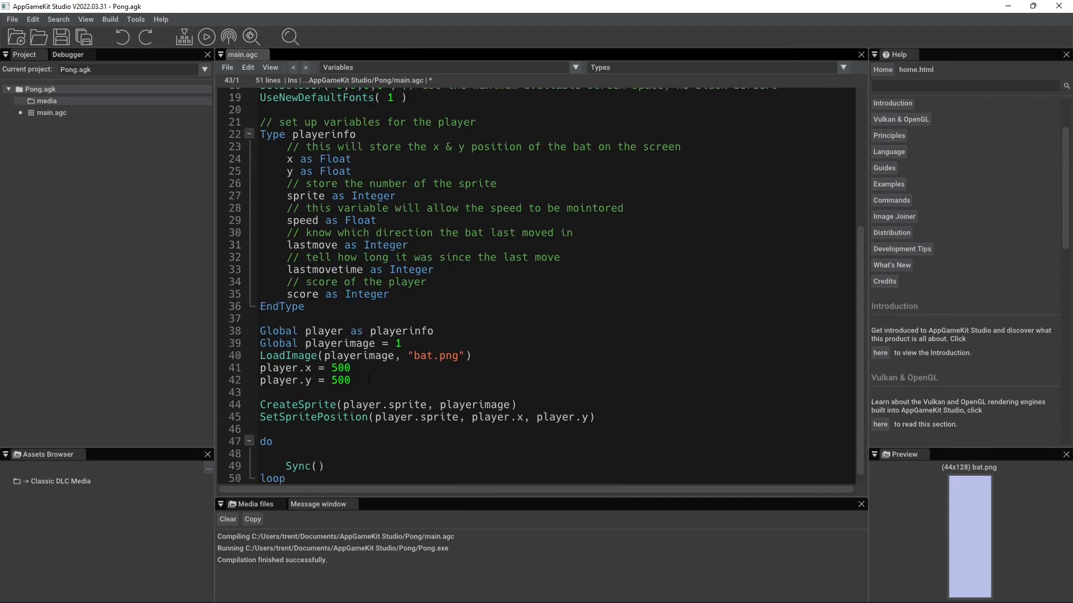
- Set player.sprite = 10 and run Pong to test the bat sprite
text(player.s)
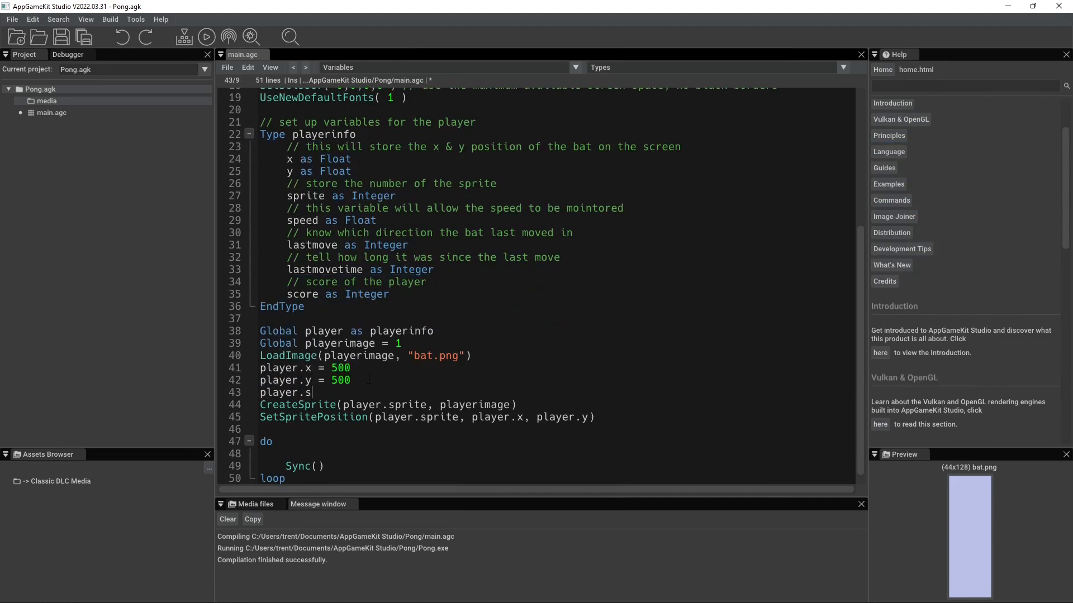
text(prite =)
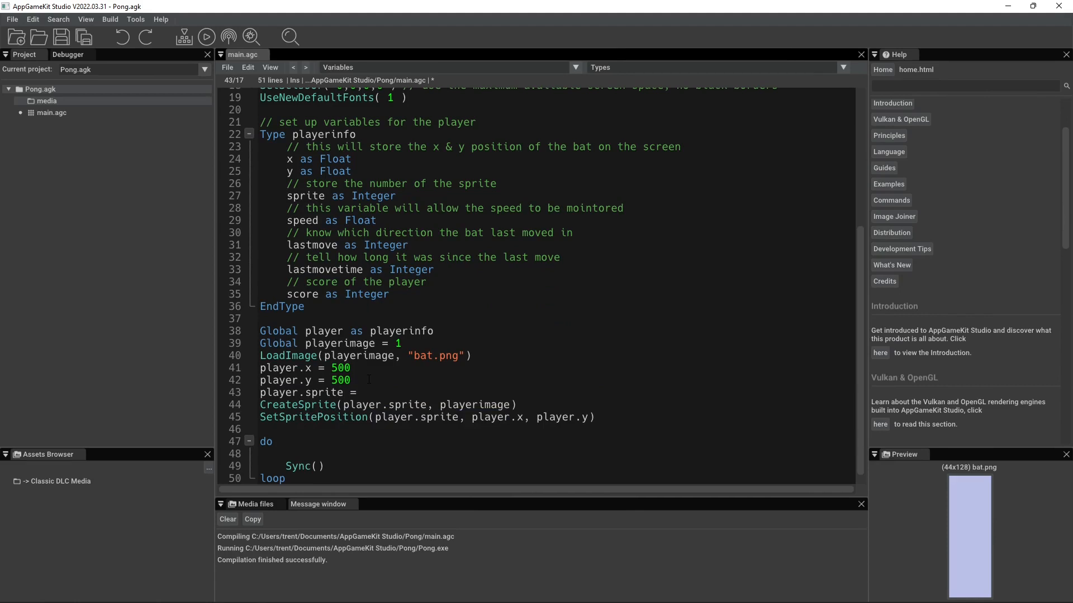
text(10)
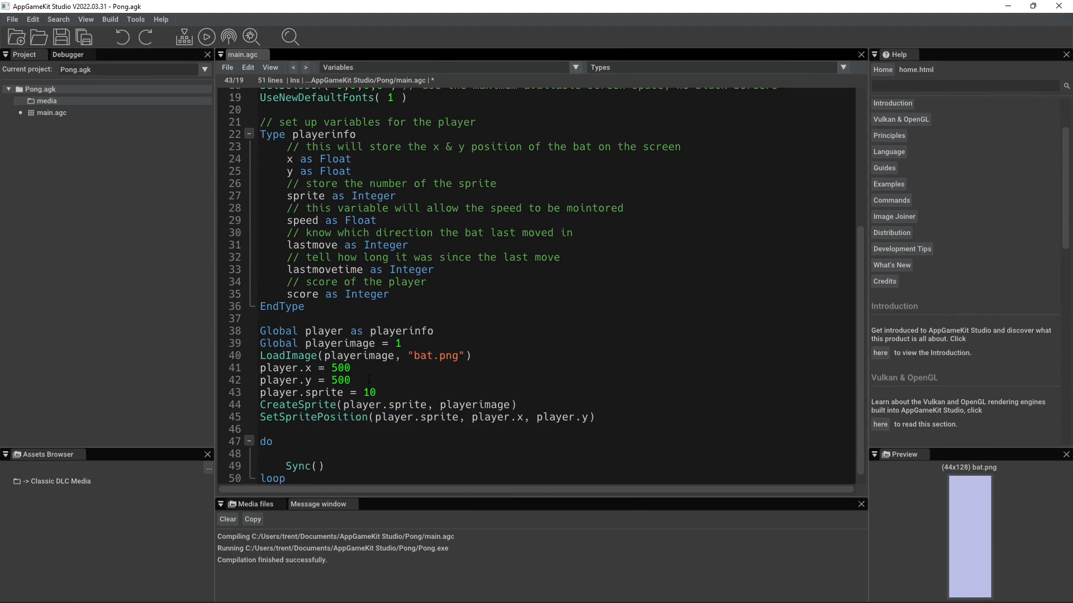
click(206, 37)
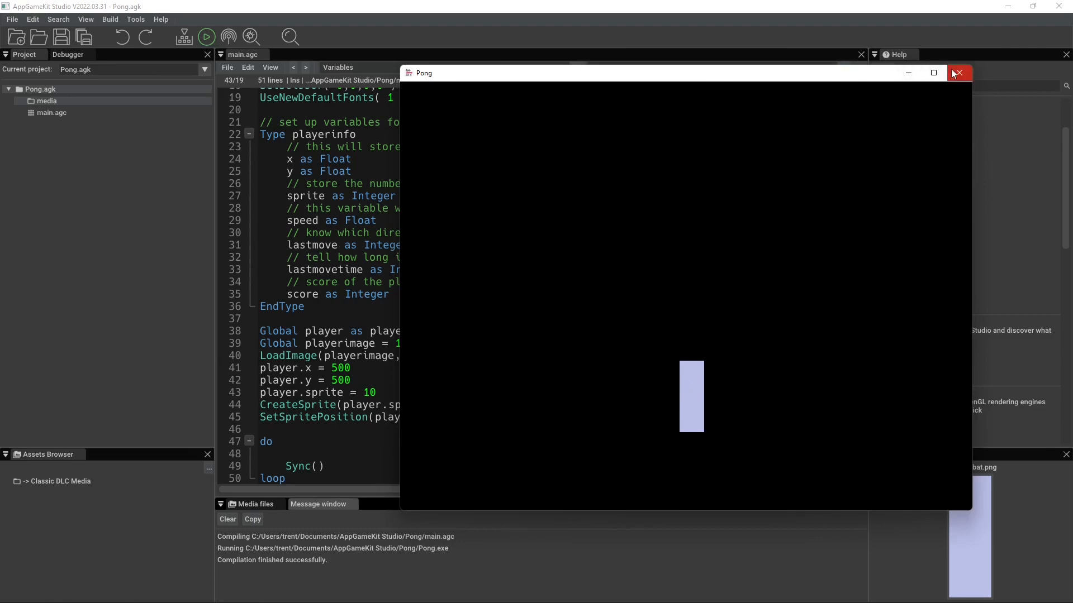
click(958, 73)
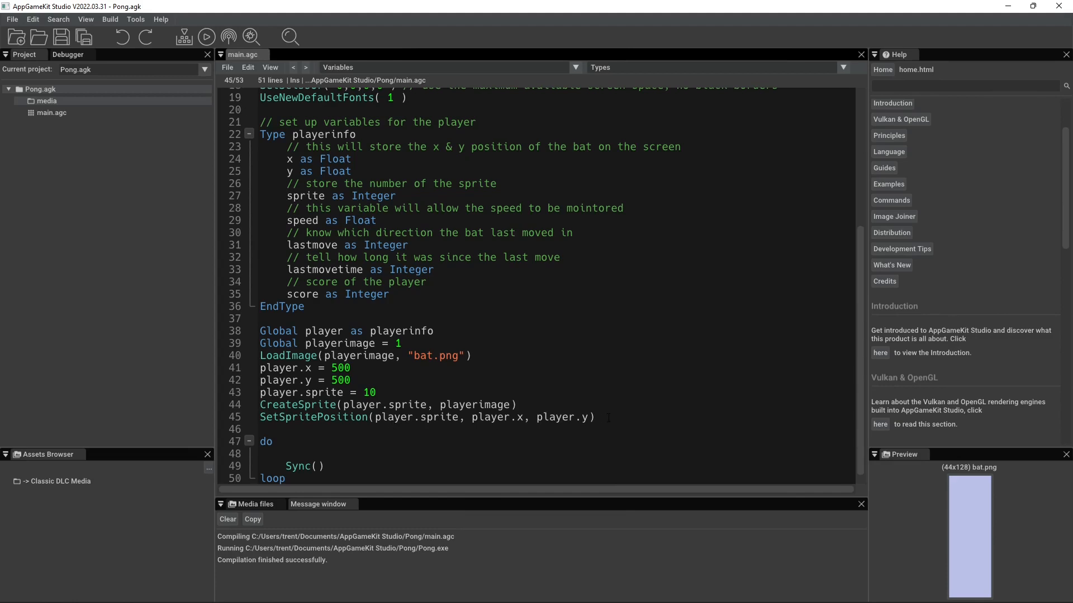
- Add SetSpriteAngle(player.sprite, 270) after the positioning line and run Pong
key(enter)
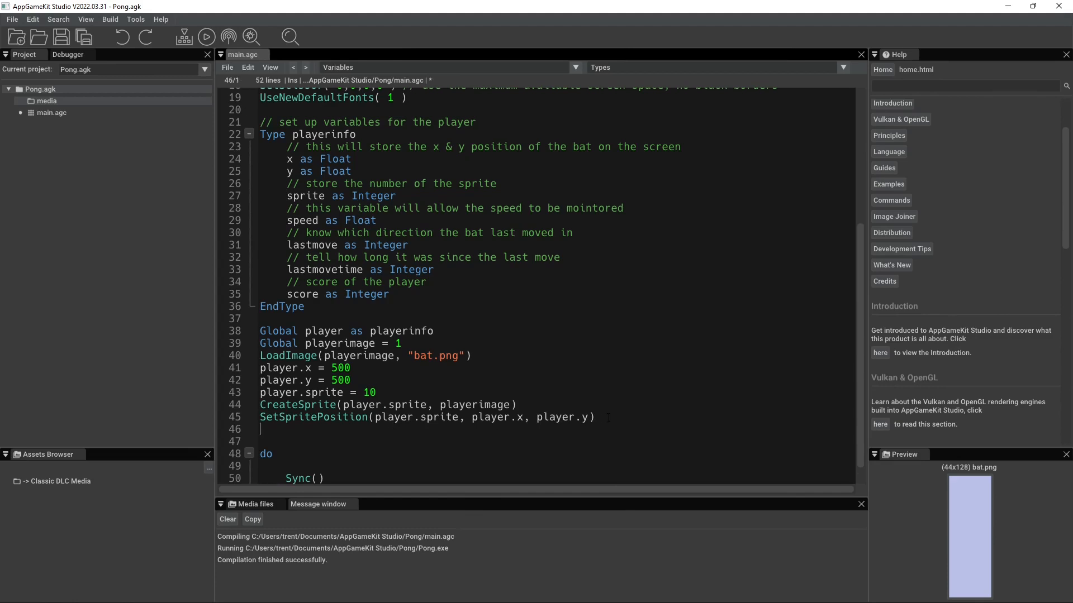
text(SetSpriteAngle)
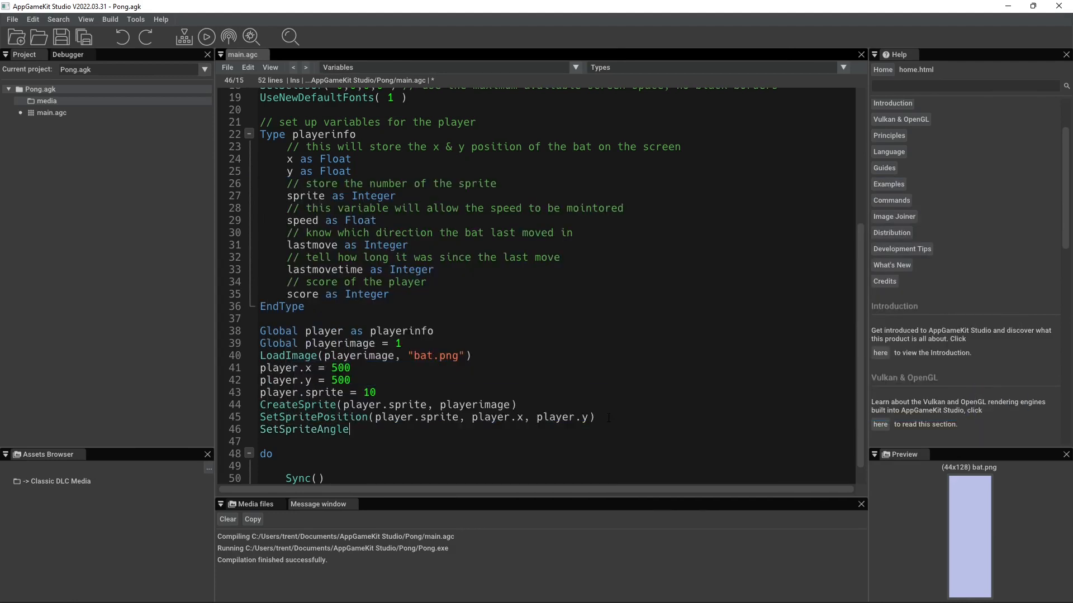
text(()
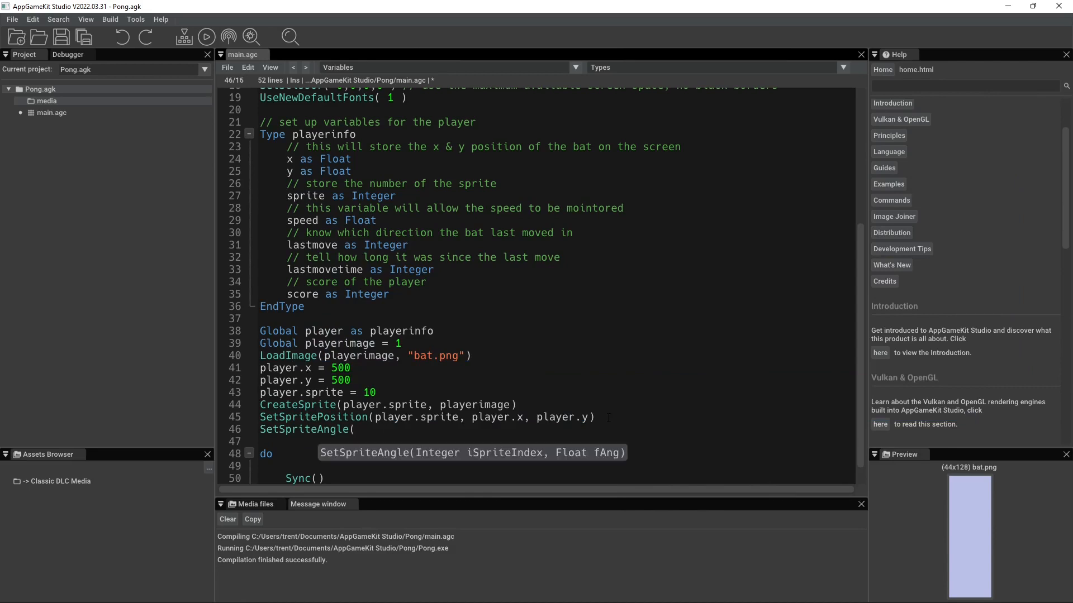
text(player)
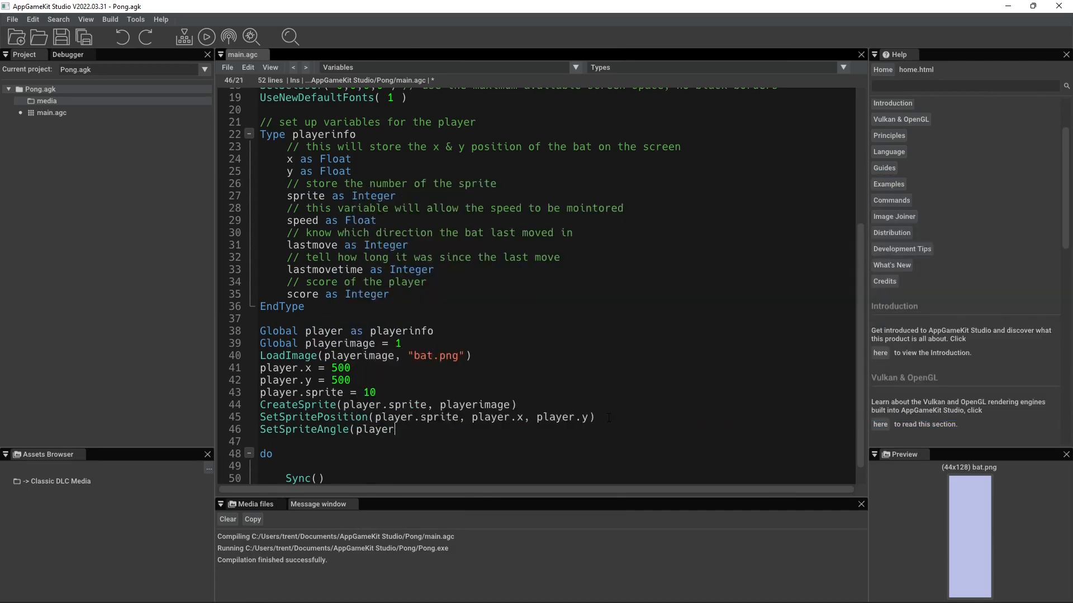
text(.sprite)
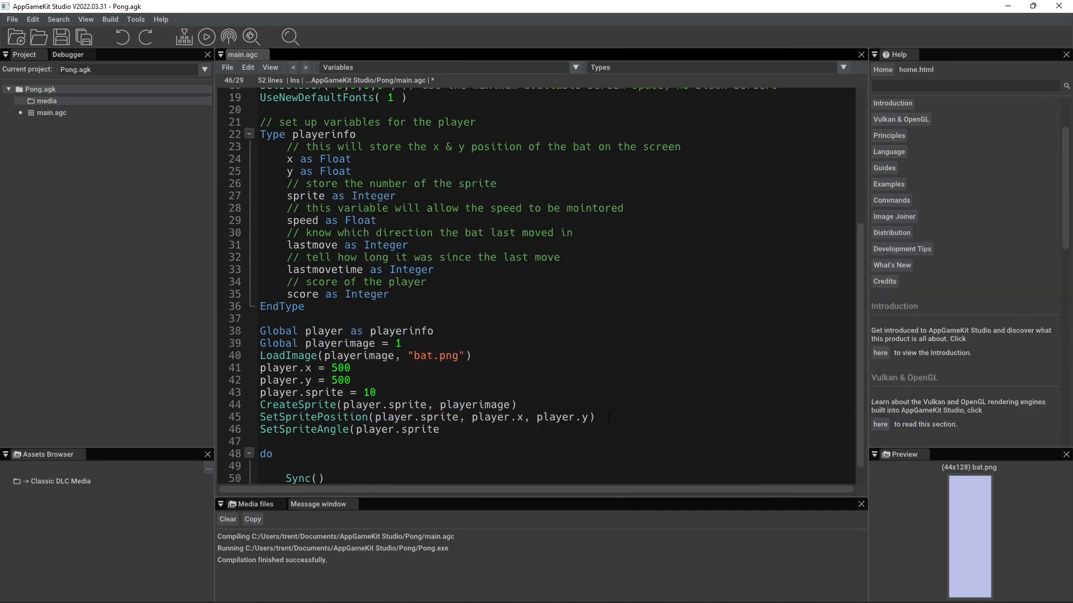
text(,)
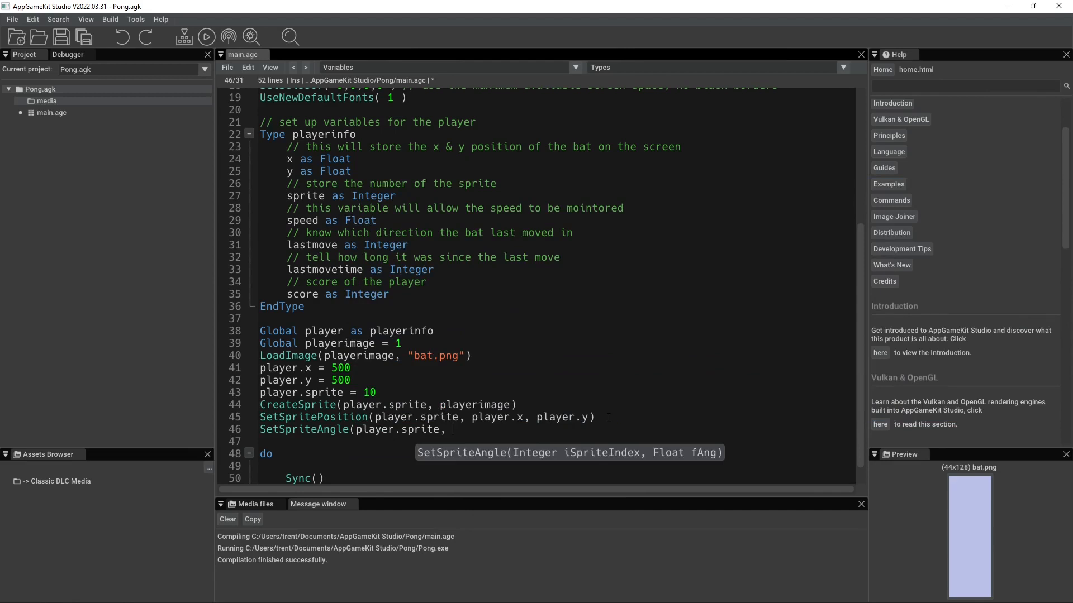
text(270)
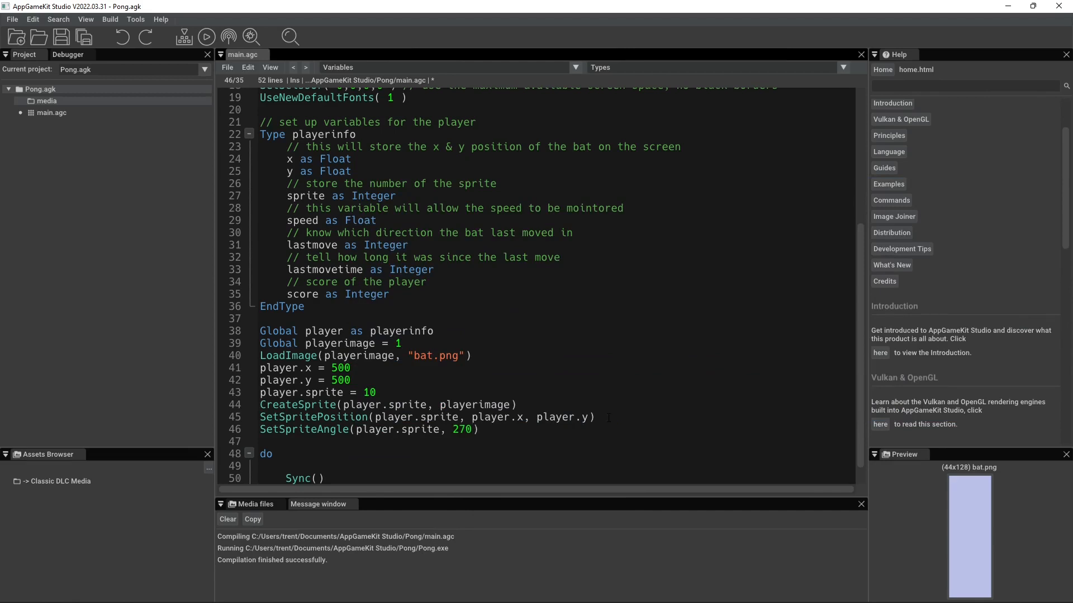
click(205, 37)
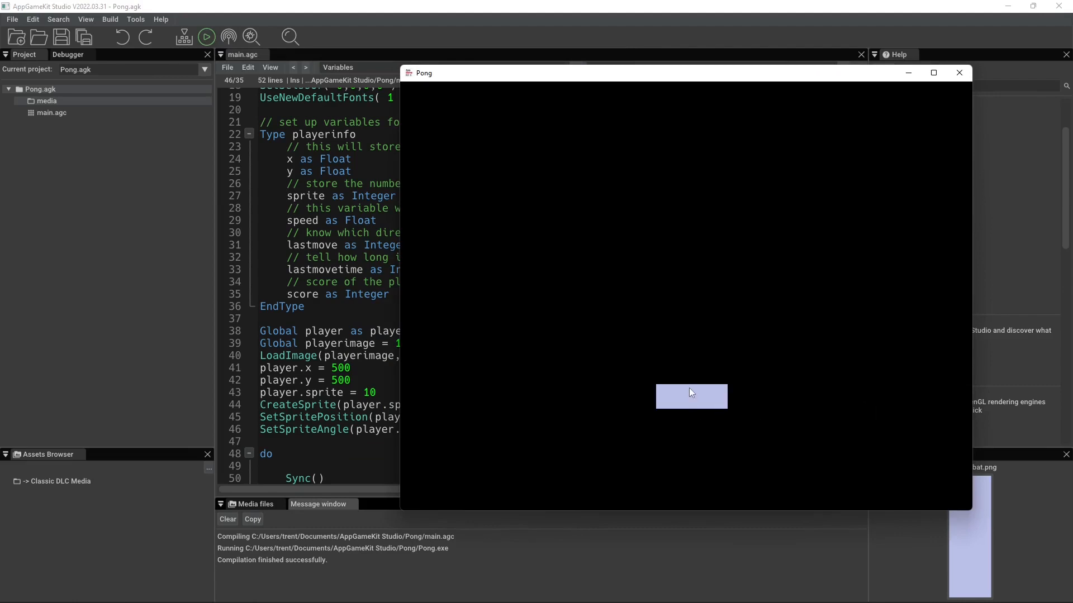
click(958, 73)
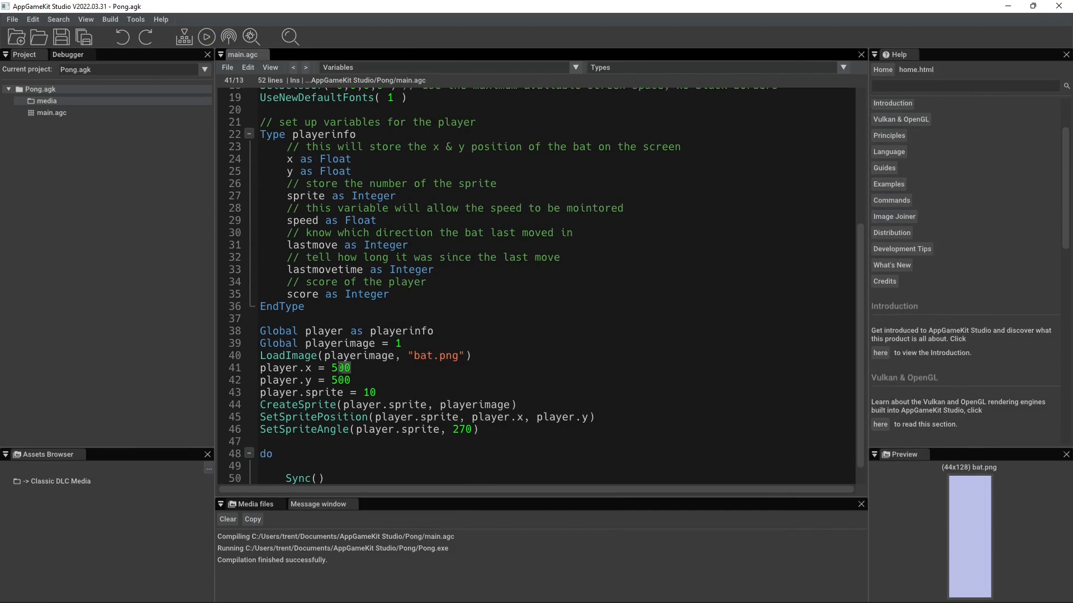
- Change the bat position to x 512, y 680 and run Pong
text(12)
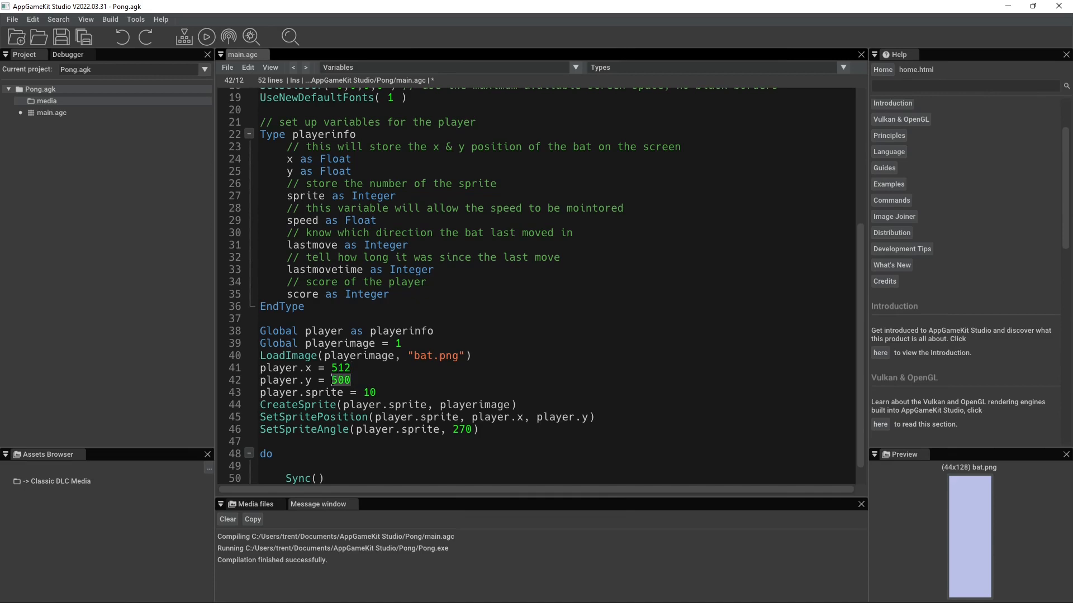
text(680)
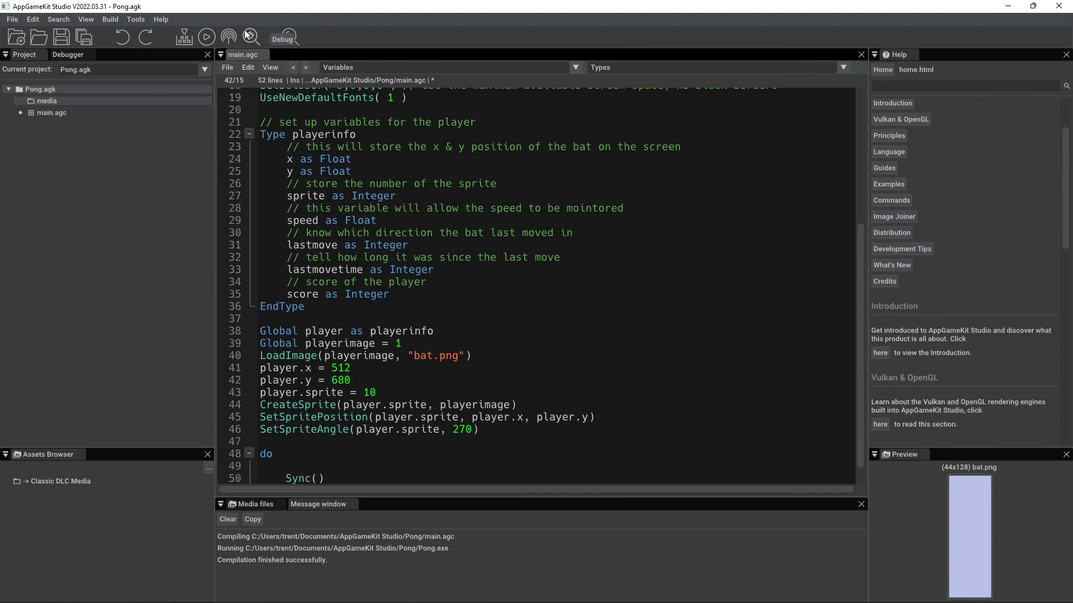
click(205, 38)
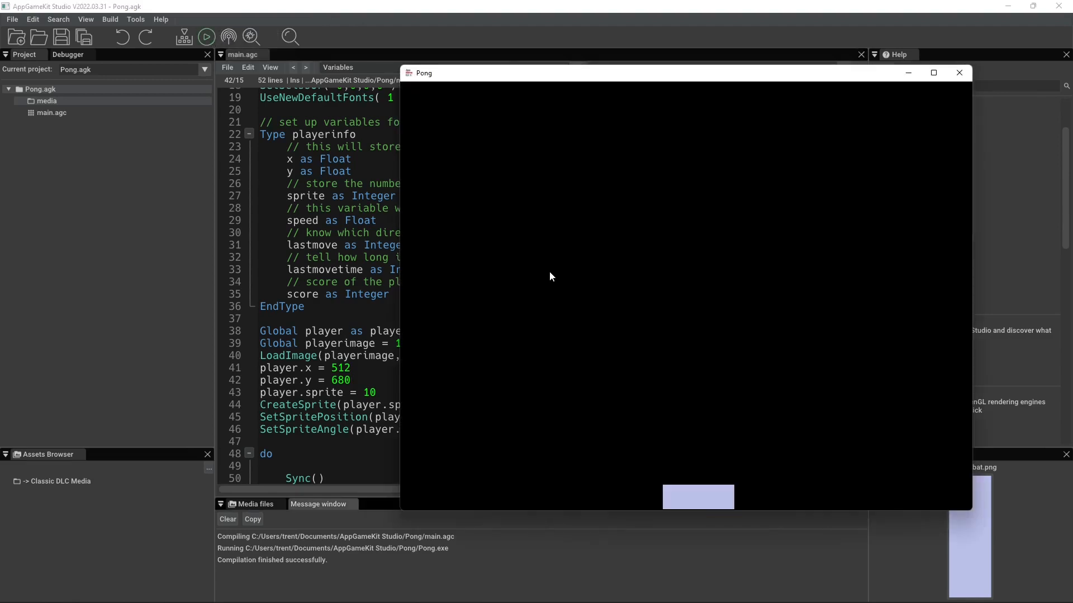
mouse_move(932, 230)
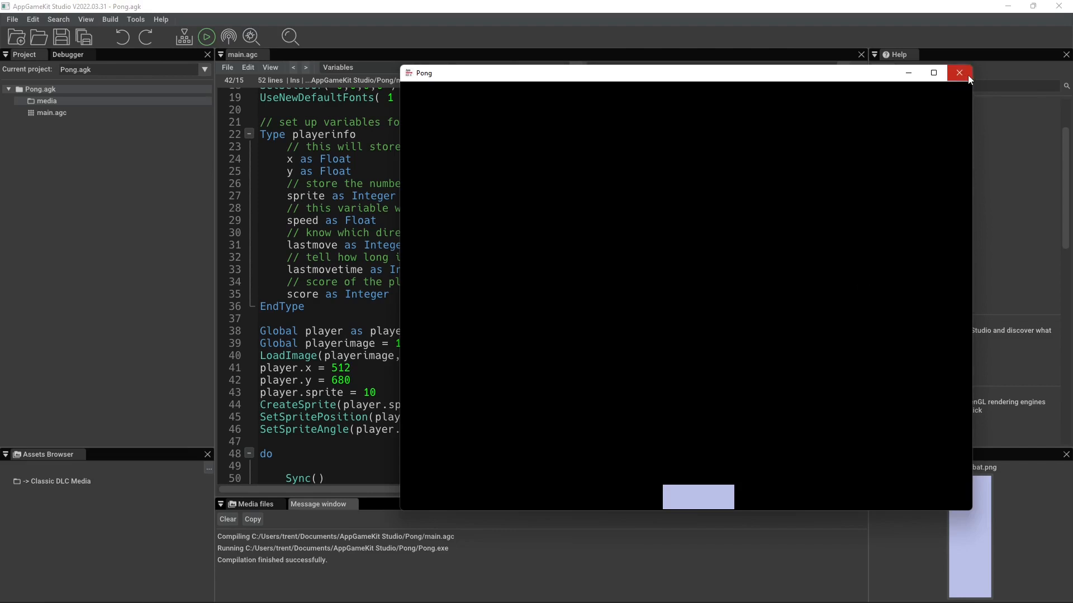
- Close Pong, adjust x to 512 - 18, and run again to check the position
click(959, 72)
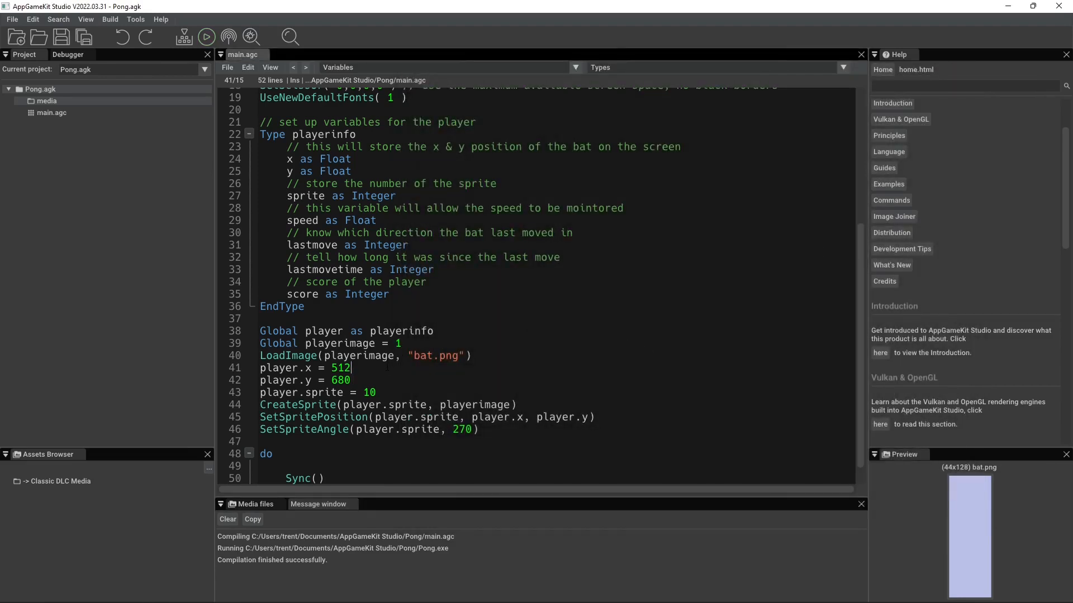
text(- 18)
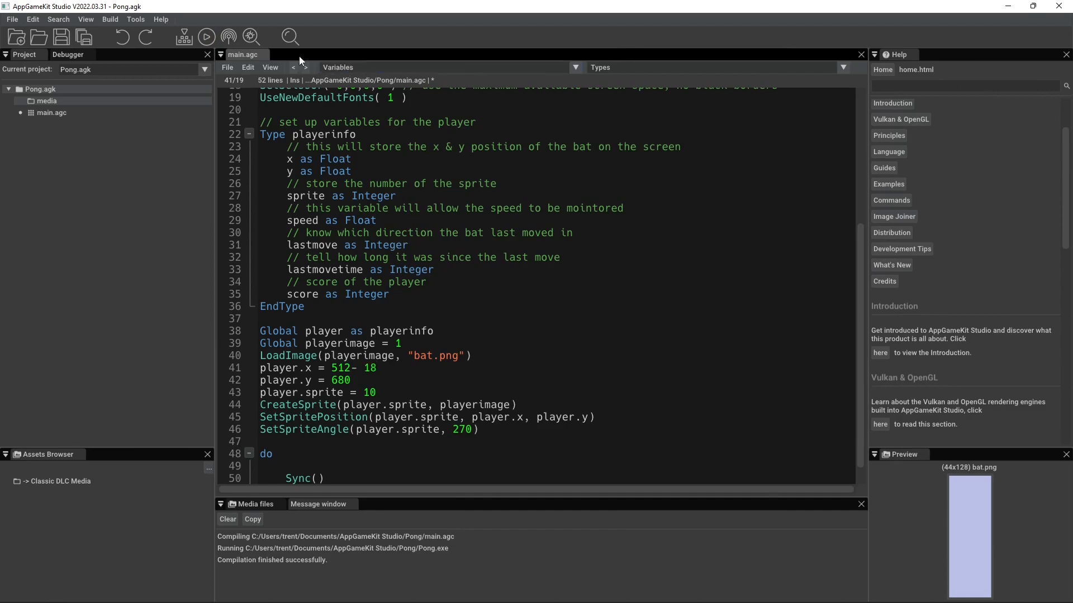
click(205, 37)
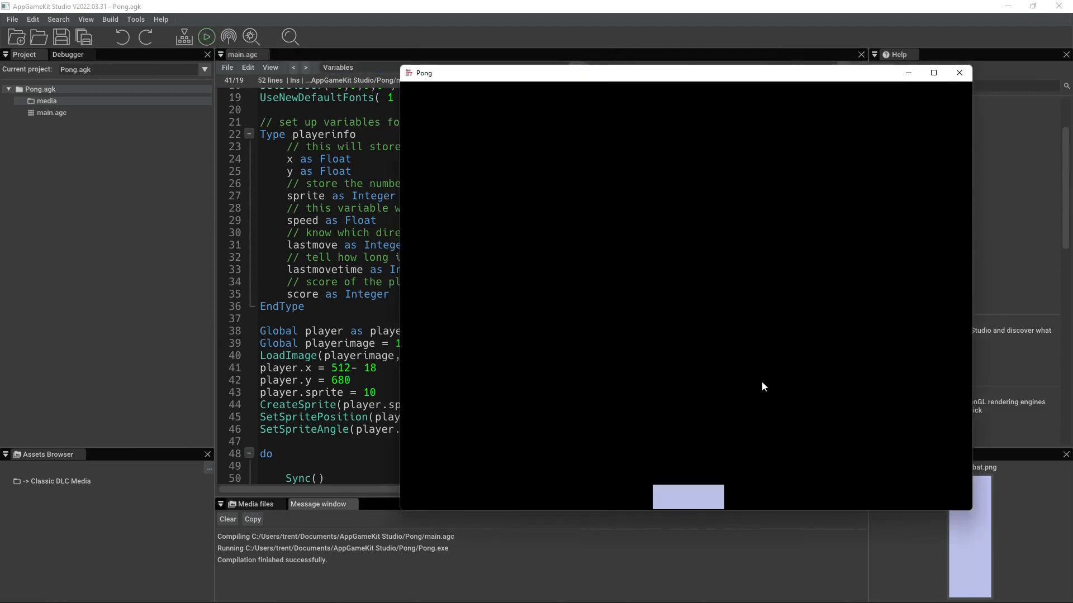
mouse_move(861, 168)
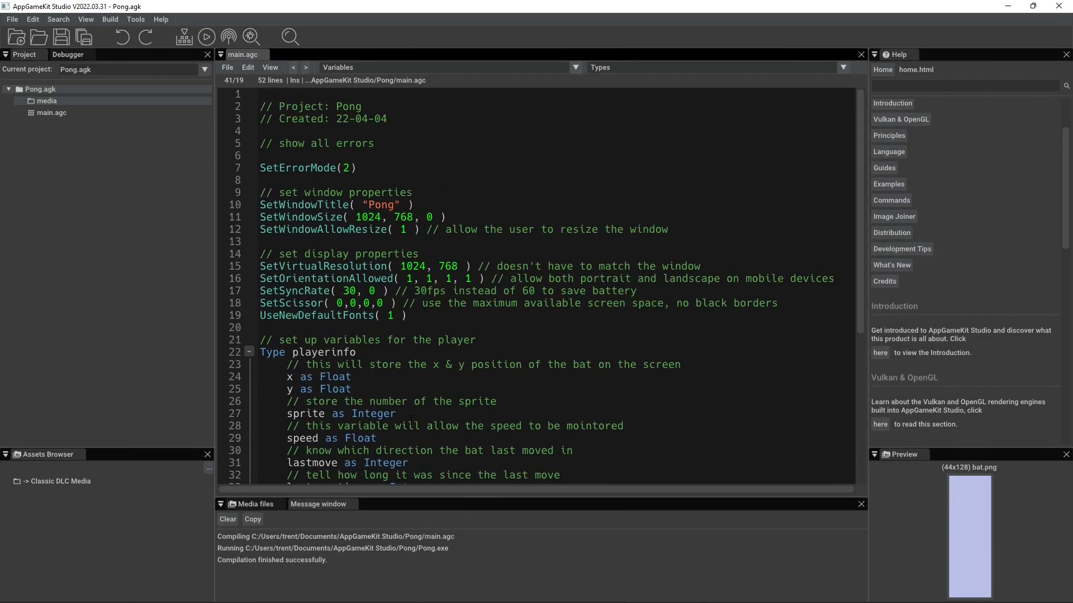
- Scroll main.agc back to the player setup lines
scroll(down, 3)
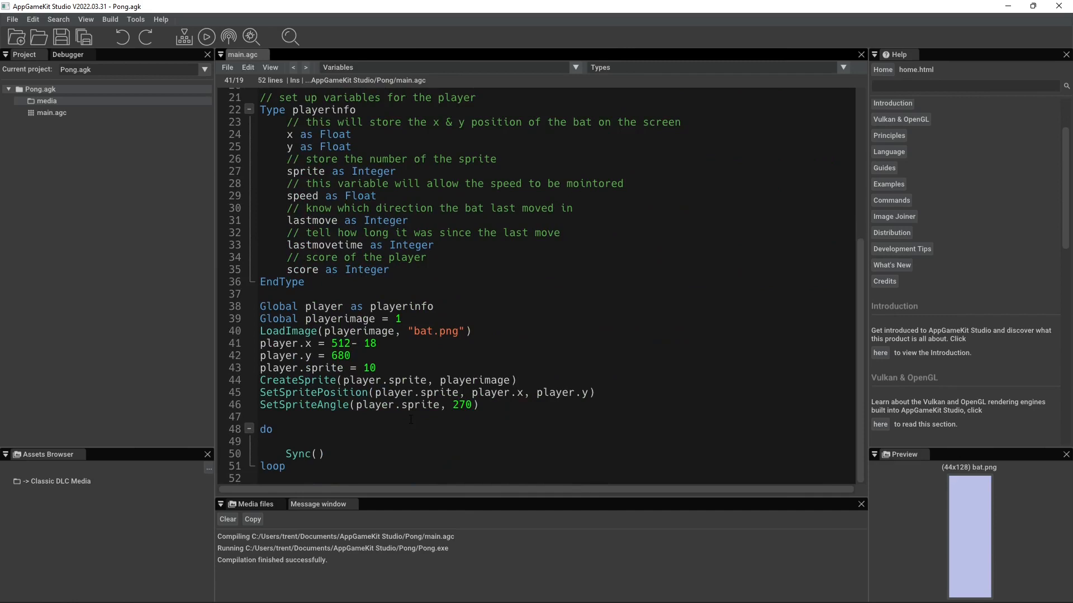